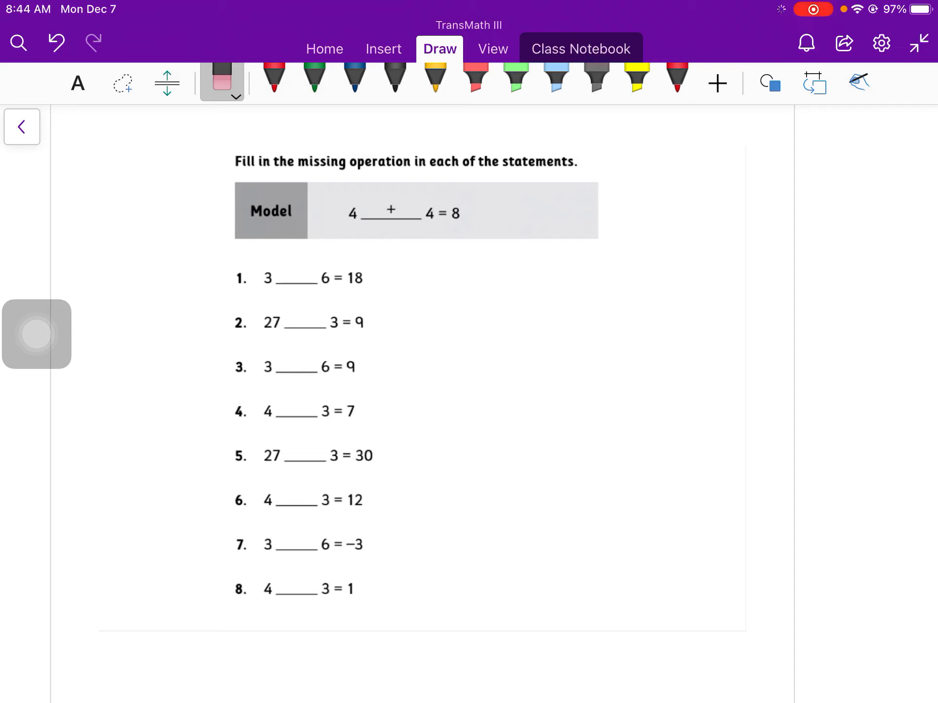
With the red pen, ink the missing signs for problems 1–4 (·, ÷, +, +)
{"action": "left_click", "coordinate": [274, 78]}
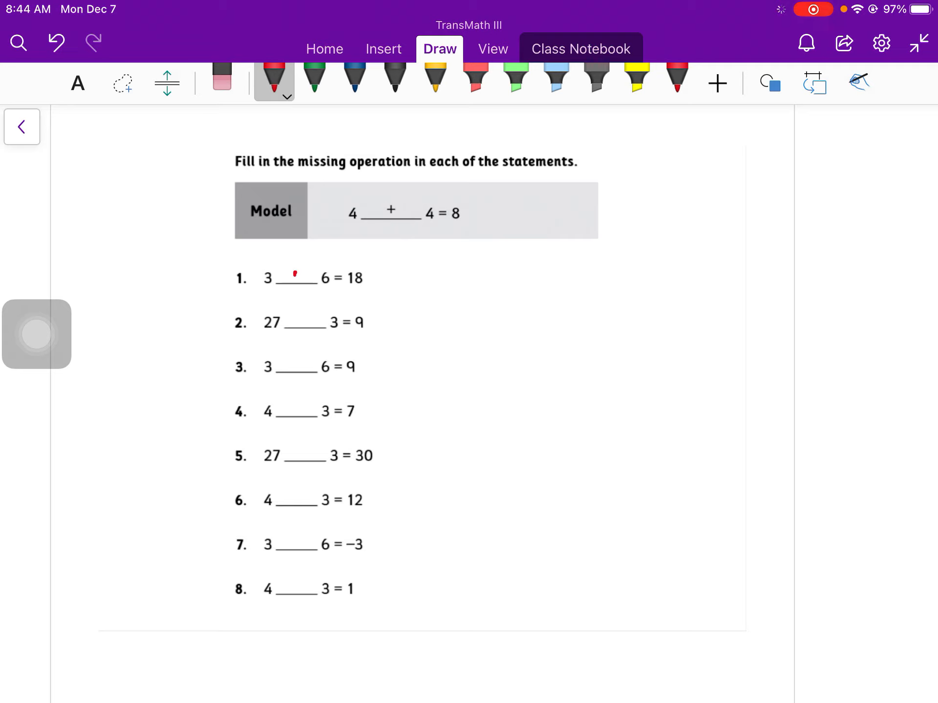
{"action": "left_click_drag", "start_coordinate": [296, 311], "coordinate": [308, 320]}
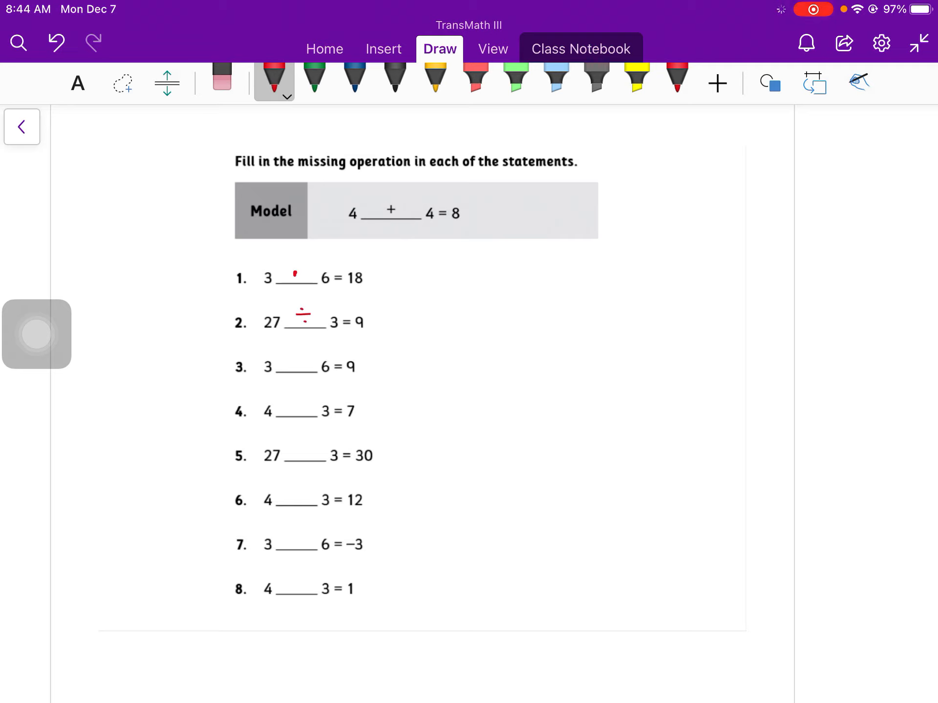
{"action": "left_click", "coordinate": [296, 356]}
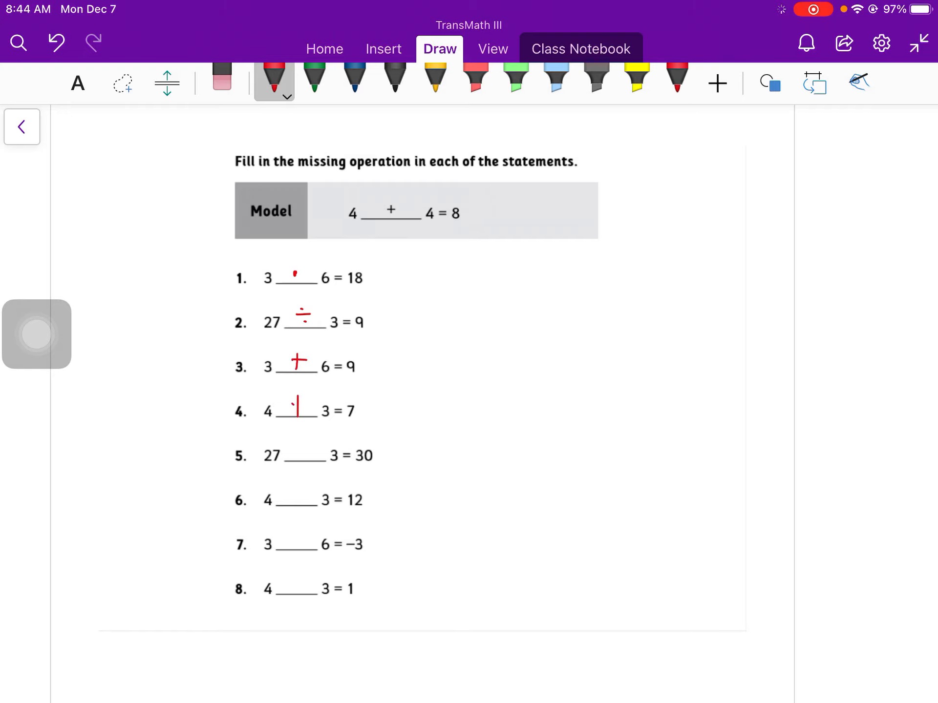
{"action": "left_click_drag", "start_coordinate": [287, 410], "coordinate": [305, 410]}
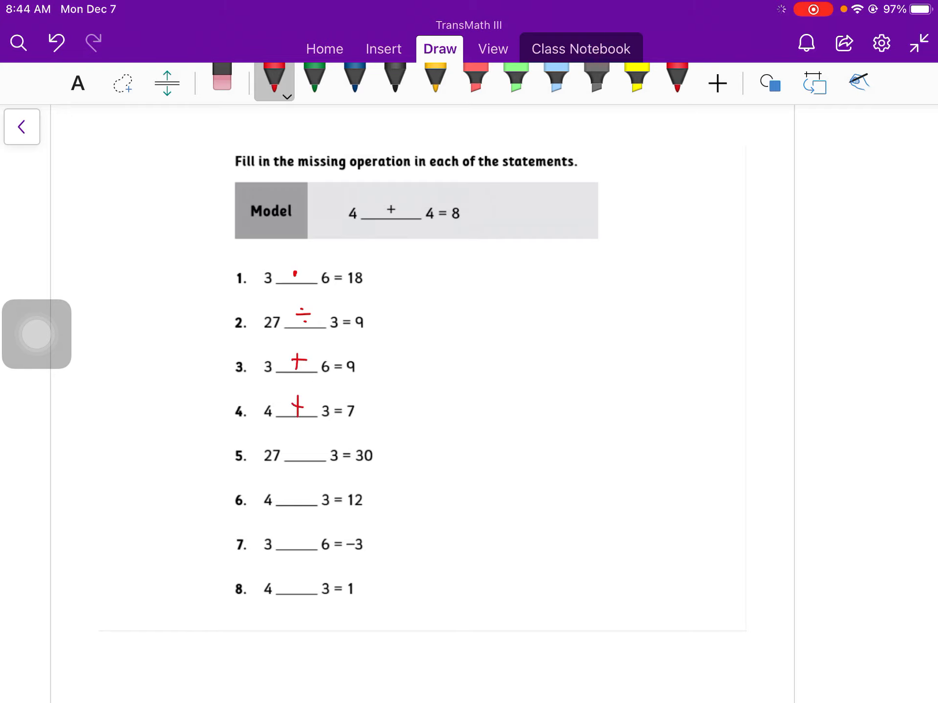
Ink the remaining signs for problems 5–7 (+, ·, −) in red
{"action": "left_click_drag", "start_coordinate": [301, 445], "coordinate": [306, 463]}
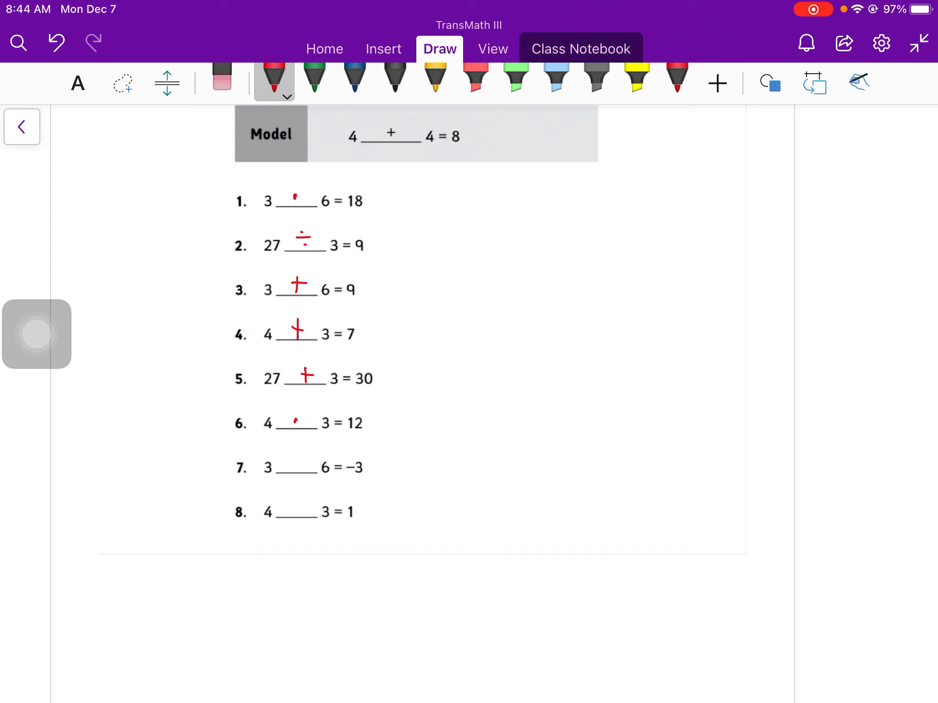
{"action": "left_click_drag", "start_coordinate": [281, 468], "coordinate": [308, 468]}
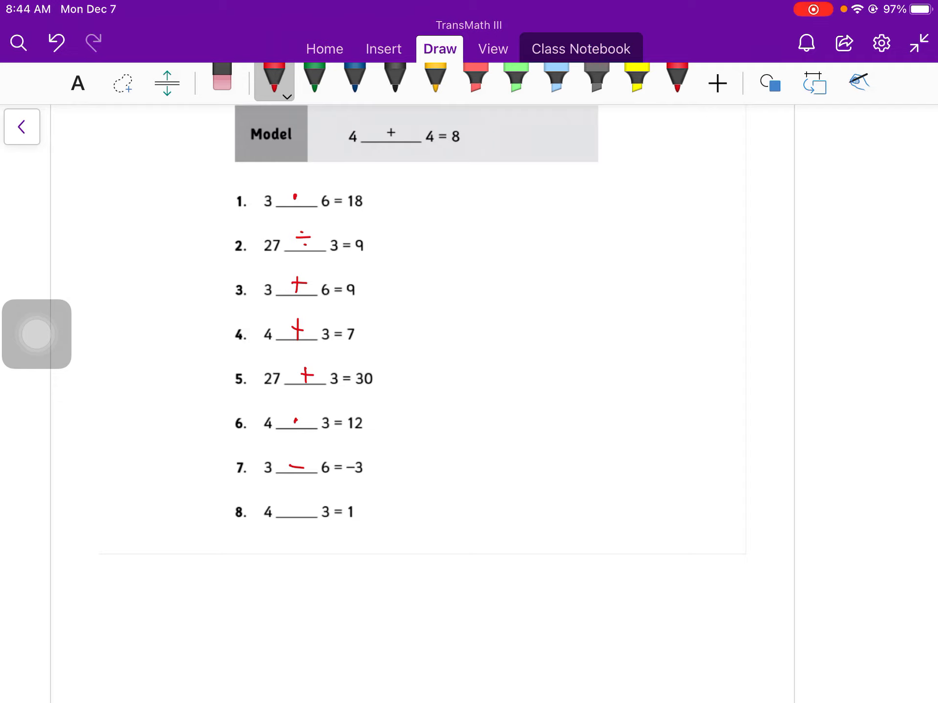
{"action": "left_click_drag", "start_coordinate": [296, 508], "coordinate": [311, 508]}
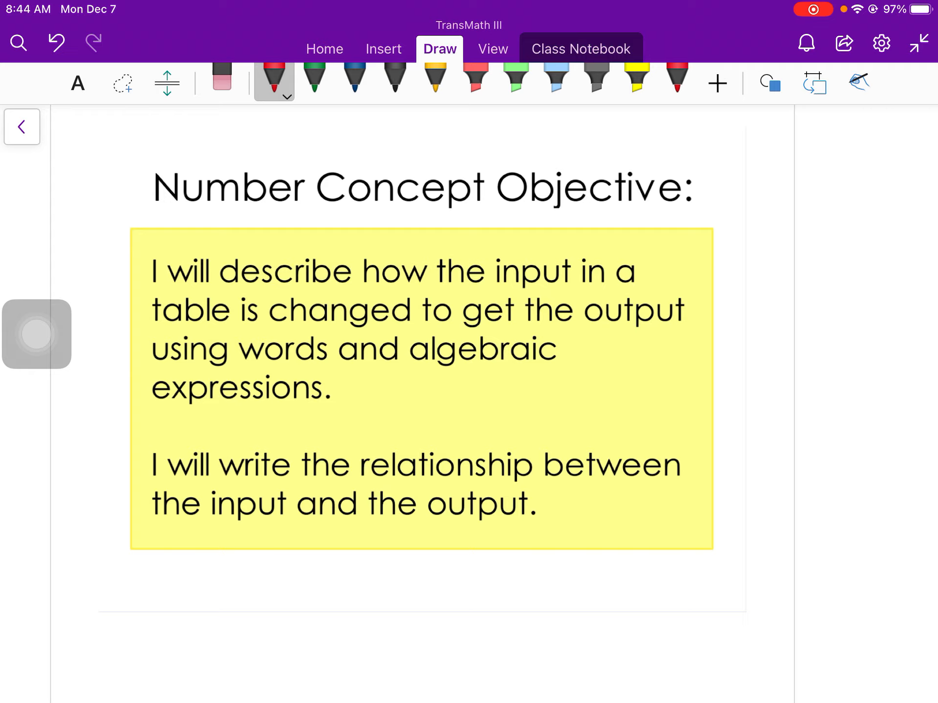
Highlight the Input column yellow, the Output column green, and the −1, 1, 3 rows blue
{"action": "scroll", "scroll_direction": "down", "scroll_amount": 3}
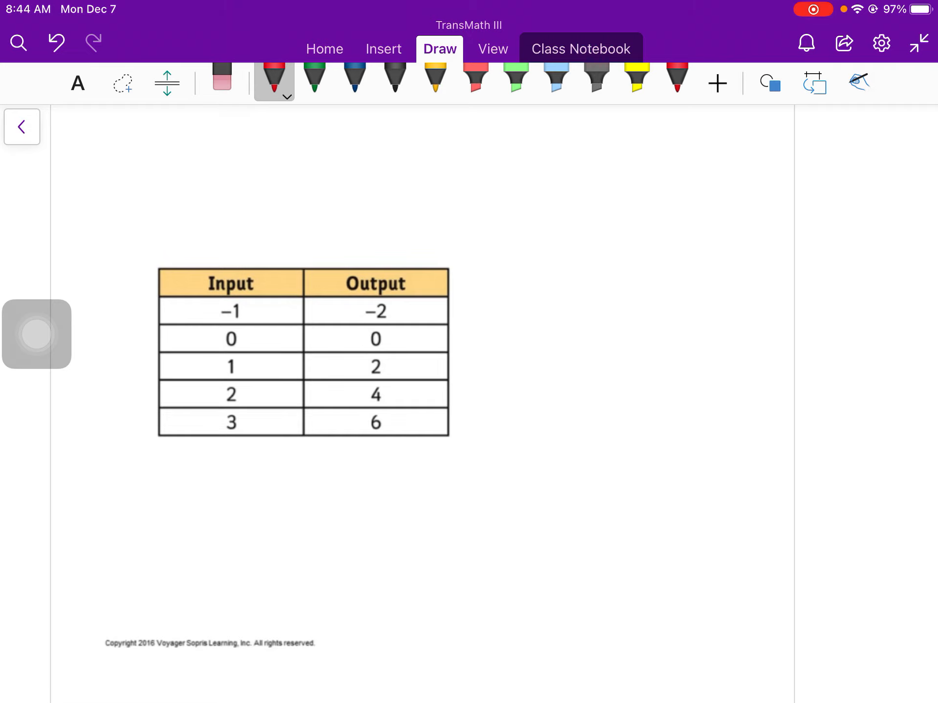
{"action": "left_click", "coordinate": [636, 80]}
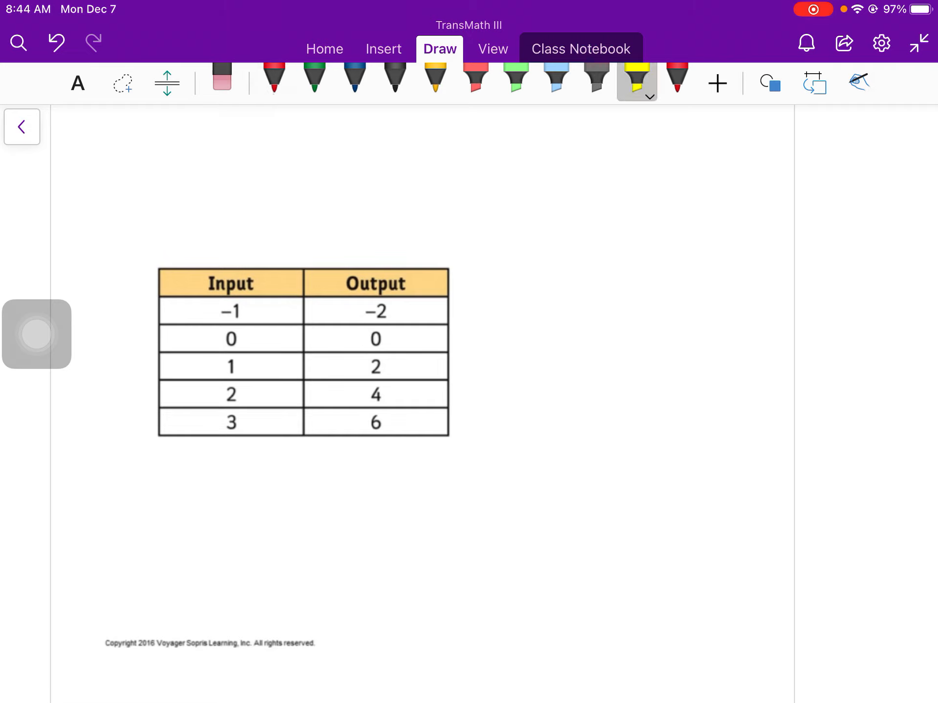
{"action": "left_click_drag", "start_coordinate": [206, 284], "coordinate": [253, 284]}
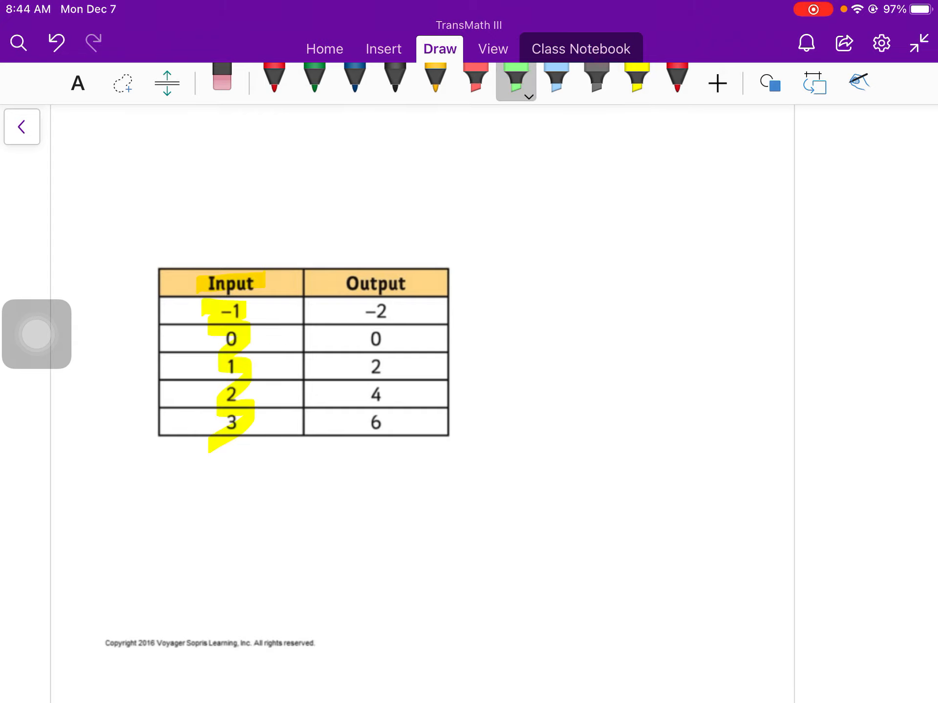
{"action": "left_click_drag", "start_coordinate": [375, 282], "coordinate": [375, 431]}
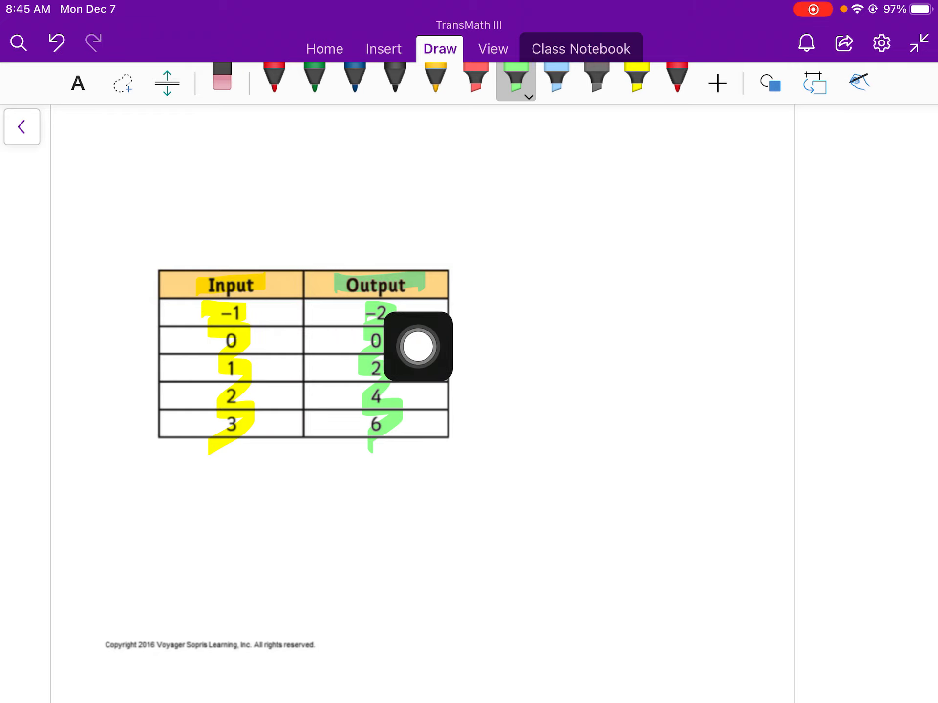
{"action": "left_click_drag", "start_coordinate": [418, 347], "coordinate": [37, 375]}
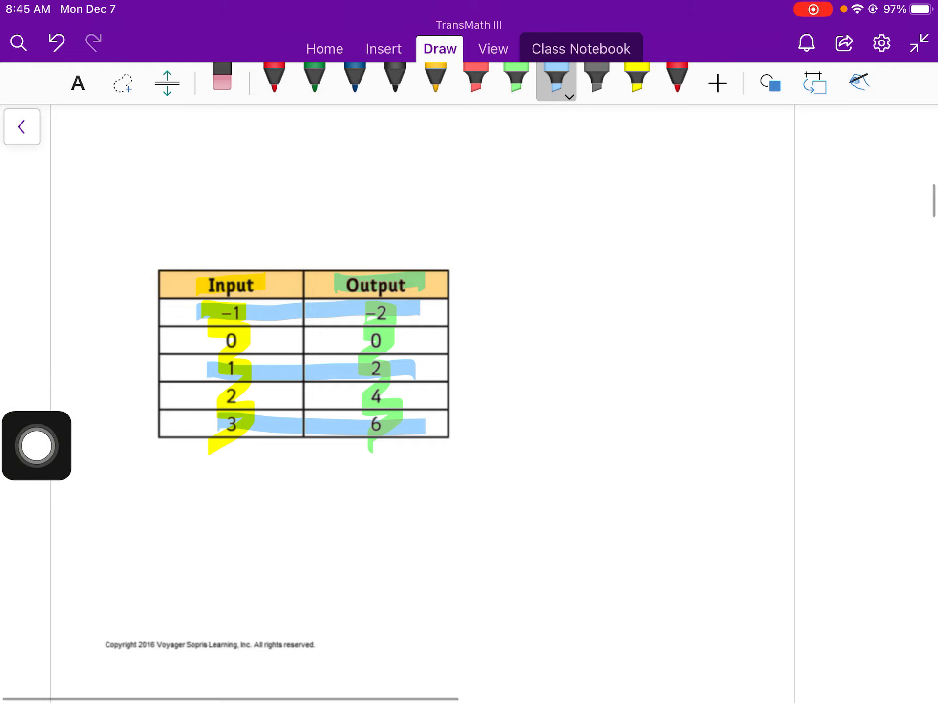
On the Change arrow slide, swipe blue highlight across the −1 to −2 row of both tables
{"action": "scroll", "scroll_direction": "down", "scroll_amount": 3}
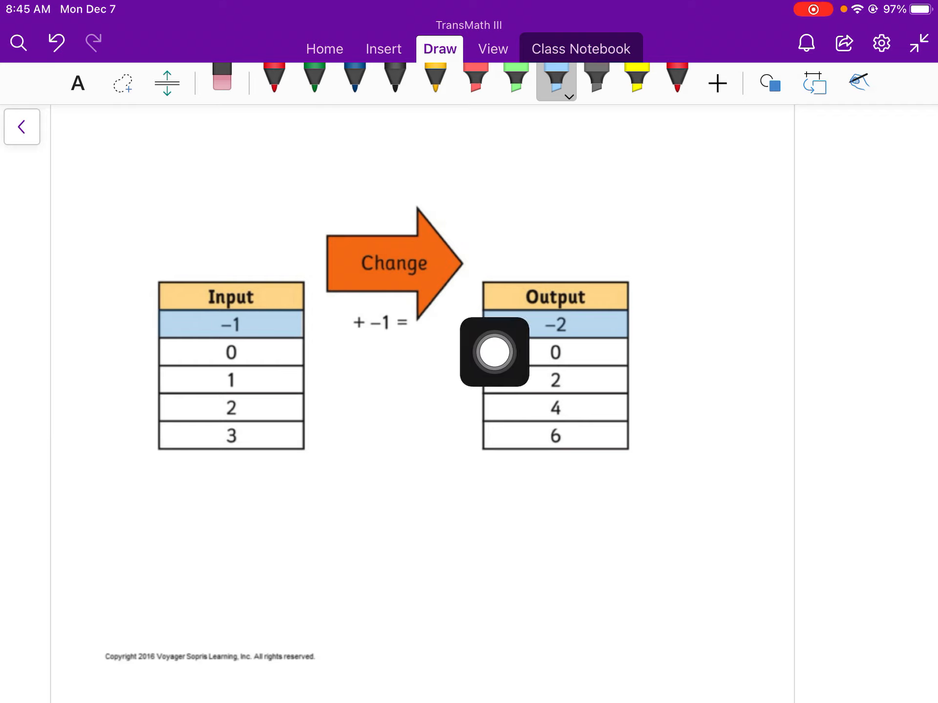
{"action": "left_click_drag", "start_coordinate": [494, 352], "coordinate": [37, 427]}
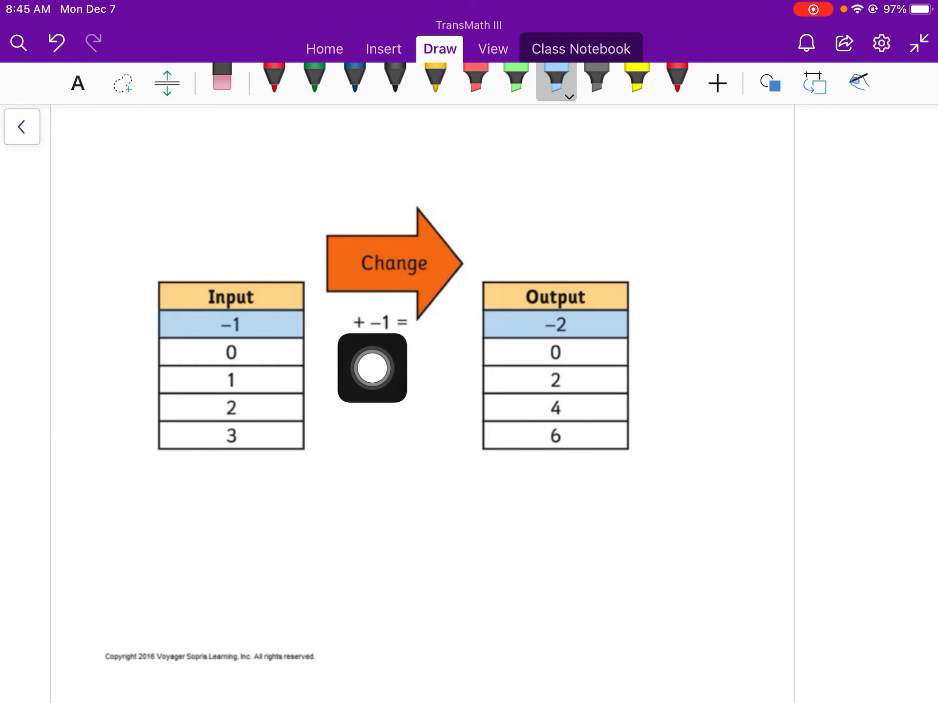
{"action": "left_click_drag", "start_coordinate": [371, 370], "coordinate": [354, 398]}
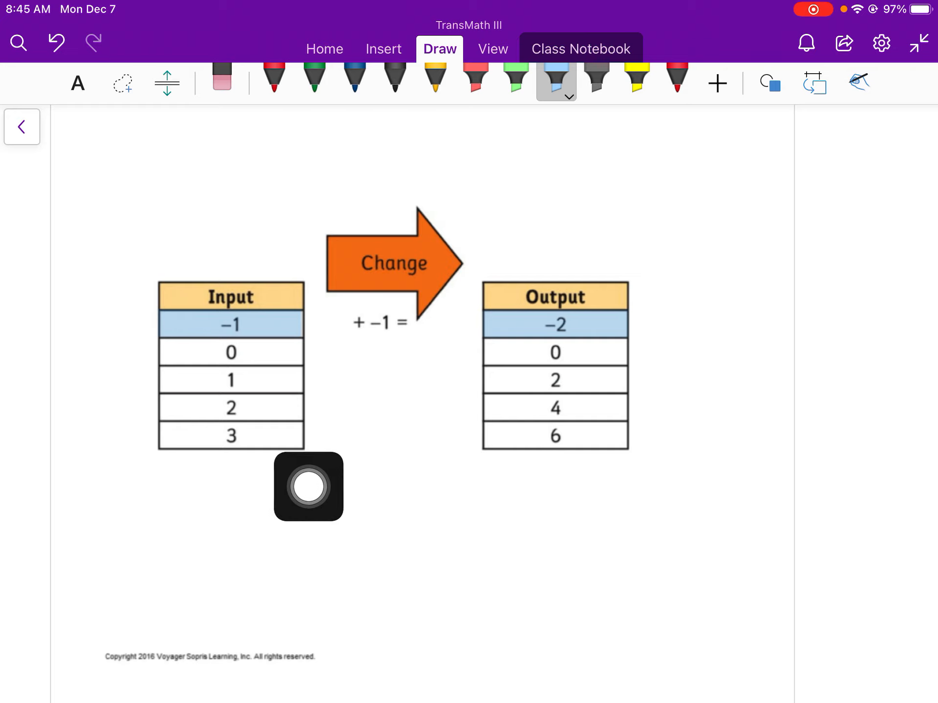
{"action": "left_click_drag", "start_coordinate": [310, 487], "coordinate": [339, 374]}
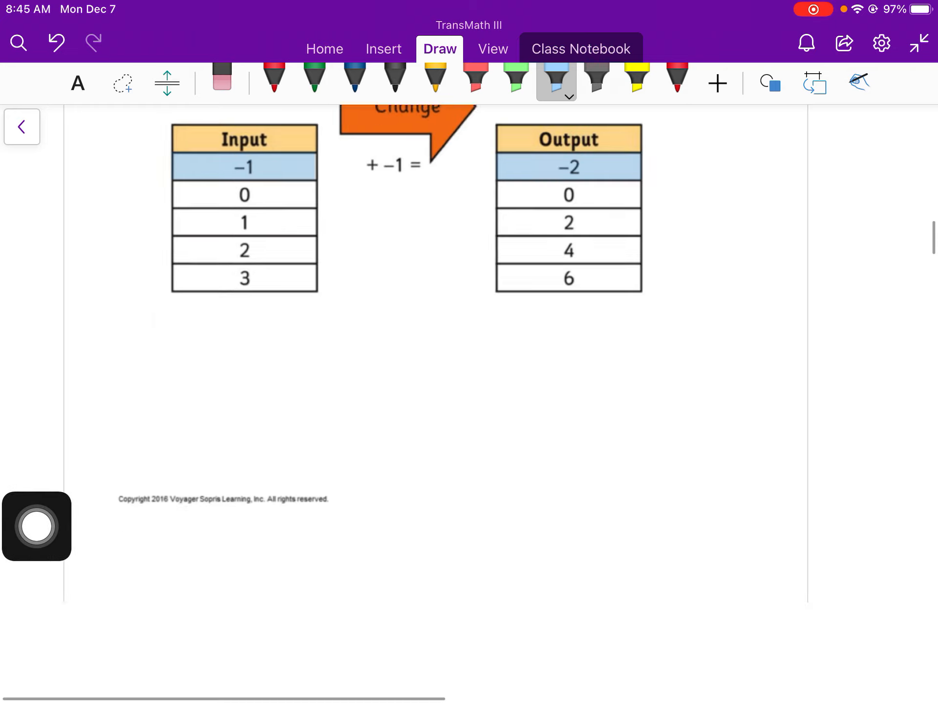
{"action": "left_click_drag", "start_coordinate": [347, 186], "coordinate": [419, 209]}
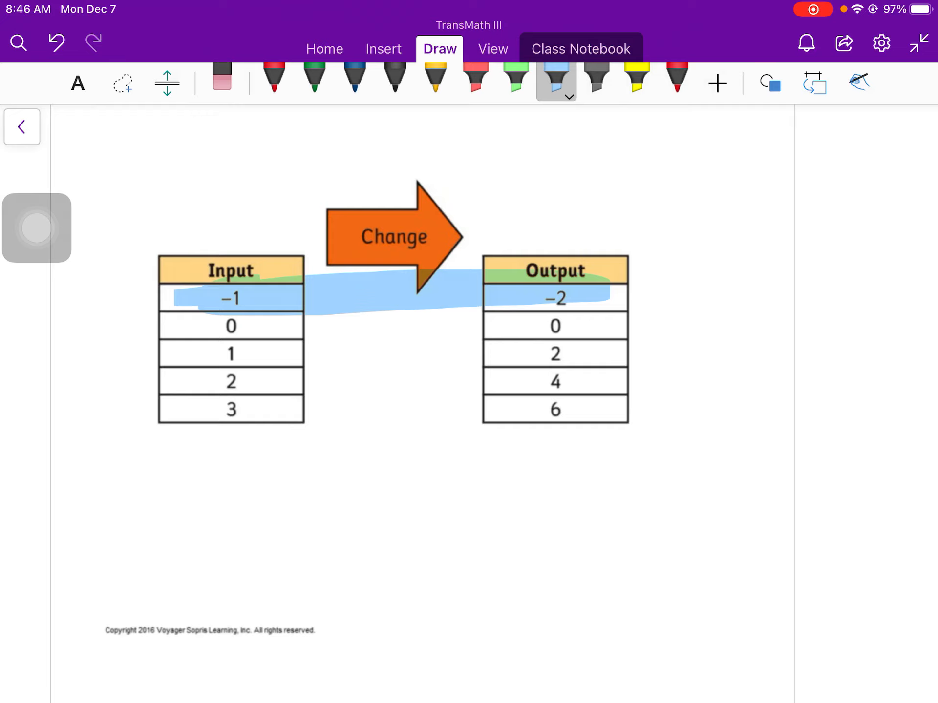
Scroll to the times-2 Change slide and switch to the red pen
{"action": "scroll", "scroll_direction": "down", "scroll_amount": 3}
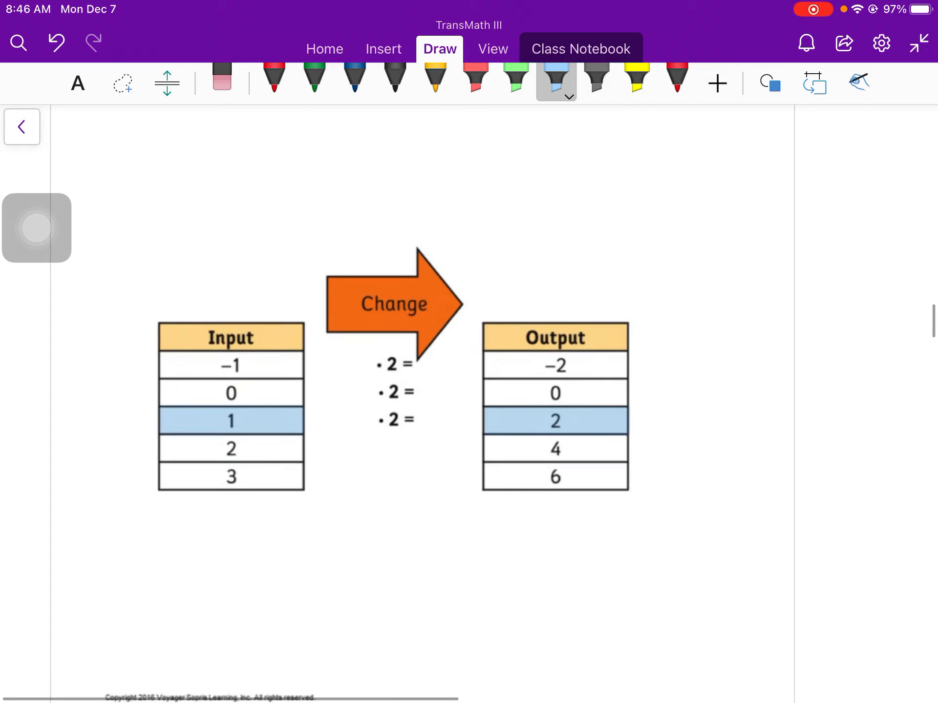
{"action": "scroll", "scroll_direction": "down", "scroll_amount": 3}
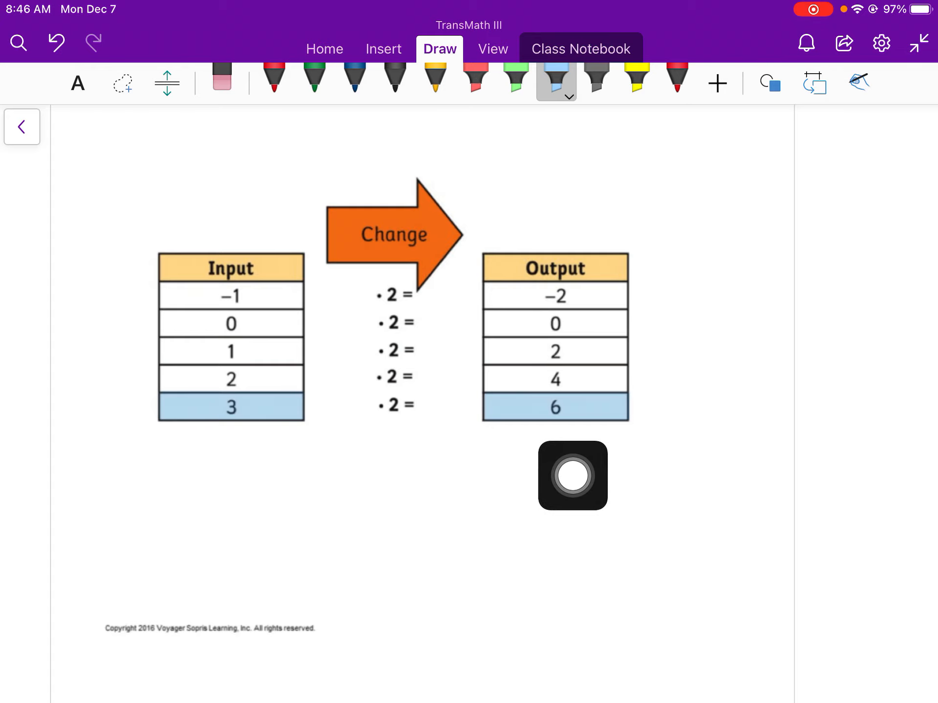
{"action": "left_click_drag", "start_coordinate": [572, 475], "coordinate": [900, 464]}
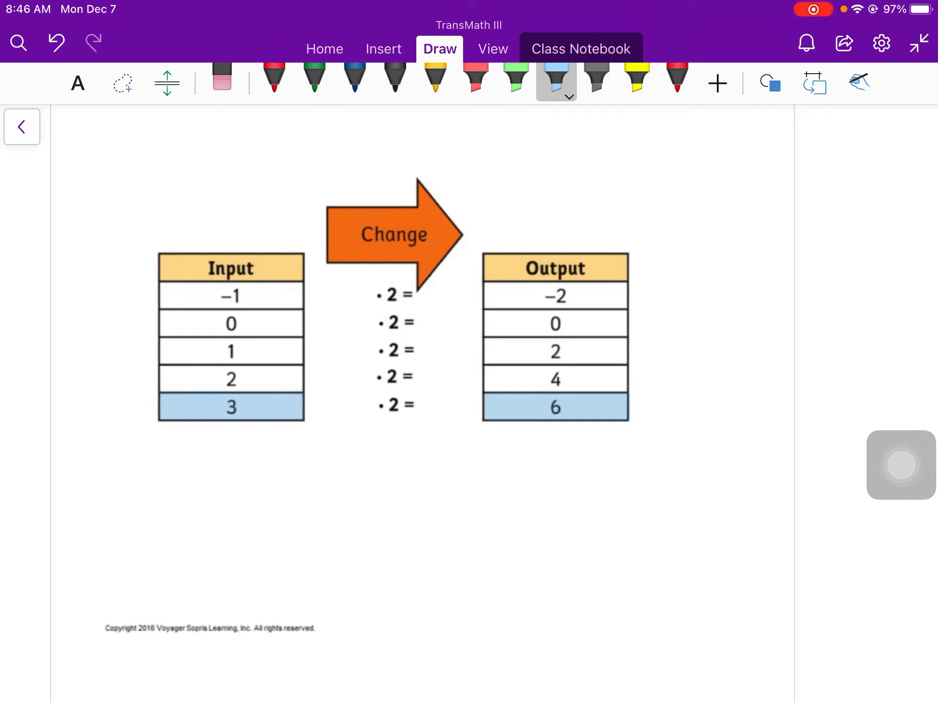
{"action": "left_click", "coordinate": [274, 78]}
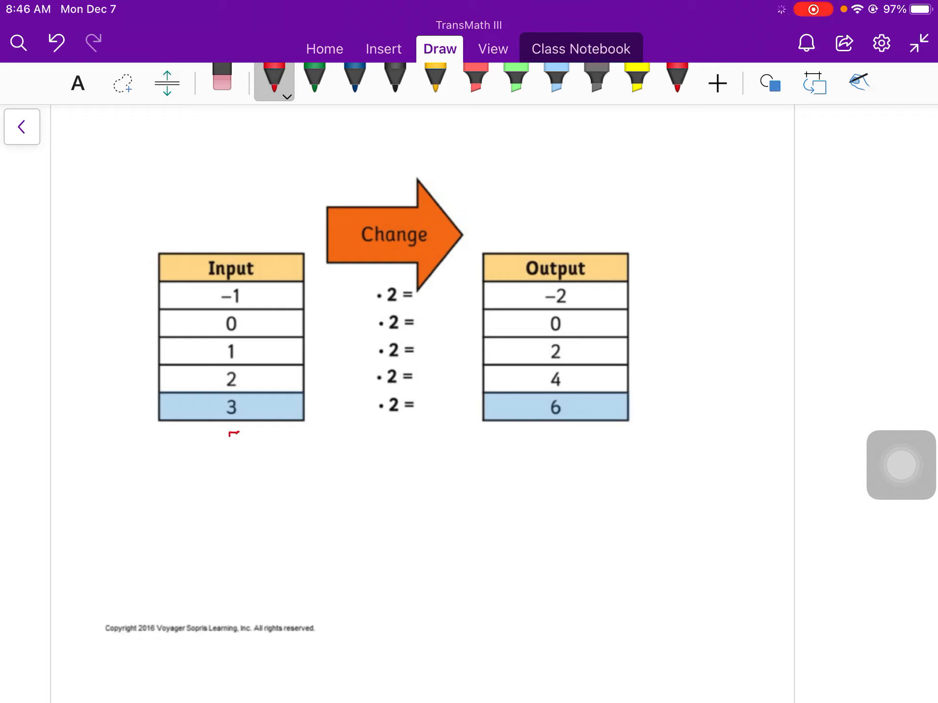
Write the example 5 ·2 = 10 in red below the Input and Output tables
{"action": "left_click_drag", "start_coordinate": [239, 430], "coordinate": [233, 455]}
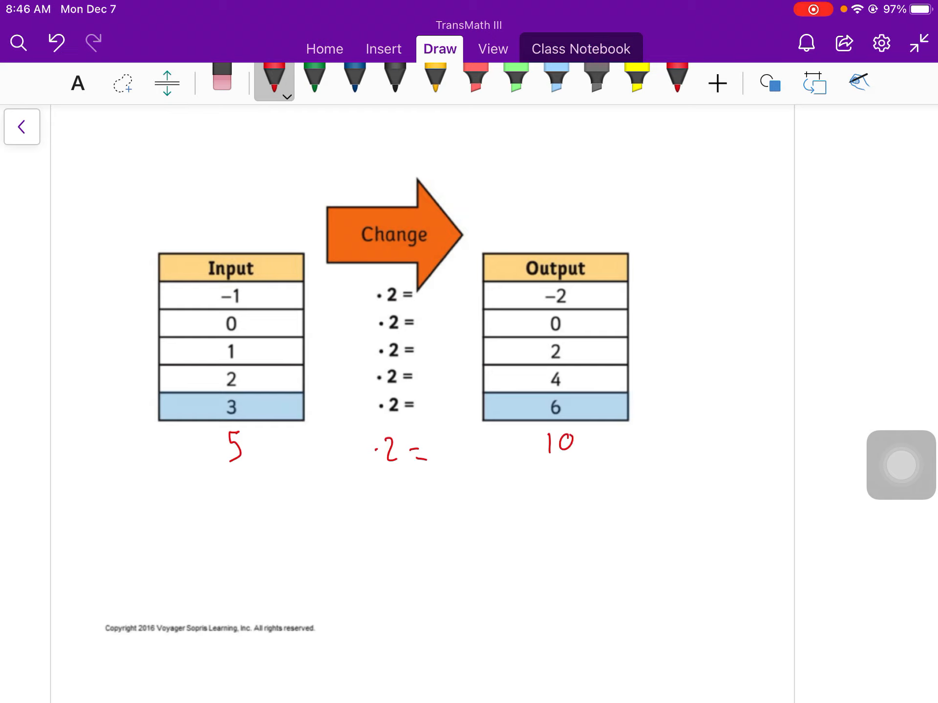
{"action": "left_click_drag", "start_coordinate": [192, 485], "coordinate": [193, 515]}
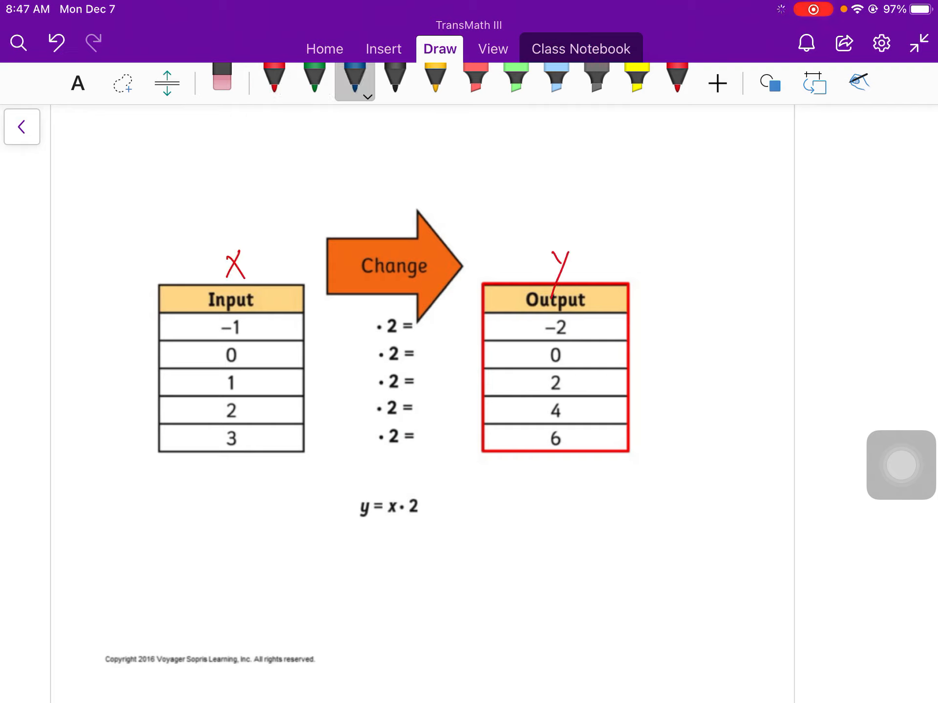
Highlight the Output column blue, the Input column and x green, and the ·2 column yellow
{"action": "left_click", "coordinate": [555, 78]}
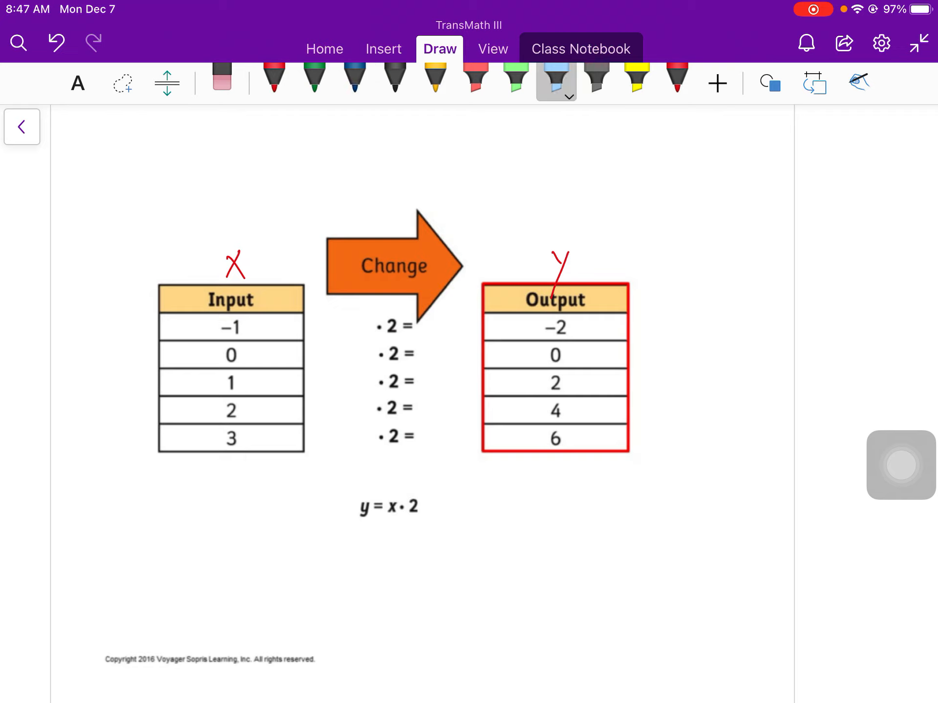
{"action": "left_click_drag", "start_coordinate": [555, 326], "coordinate": [555, 473]}
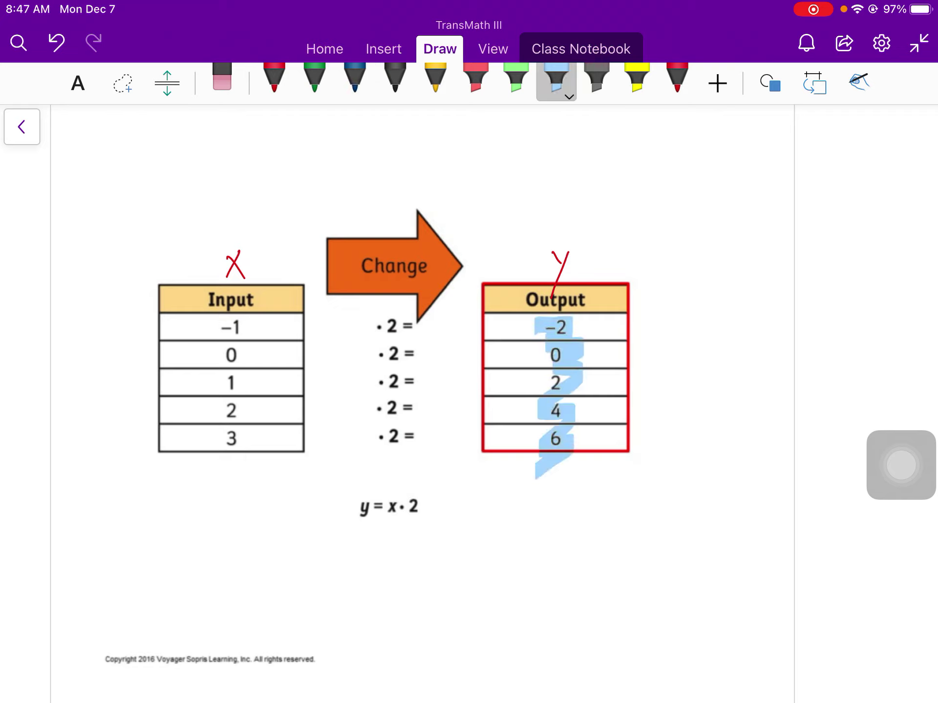
{"action": "left_click", "coordinate": [515, 80]}
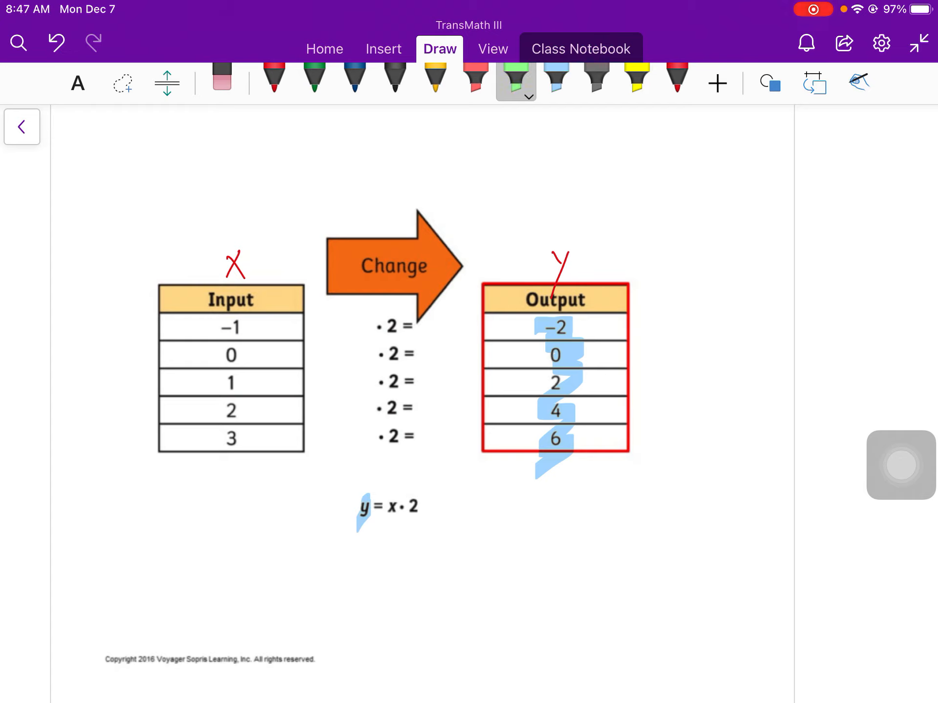
{"action": "left_click_drag", "start_coordinate": [230, 326], "coordinate": [231, 473]}
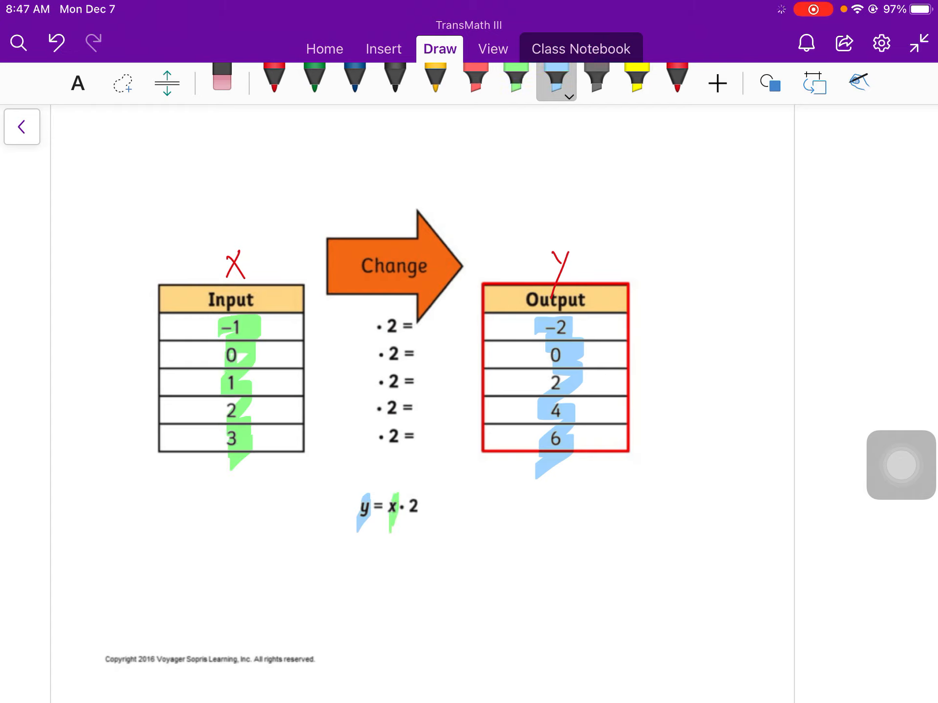
{"action": "left_click", "coordinate": [637, 78]}
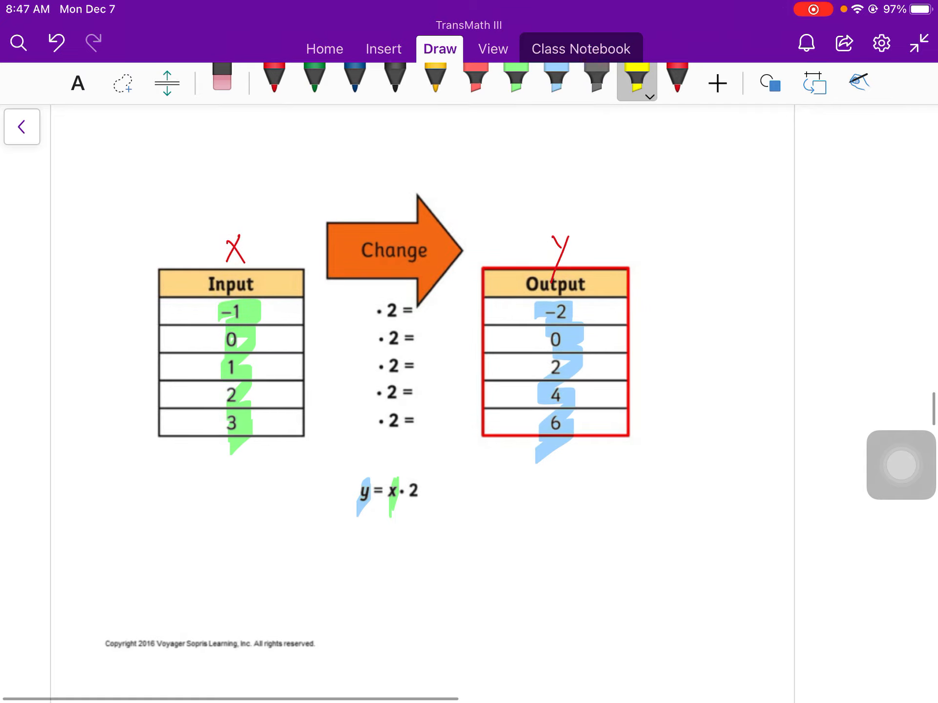
{"action": "left_click_drag", "start_coordinate": [391, 305], "coordinate": [392, 431]}
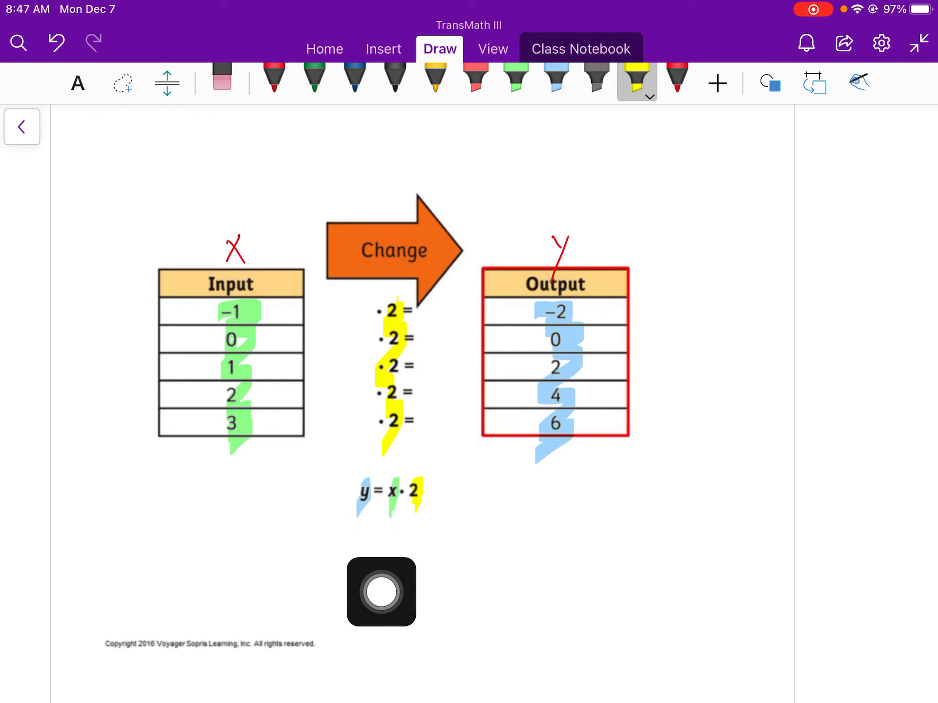
Ink strokes below the tables linking the equation y = x·2 to its columns
{"action": "left_click_drag", "start_coordinate": [382, 593], "coordinate": [420, 531]}
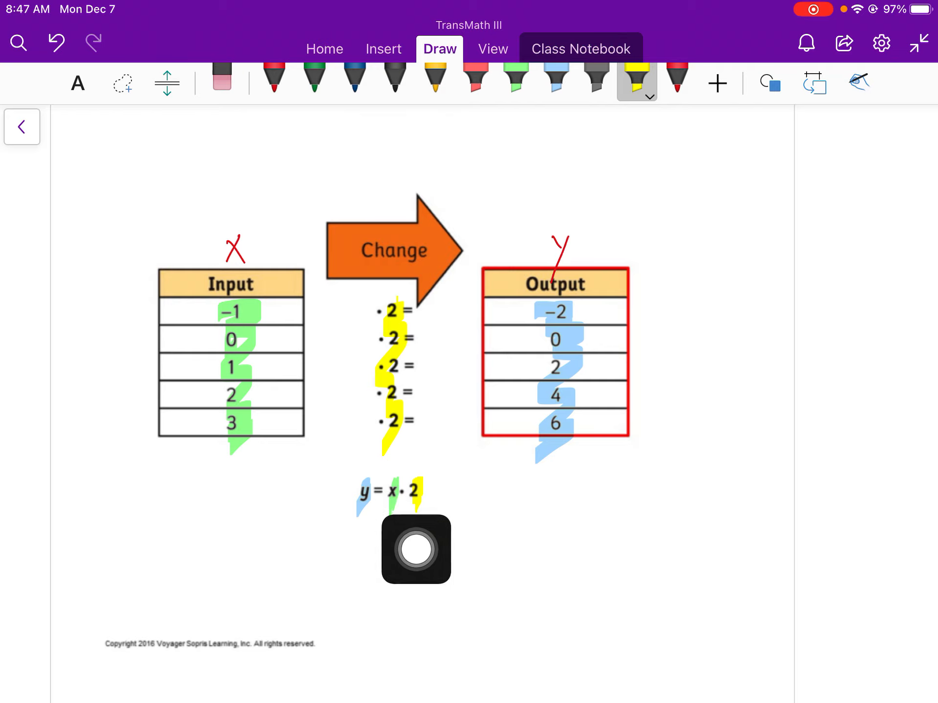
{"action": "left_click_drag", "start_coordinate": [416, 549], "coordinate": [610, 442]}
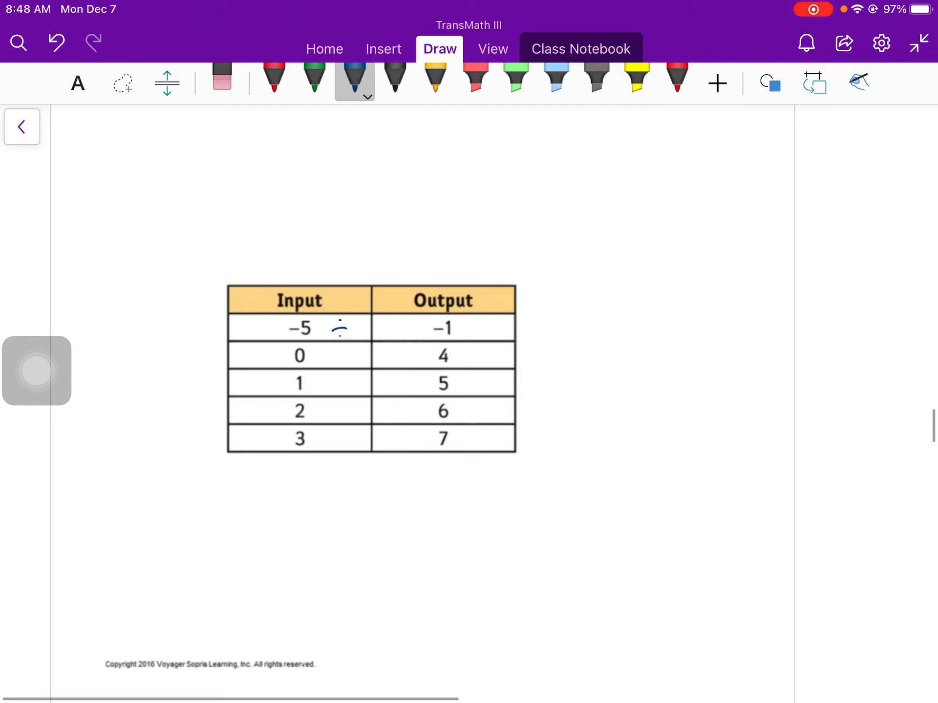
Try ÷5 beside −5 and 0 in blue, then erase the wrong guess
{"action": "left_click_drag", "start_coordinate": [343, 326], "coordinate": [358, 335]}
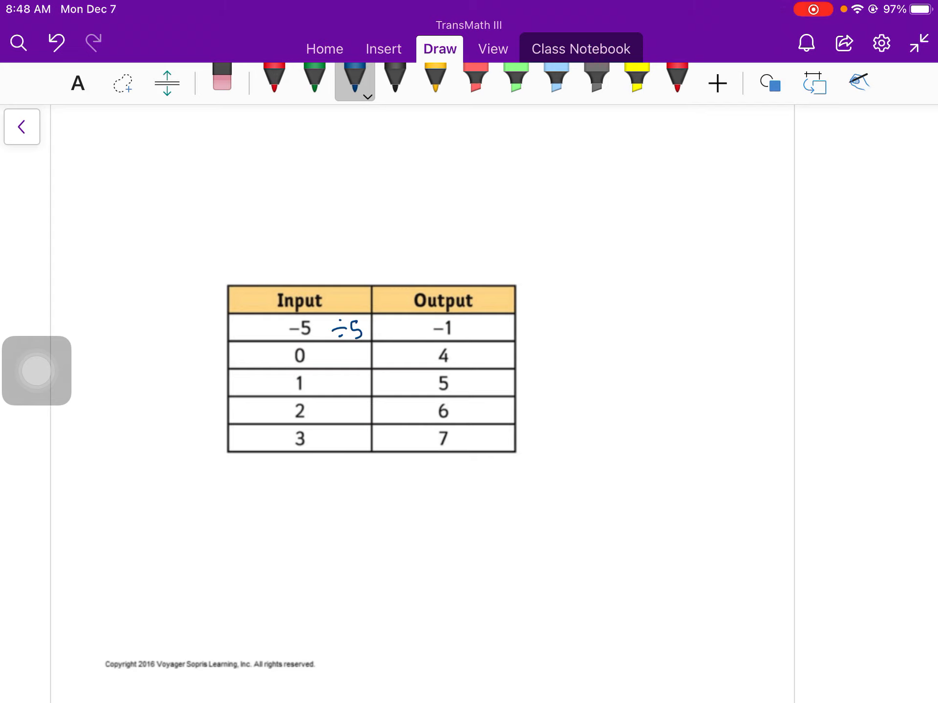
{"action": "left_click_drag", "start_coordinate": [368, 330], "coordinate": [413, 329]}
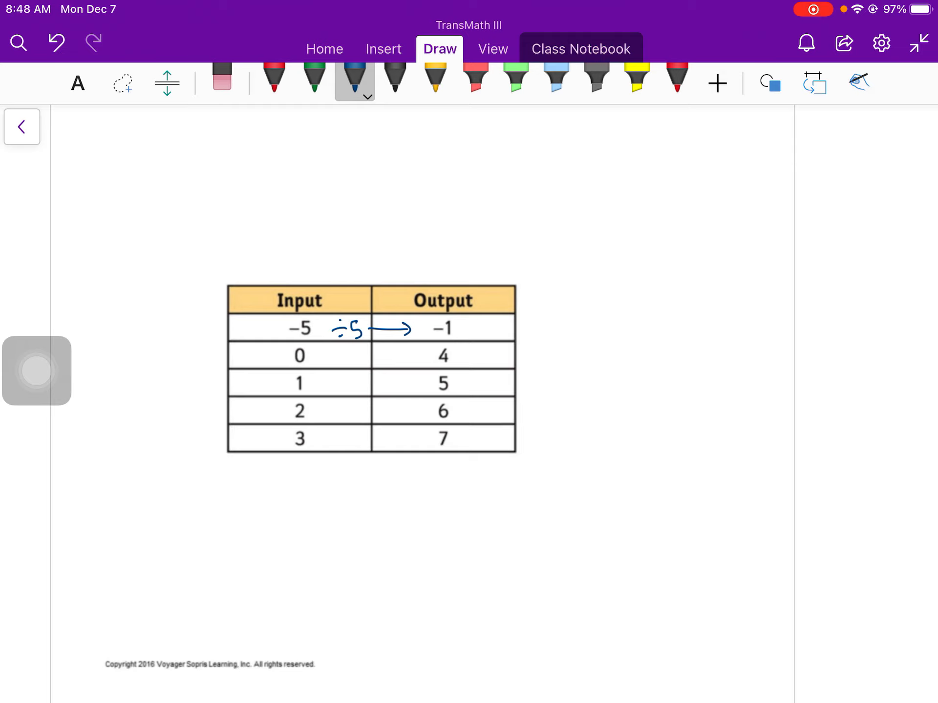
{"action": "left_click_drag", "start_coordinate": [343, 350], "coordinate": [364, 358]}
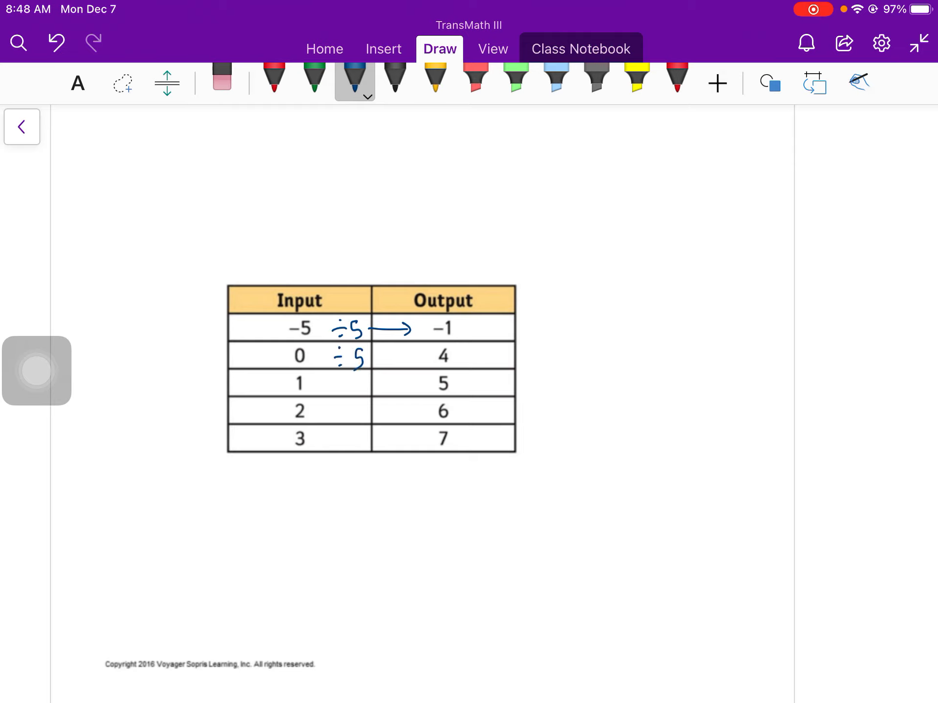
{"action": "left_click_drag", "start_coordinate": [395, 347], "coordinate": [419, 368]}
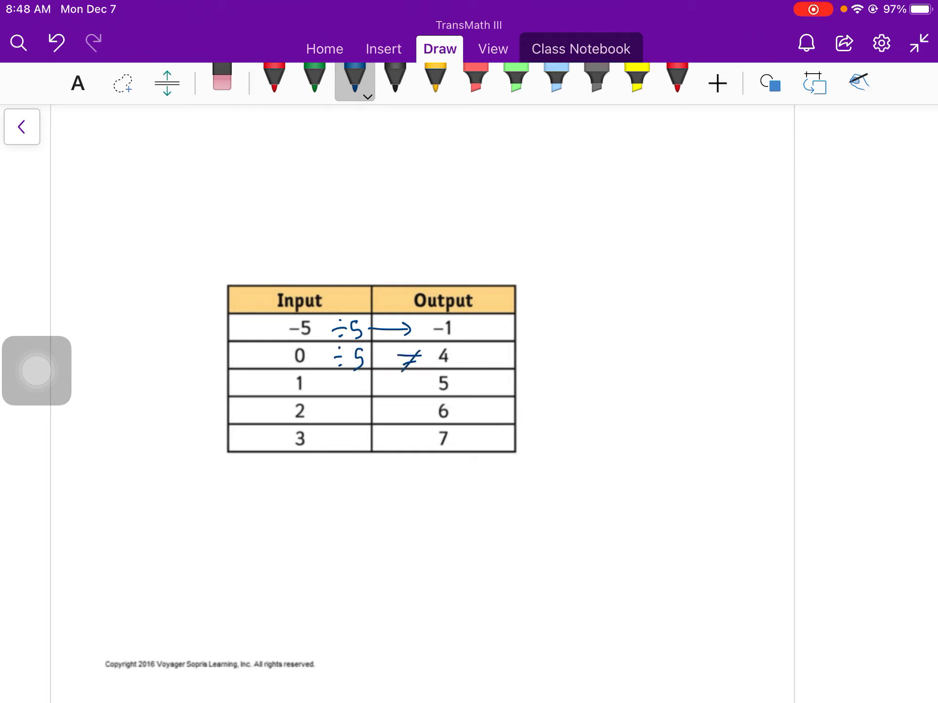
{"action": "left_click", "coordinate": [222, 83]}
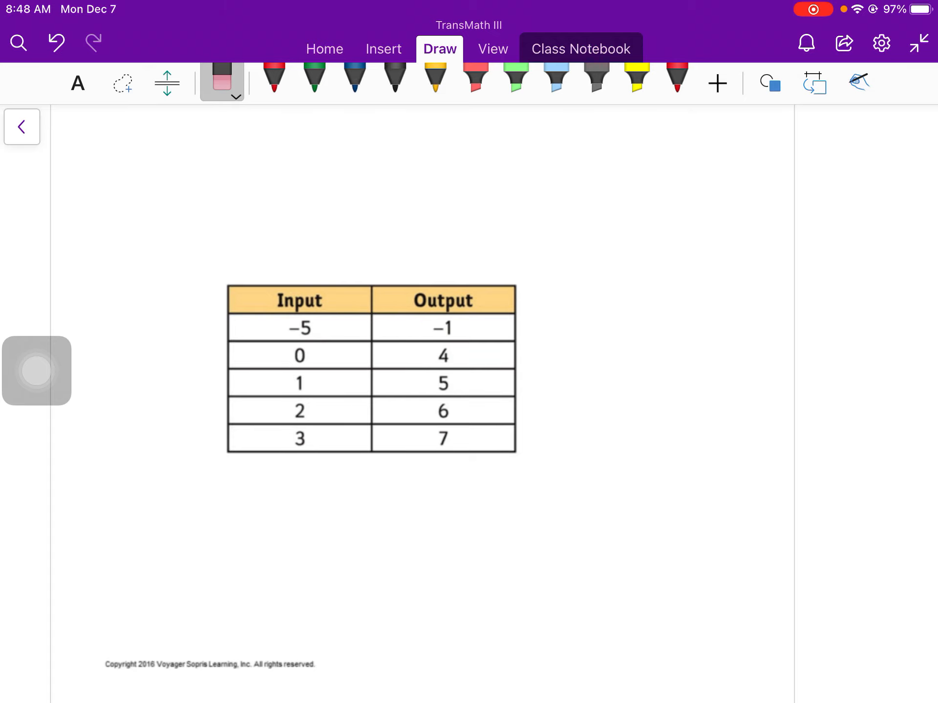
{"action": "left_click", "coordinate": [314, 80]}
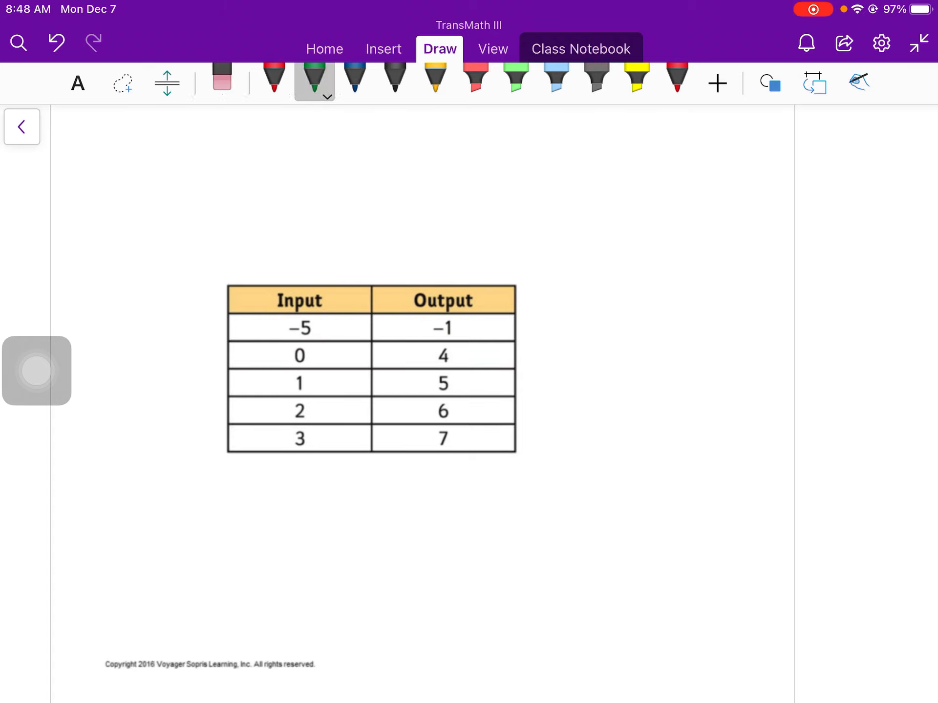
Write +4 in green beside every table row (−5, 0, 1, 2, 3)
{"action": "left_click", "coordinate": [334, 328]}
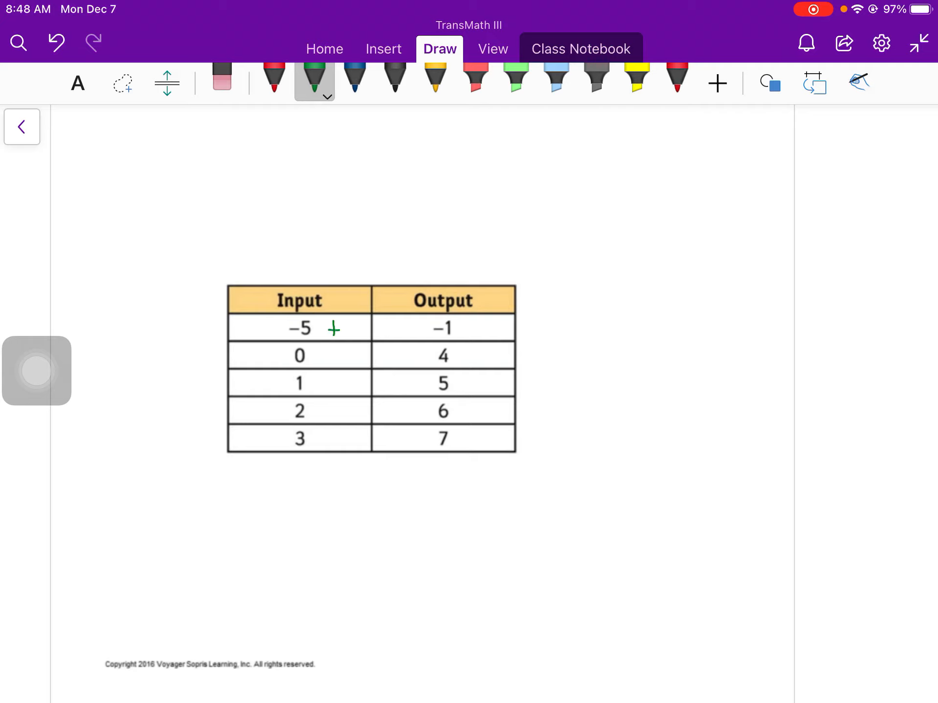
{"action": "left_click_drag", "start_coordinate": [335, 328], "coordinate": [355, 355]}
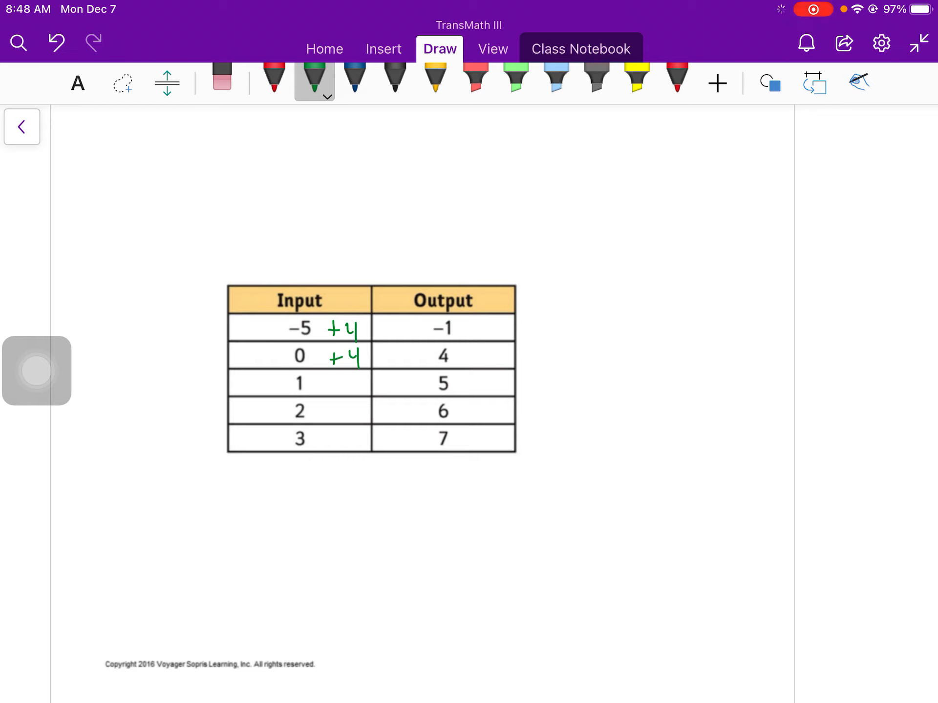
{"action": "left_click_drag", "start_coordinate": [329, 383], "coordinate": [361, 383]}
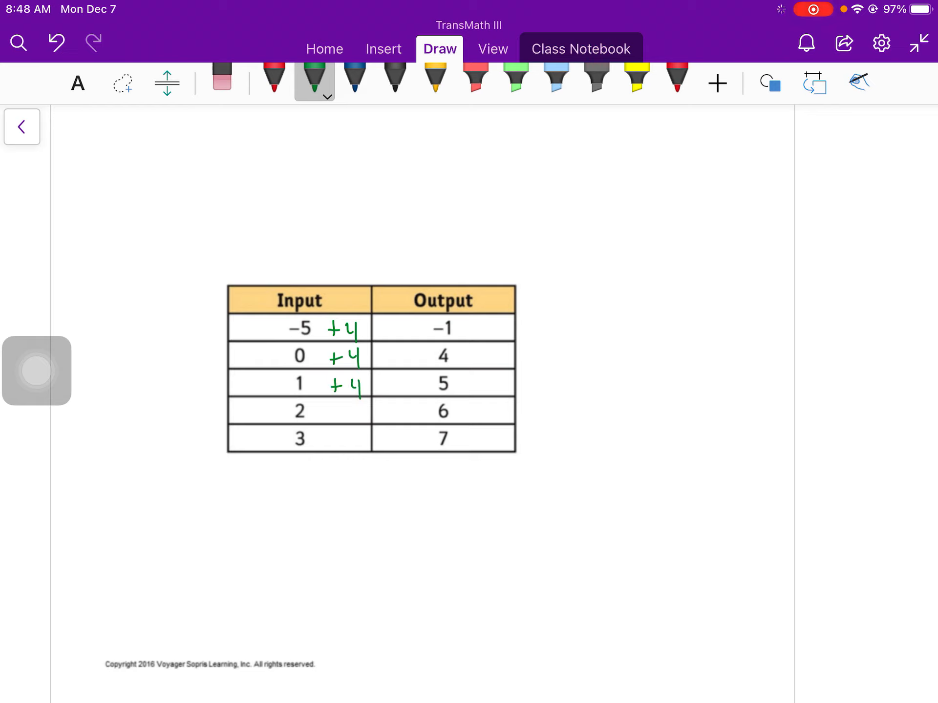
{"action": "left_click_drag", "start_coordinate": [323, 412], "coordinate": [358, 413]}
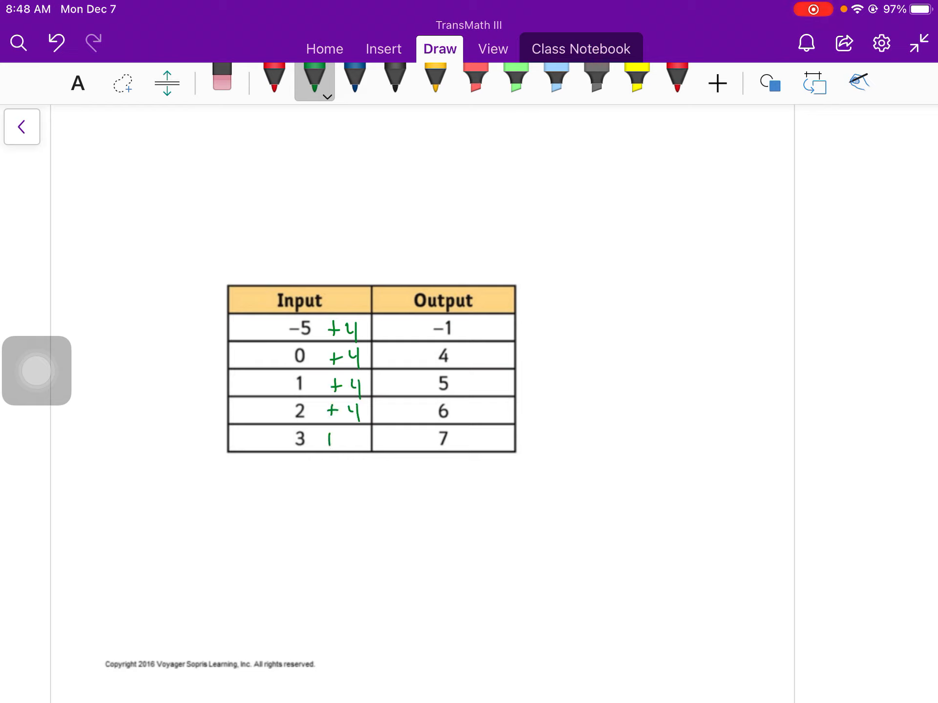
{"action": "left_click_drag", "start_coordinate": [326, 436], "coordinate": [361, 437]}
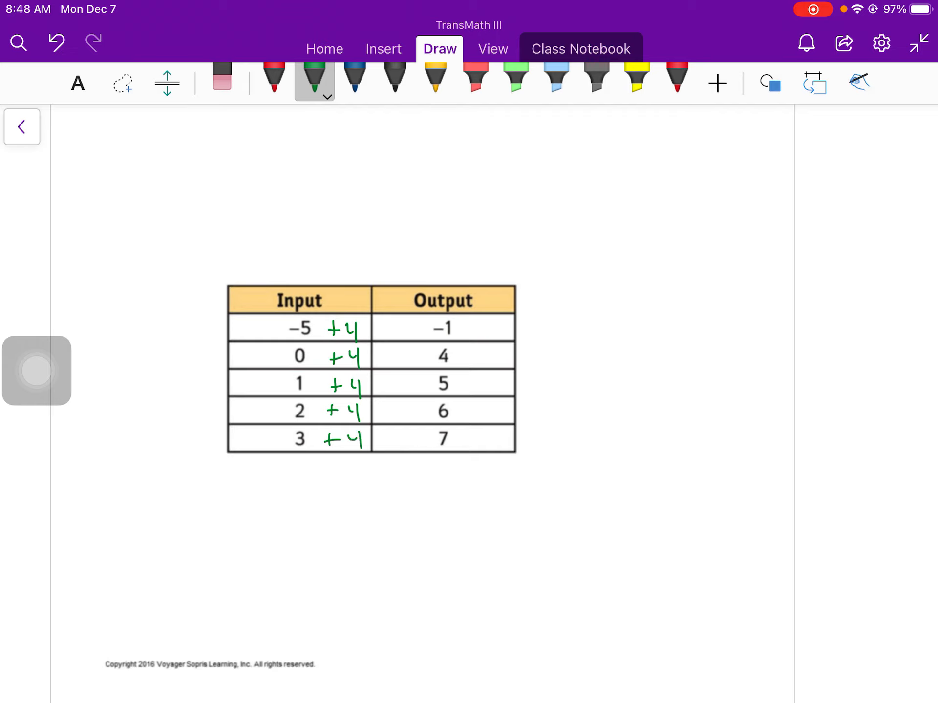
Write y = x + 4 below the table and circle the +4 column
{"action": "left_click_drag", "start_coordinate": [277, 527], "coordinate": [287, 556]}
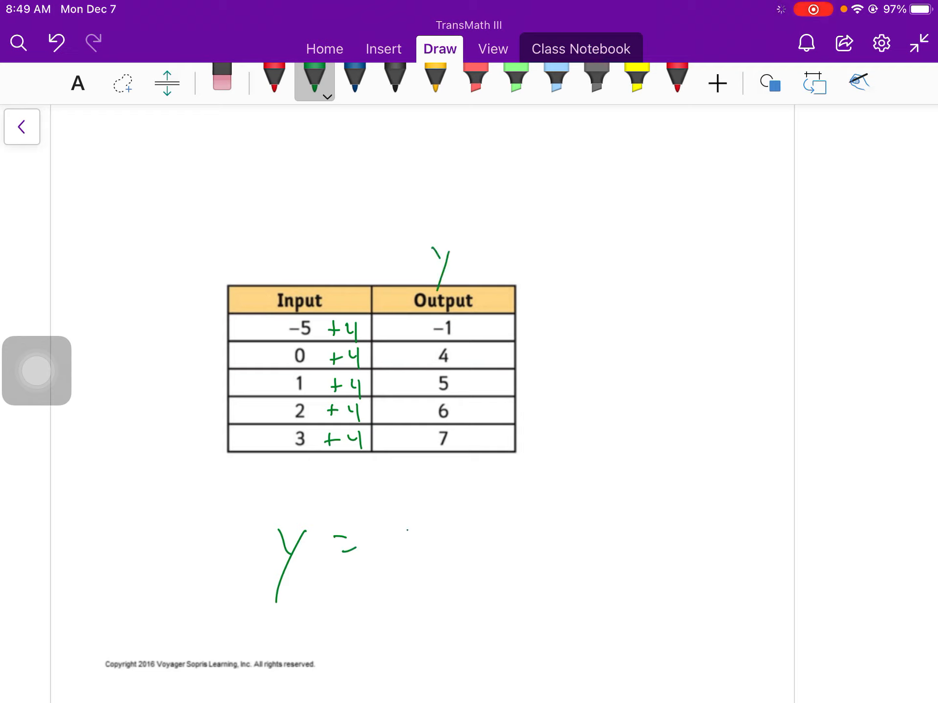
{"action": "left_click_drag", "start_coordinate": [383, 550], "coordinate": [446, 550]}
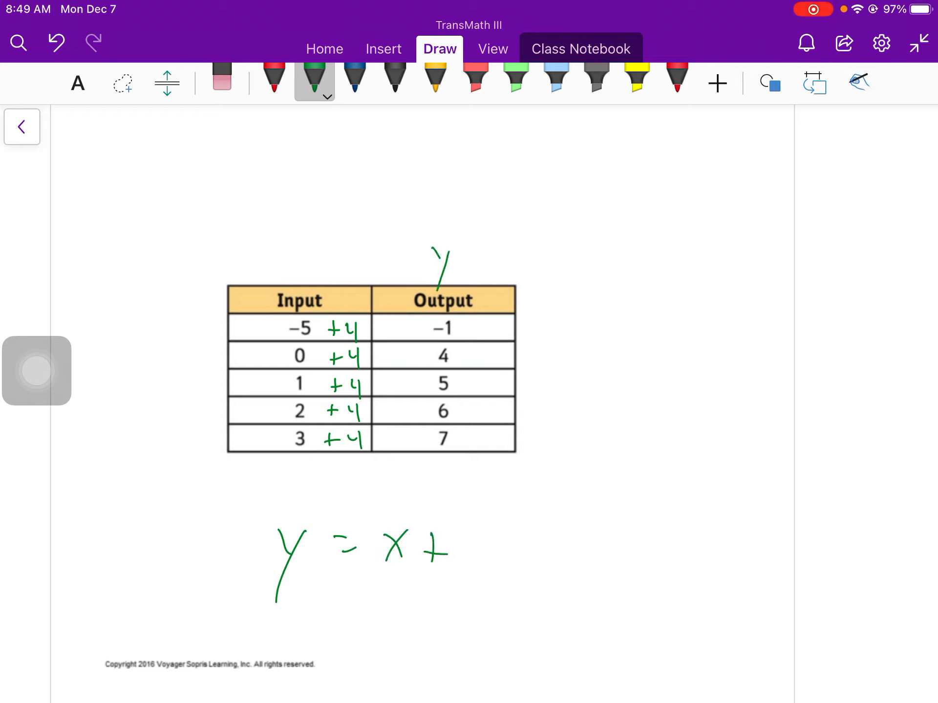
{"action": "left_click_drag", "start_coordinate": [341, 293], "coordinate": [341, 467]}
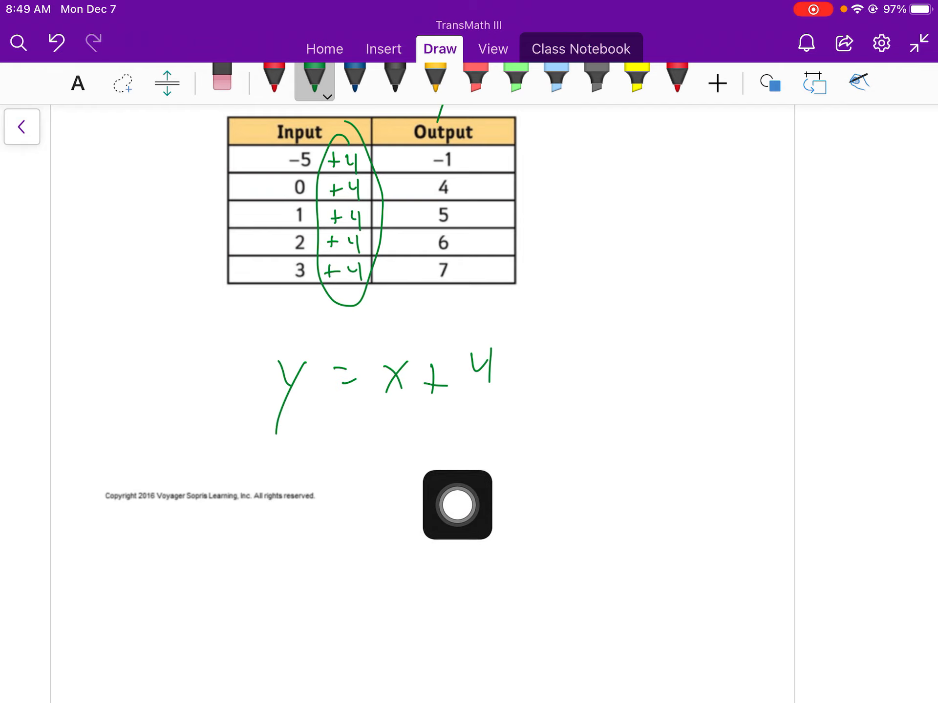
{"action": "left_click_drag", "start_coordinate": [457, 505], "coordinate": [37, 525]}
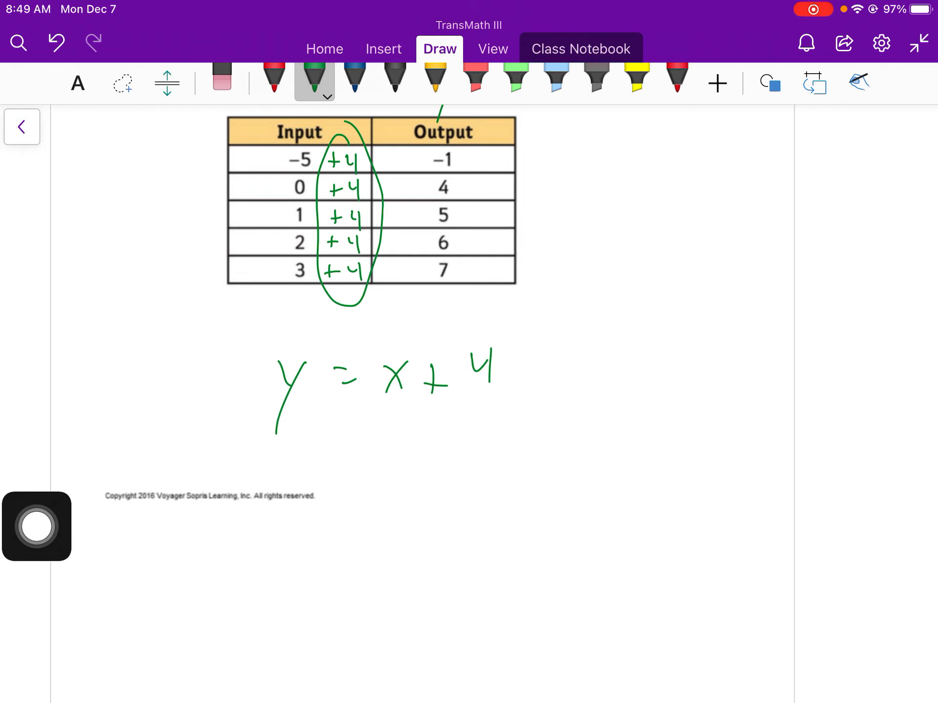
Scroll past the Improve Your Skills slide to the worksheet with tables 1 and 2
{"action": "scroll", "scroll_direction": "down", "scroll_amount": 3}
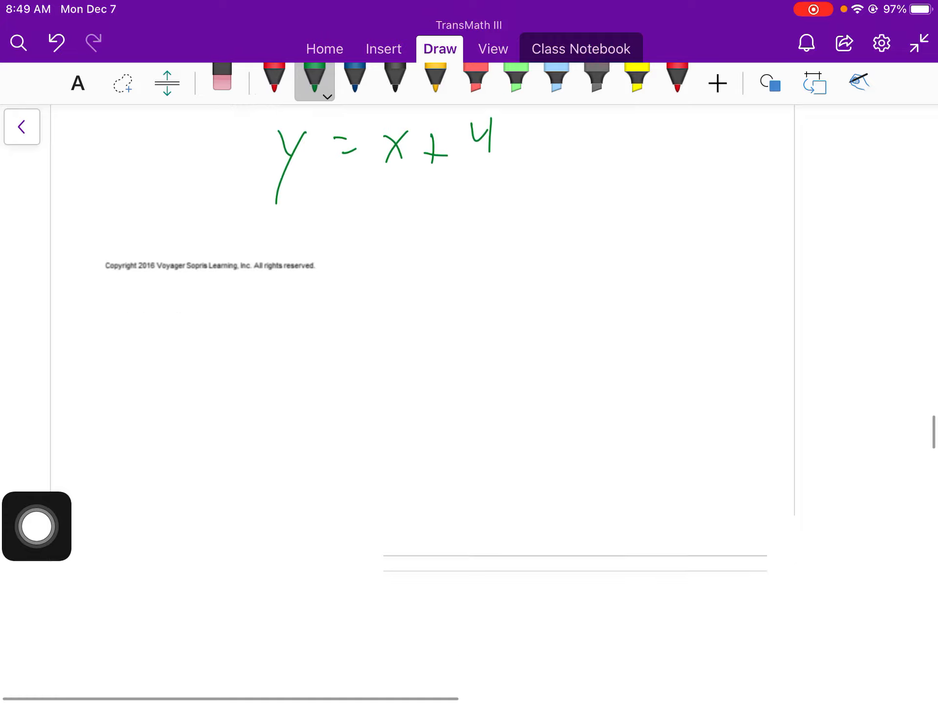
{"action": "scroll", "scroll_direction": "down", "scroll_amount": 3}
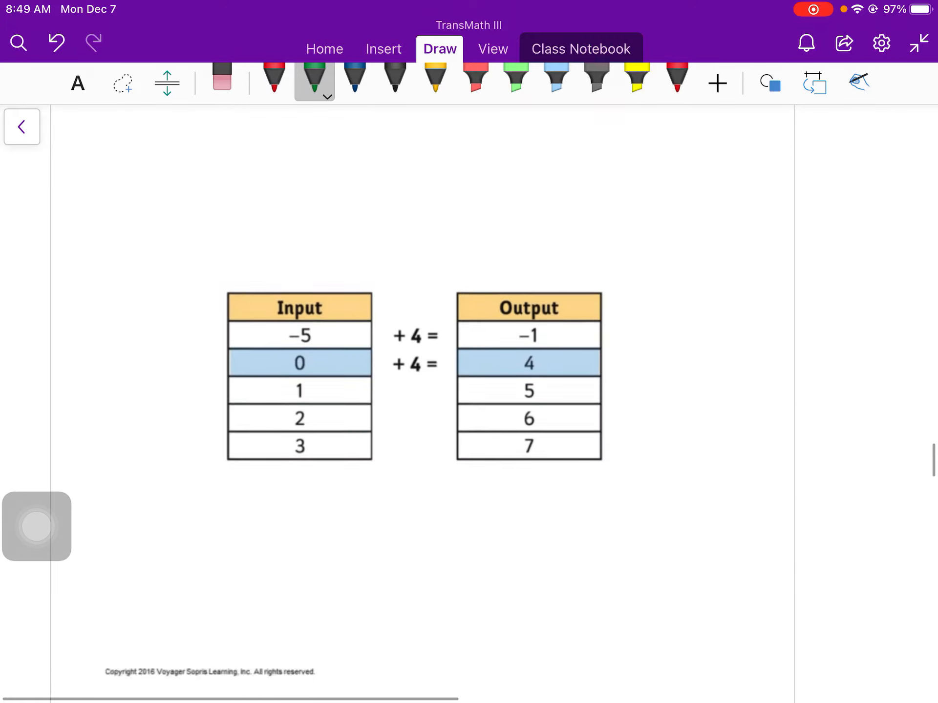
{"action": "scroll", "scroll_direction": "down", "scroll_amount": 3}
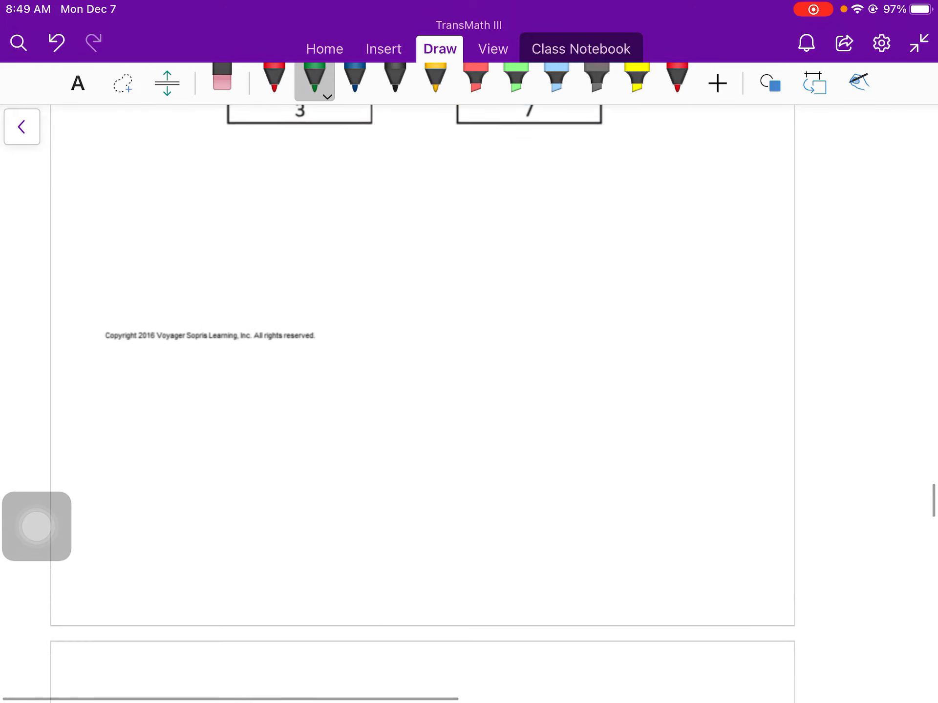
{"action": "scroll", "scroll_direction": "down", "scroll_amount": 3}
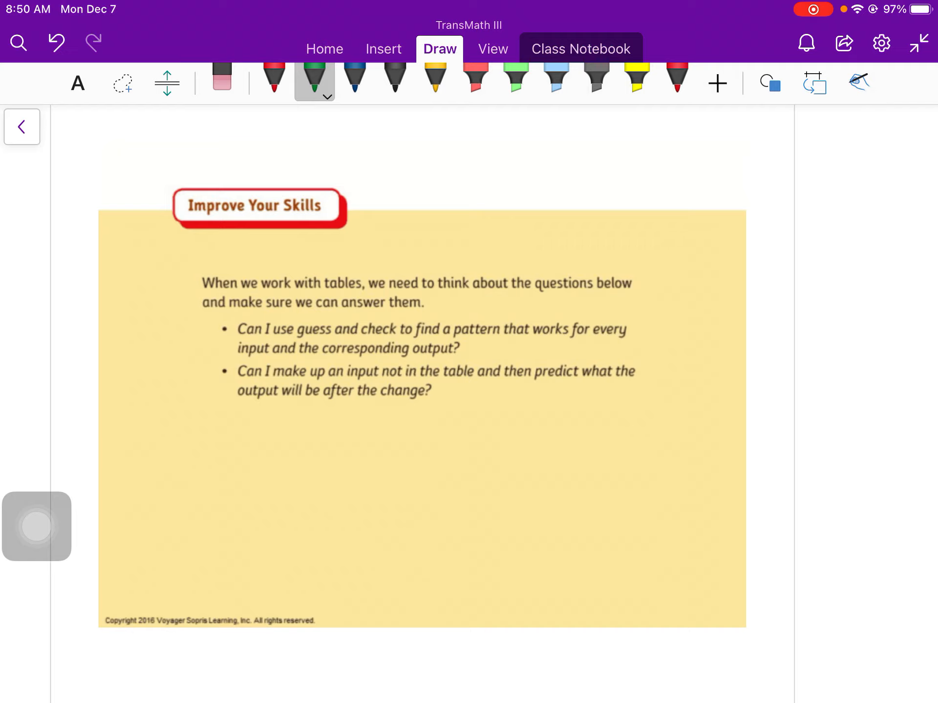
{"action": "scroll", "scroll_direction": "down", "scroll_amount": 3}
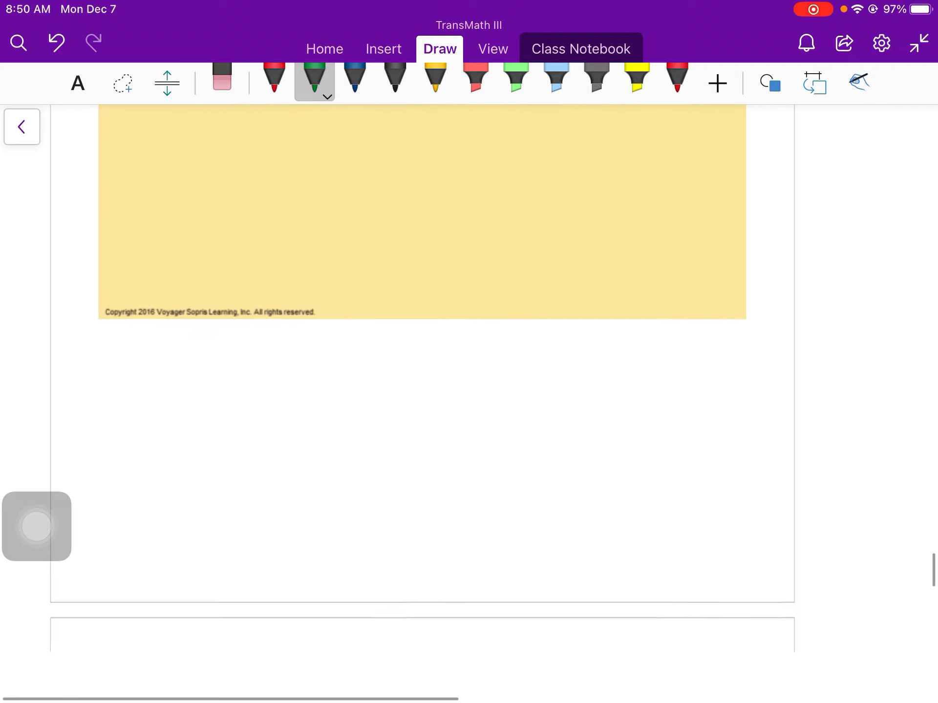
{"action": "scroll", "scroll_direction": "down", "scroll_amount": 3}
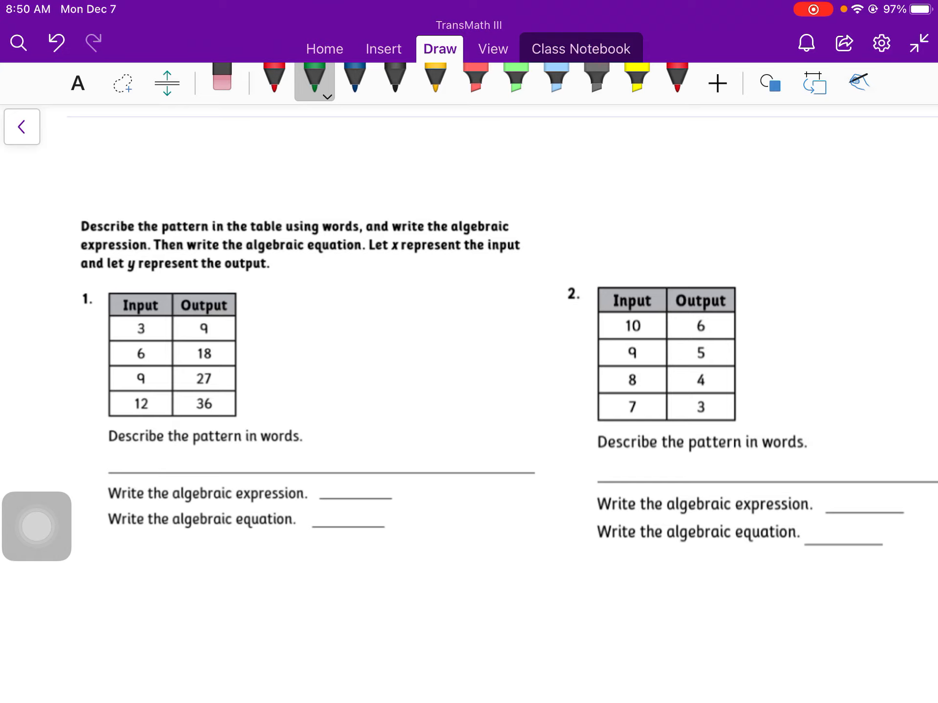
Write y = x·2 labelled 'equation' and x·2 labelled 'expression' in green above the tables
{"action": "left_click_drag", "start_coordinate": [544, 129], "coordinate": [535, 186]}
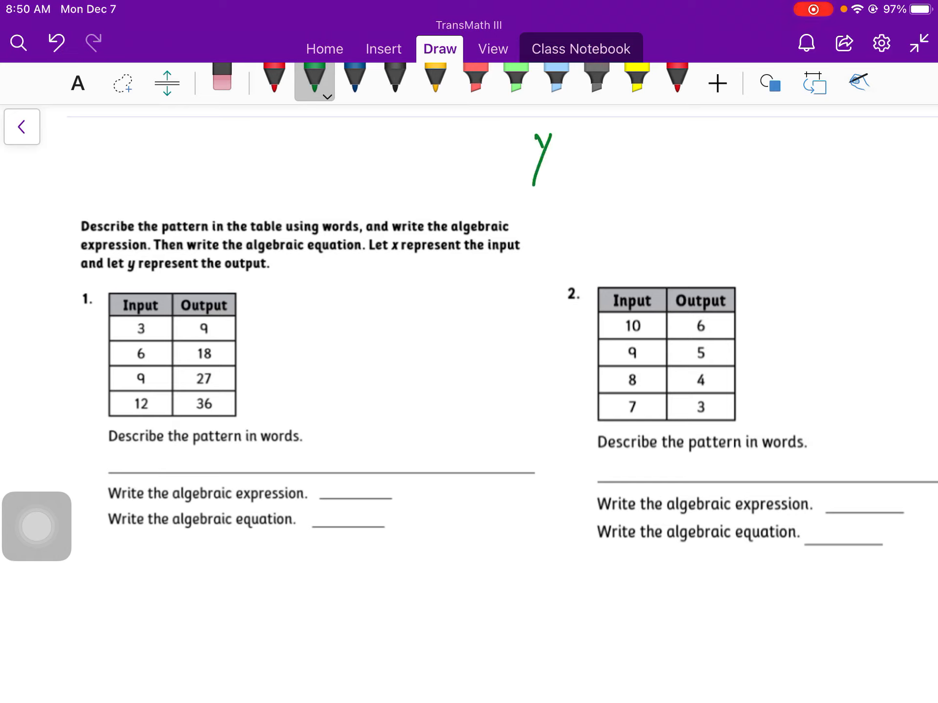
{"action": "left_click_drag", "start_coordinate": [555, 153], "coordinate": [622, 153]}
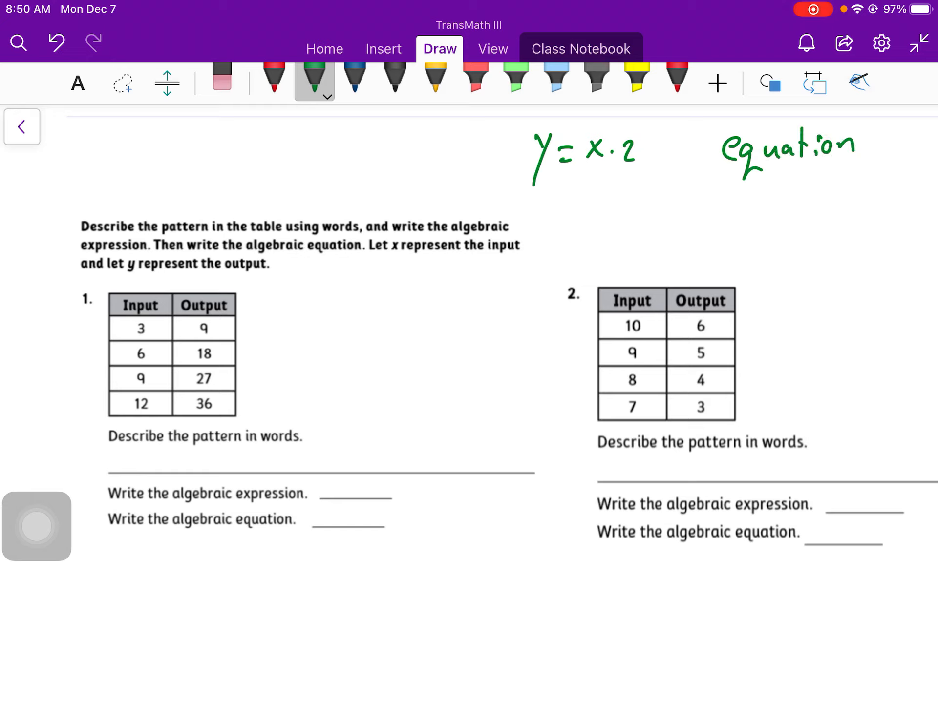
{"action": "left_click_drag", "start_coordinate": [580, 215], "coordinate": [639, 215]}
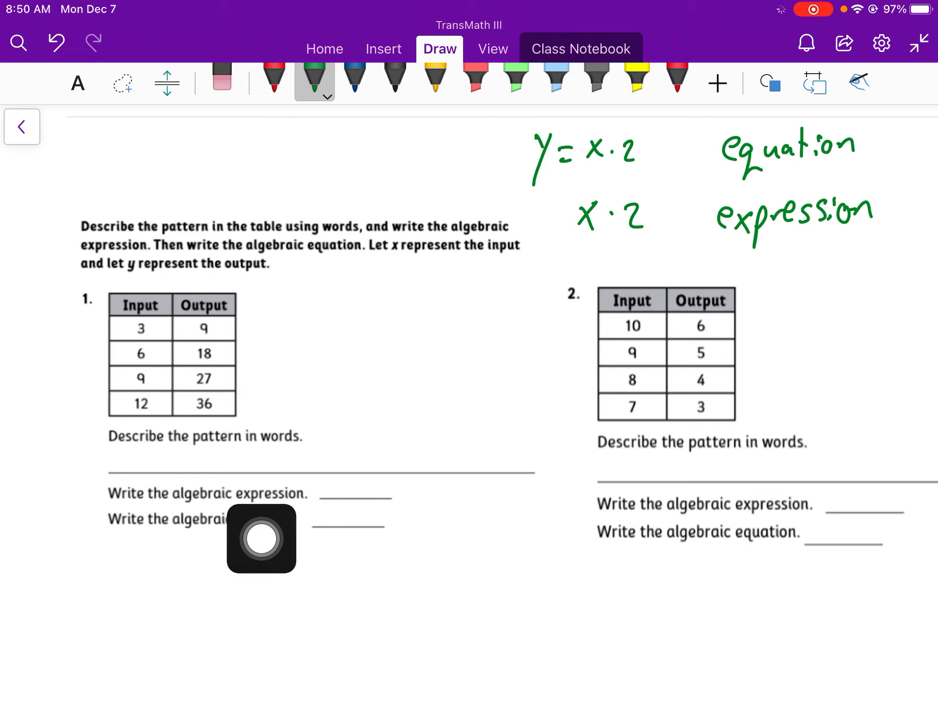
{"action": "mouse_move", "coordinate": [640, 299]}
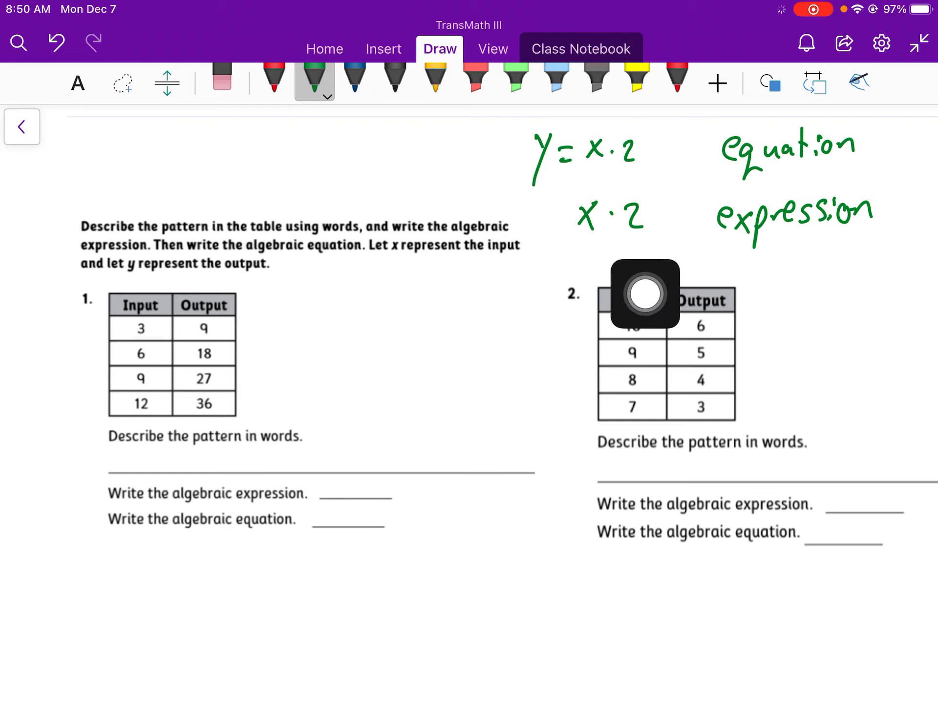
{"action": "mouse_move", "coordinate": [597, 272]}
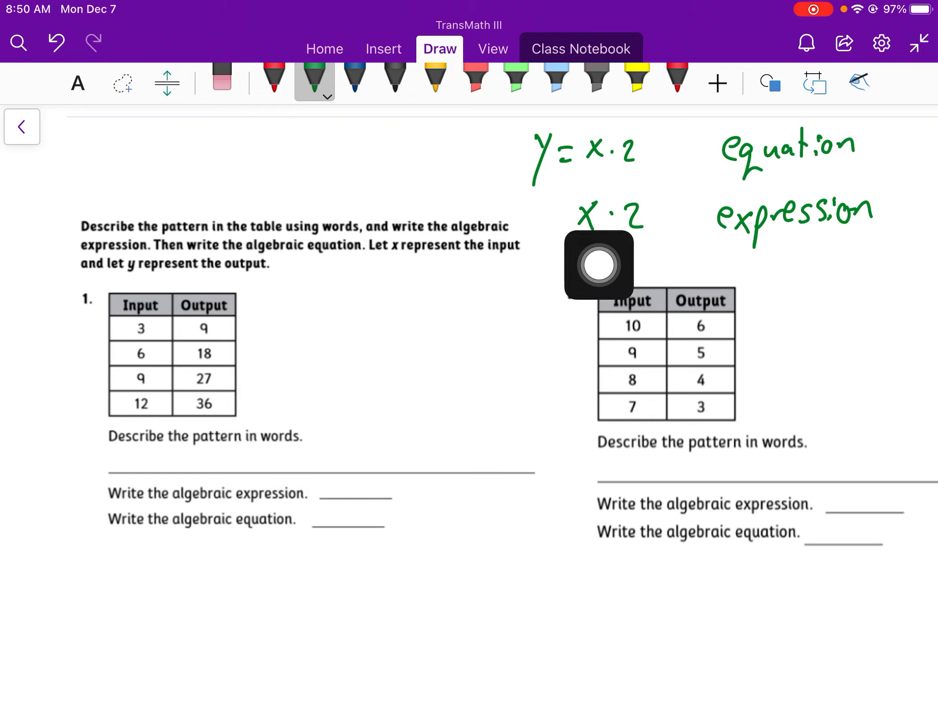
{"action": "mouse_move", "coordinate": [581, 295]}
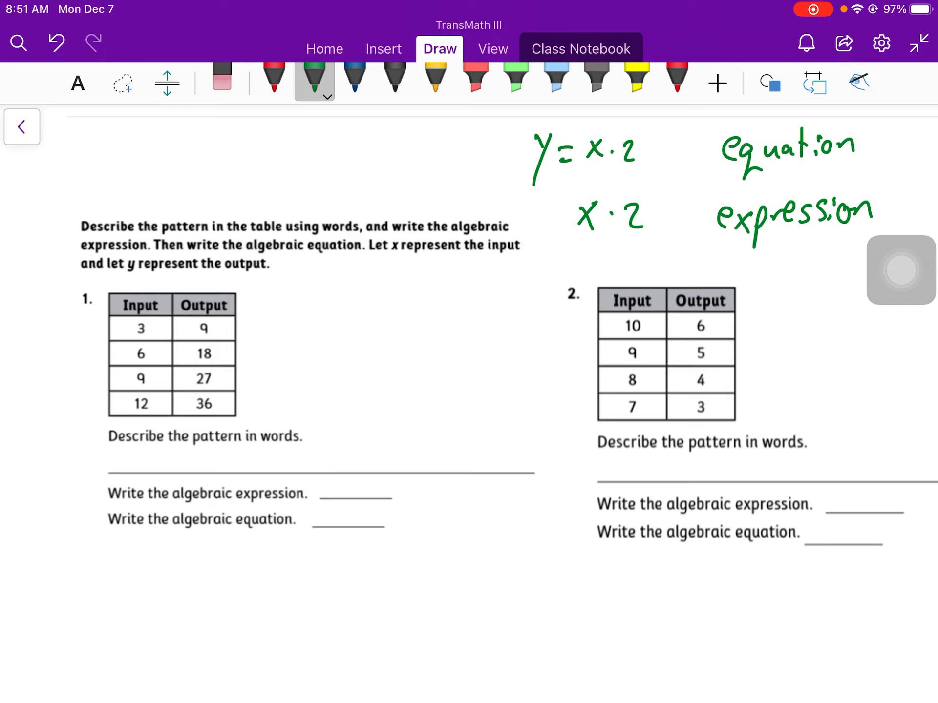
{"action": "left_click", "coordinate": [273, 78]}
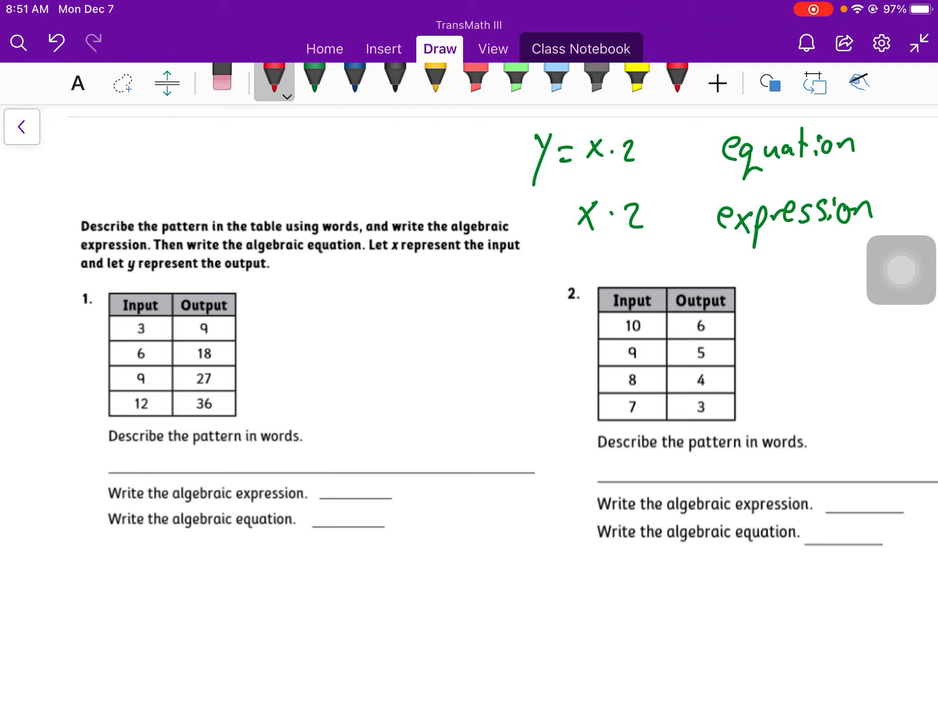
Erase the mistaken +6 and mark ·3 in red on every row of table 1
{"action": "left_click_drag", "start_coordinate": [158, 326], "coordinate": [180, 332]}
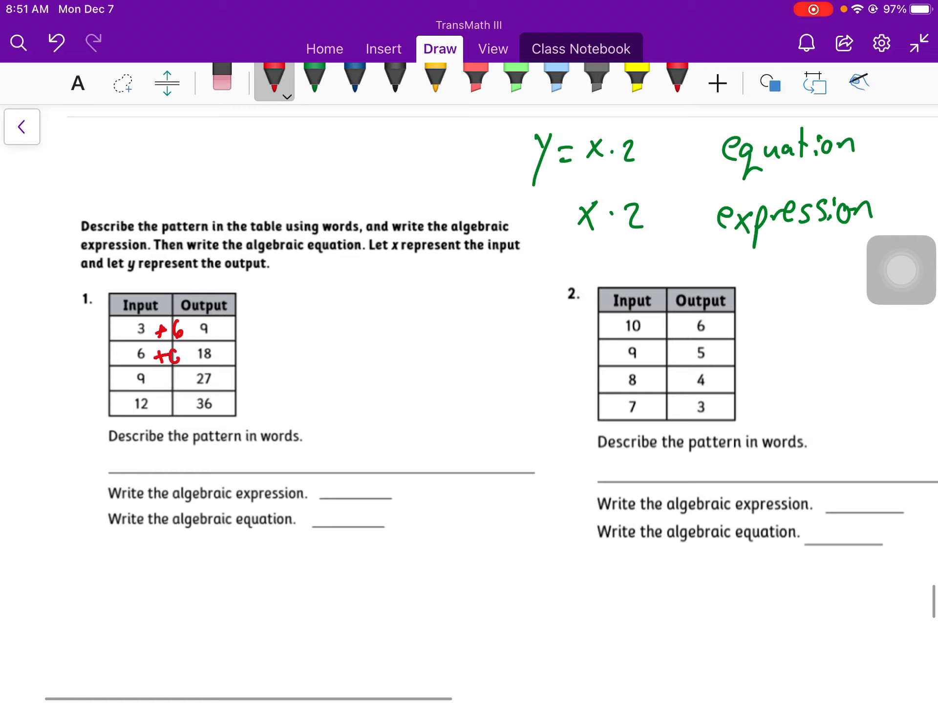
{"action": "left_click", "coordinate": [222, 83]}
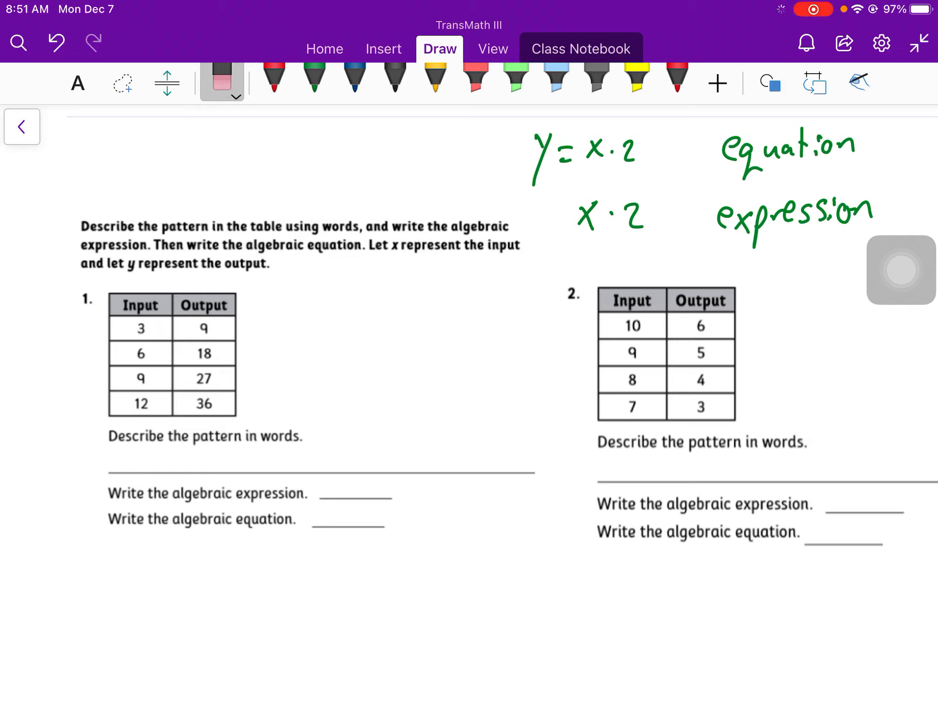
{"action": "left_click", "coordinate": [273, 79]}
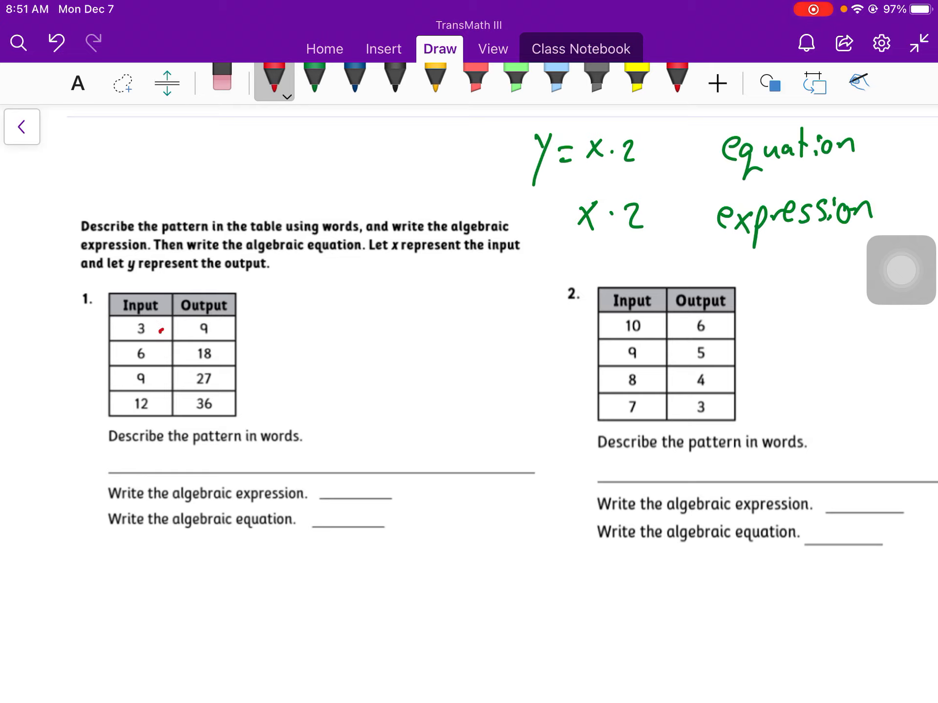
{"action": "left_click_drag", "start_coordinate": [166, 332], "coordinate": [160, 356]}
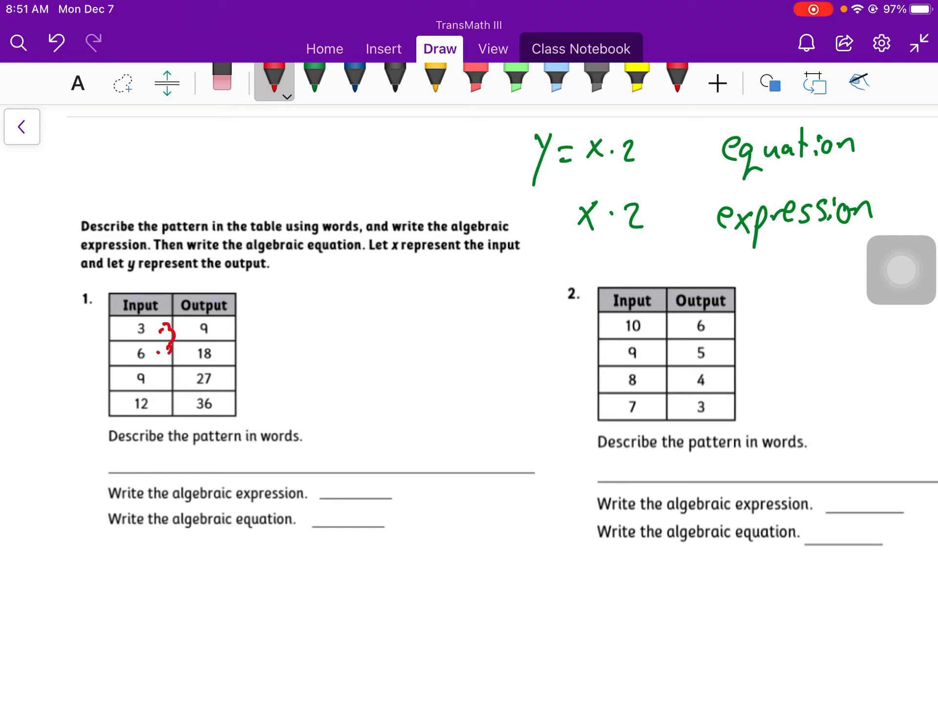
{"action": "left_click_drag", "start_coordinate": [164, 358], "coordinate": [170, 383]}
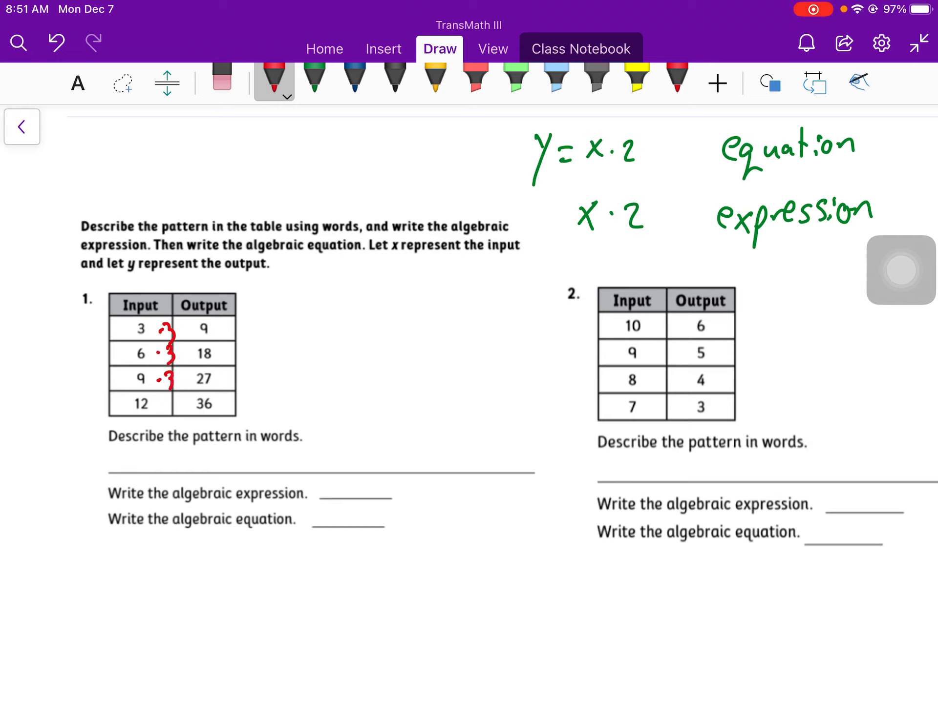
{"action": "left_click_drag", "start_coordinate": [170, 395], "coordinate": [182, 409]}
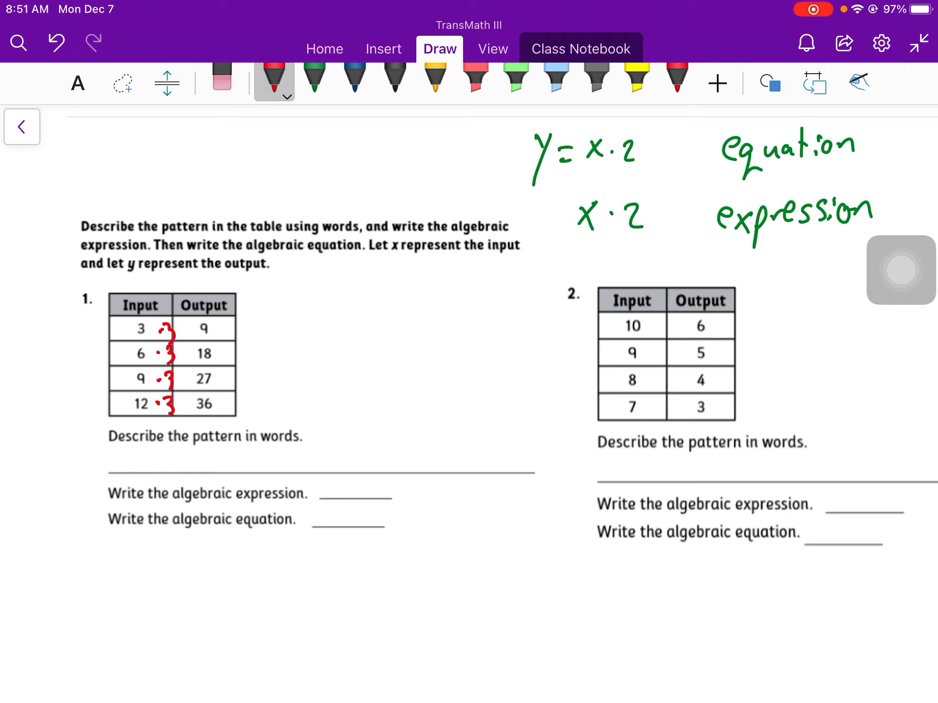
Write the pattern sentence (output is input times 3) and x·3, y = x·3, y = 3x
{"action": "left_click_drag", "start_coordinate": [107, 460], "coordinate": [198, 460]}
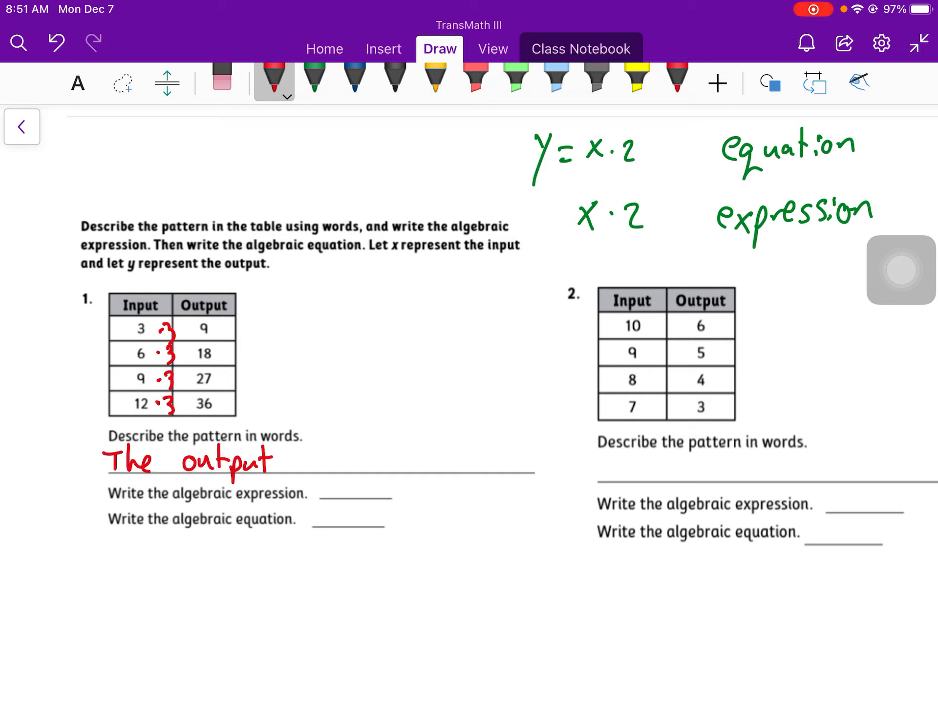
{"action": "left_click_drag", "start_coordinate": [282, 460], "coordinate": [383, 460]}
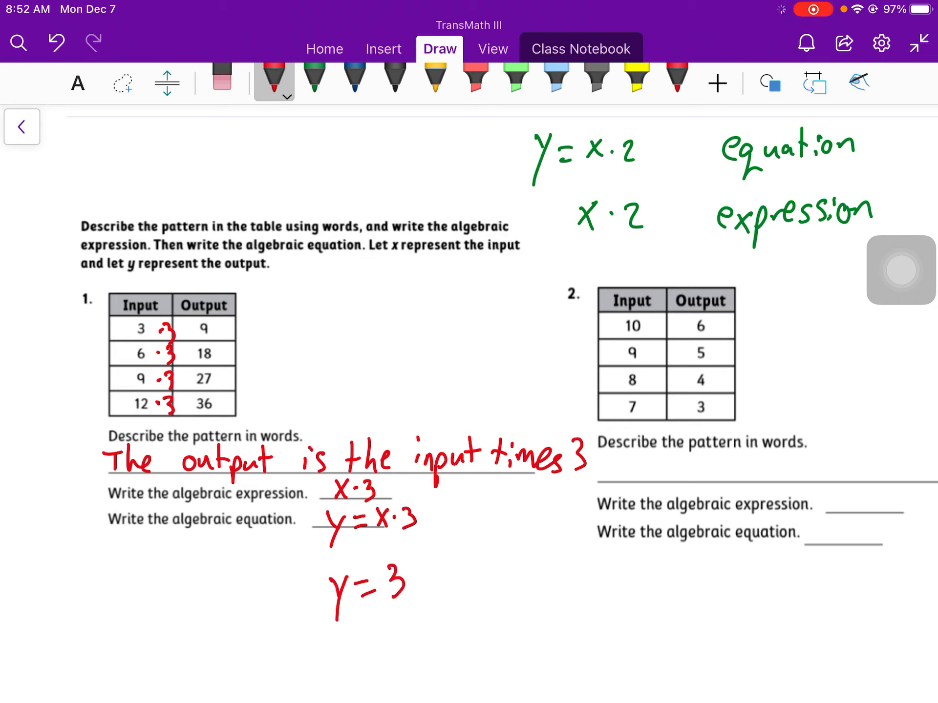
{"action": "type", "text": "x"}
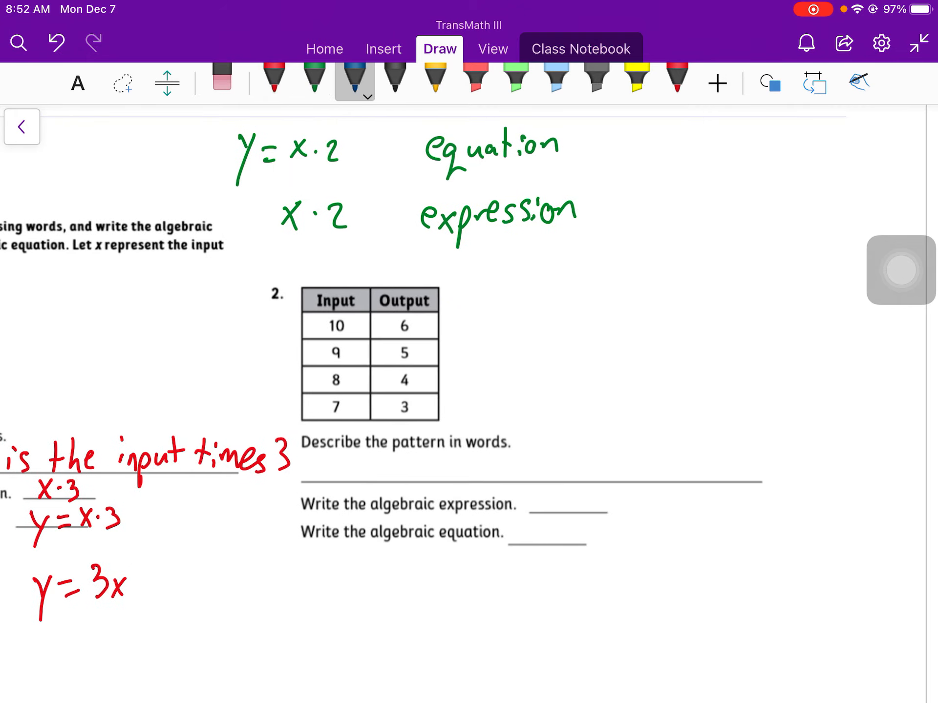
Mark −4 beside each row of table 2 in blue ink
{"action": "left_click_drag", "start_coordinate": [358, 326], "coordinate": [383, 326]}
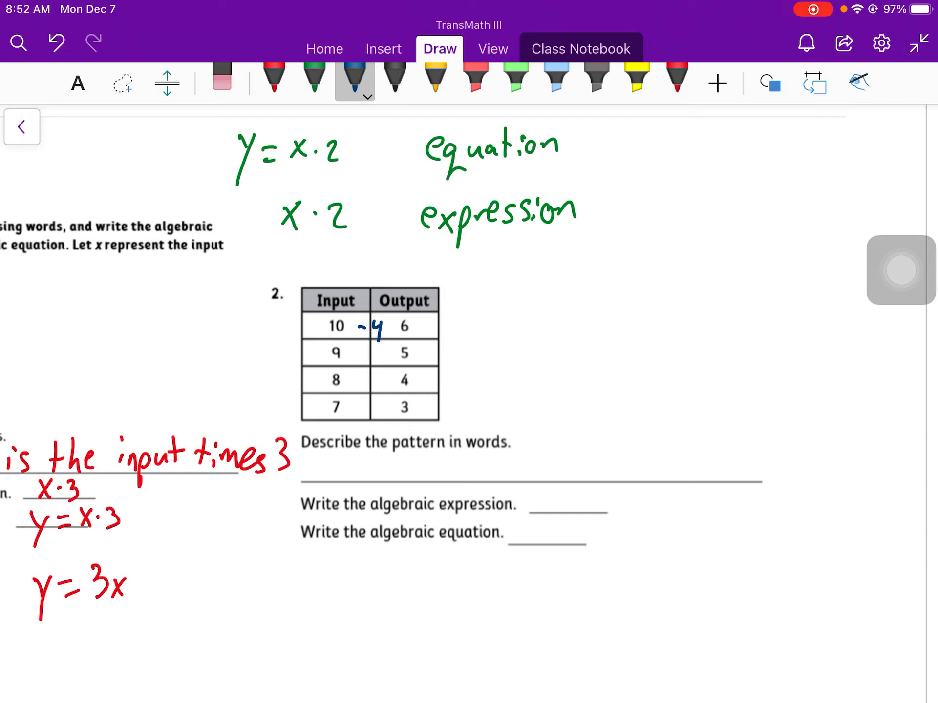
{"action": "left_click_drag", "start_coordinate": [358, 353], "coordinate": [371, 380]}
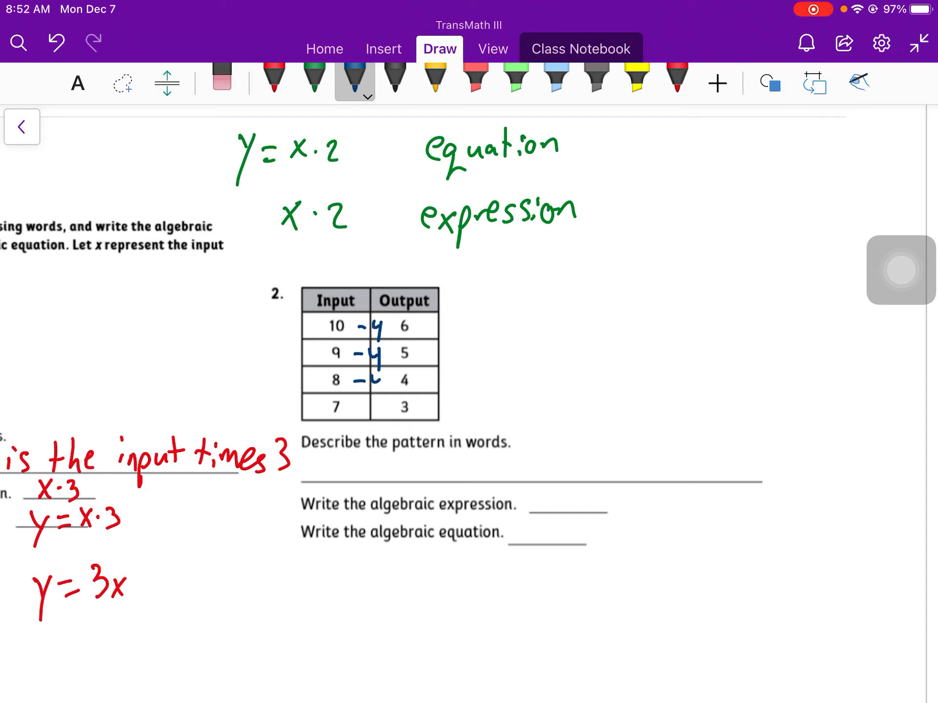
{"action": "left_click_drag", "start_coordinate": [364, 380], "coordinate": [374, 419]}
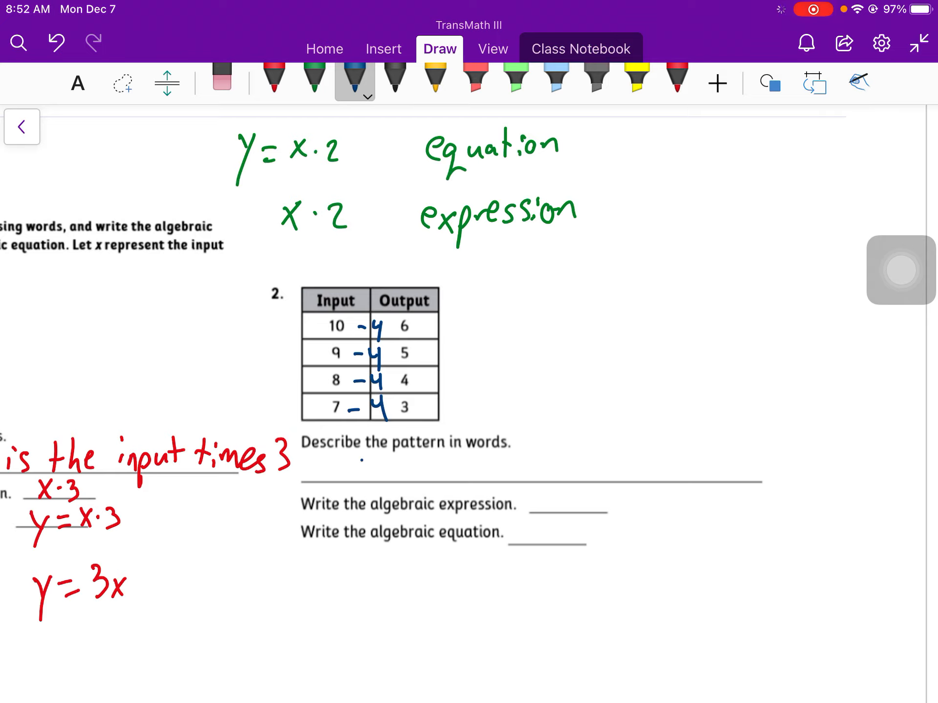
Write that the output is 4 less than the input, with x−4 and y=x−4
{"action": "left_click_drag", "start_coordinate": [358, 467], "coordinate": [478, 473]}
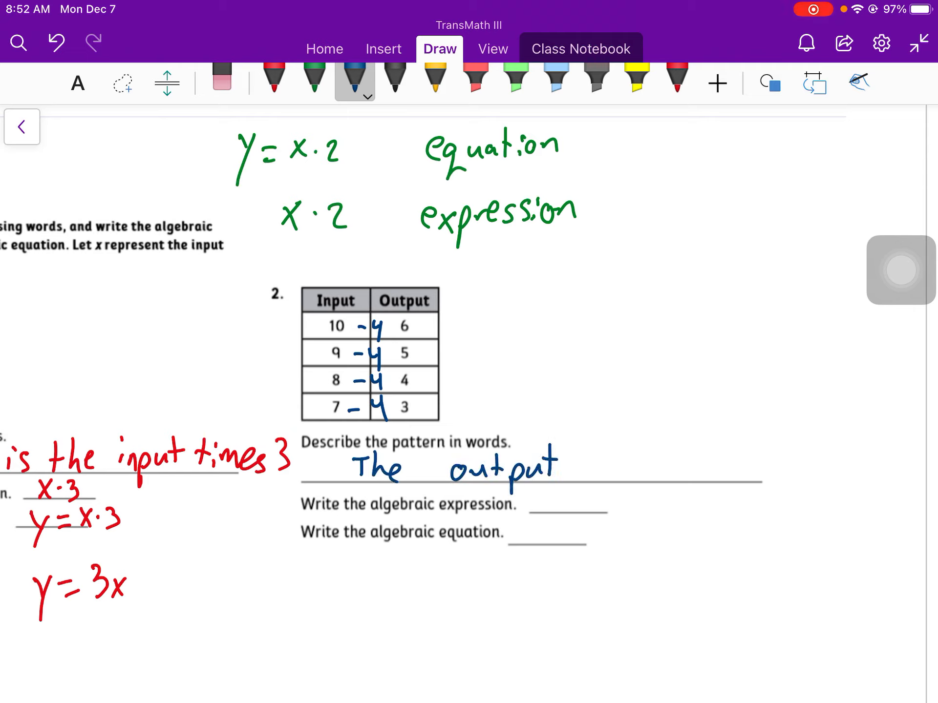
{"action": "type", "text": "is 4 l"}
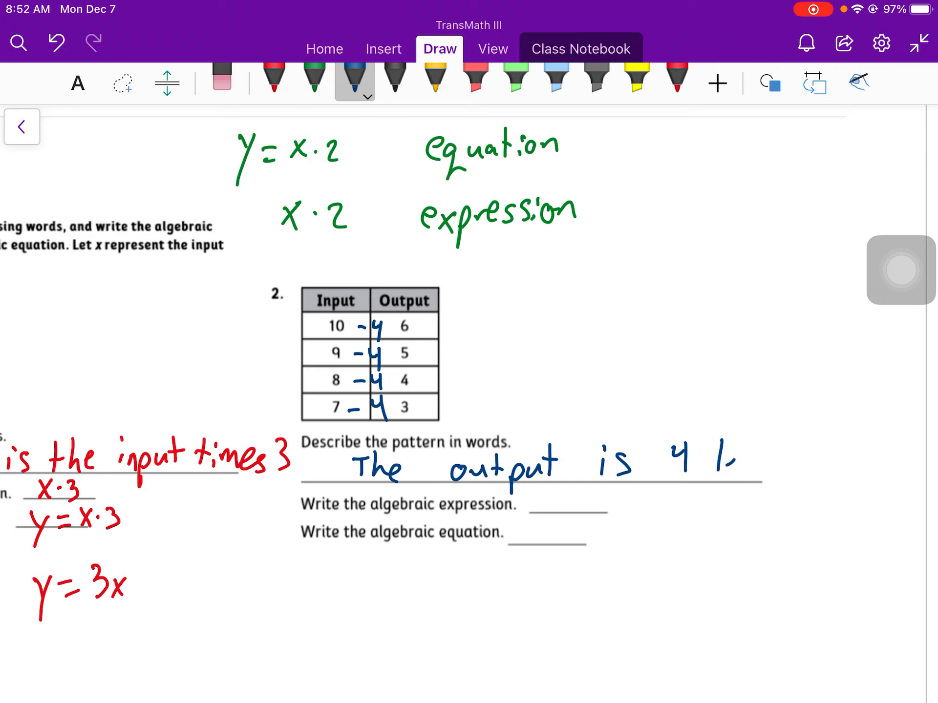
{"action": "type", "text": "less than the input."}
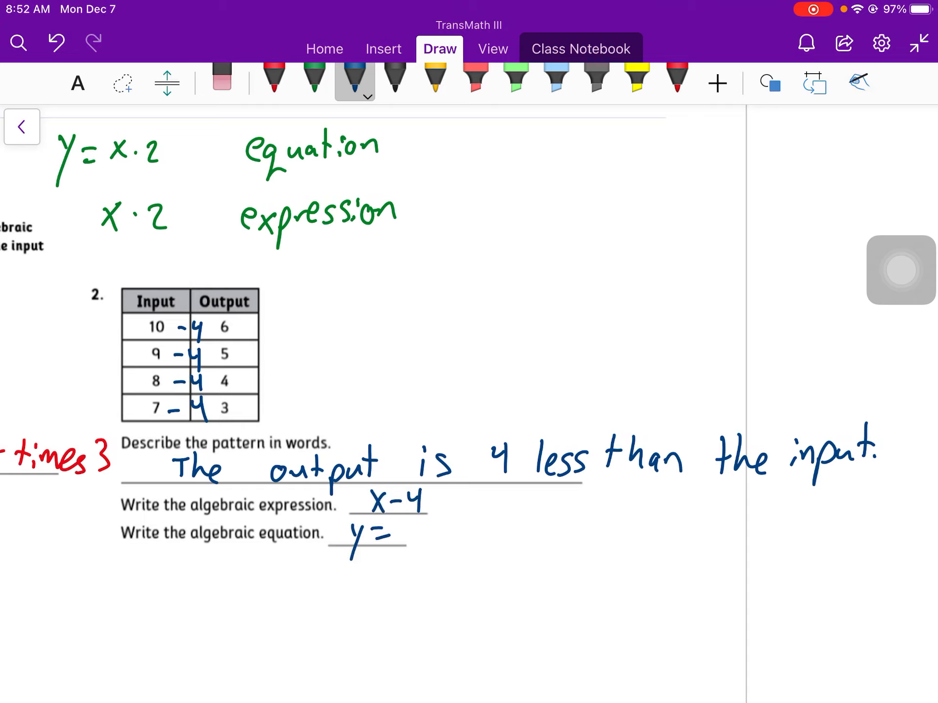
{"action": "scroll", "scroll_direction": "down", "scroll_amount": 3}
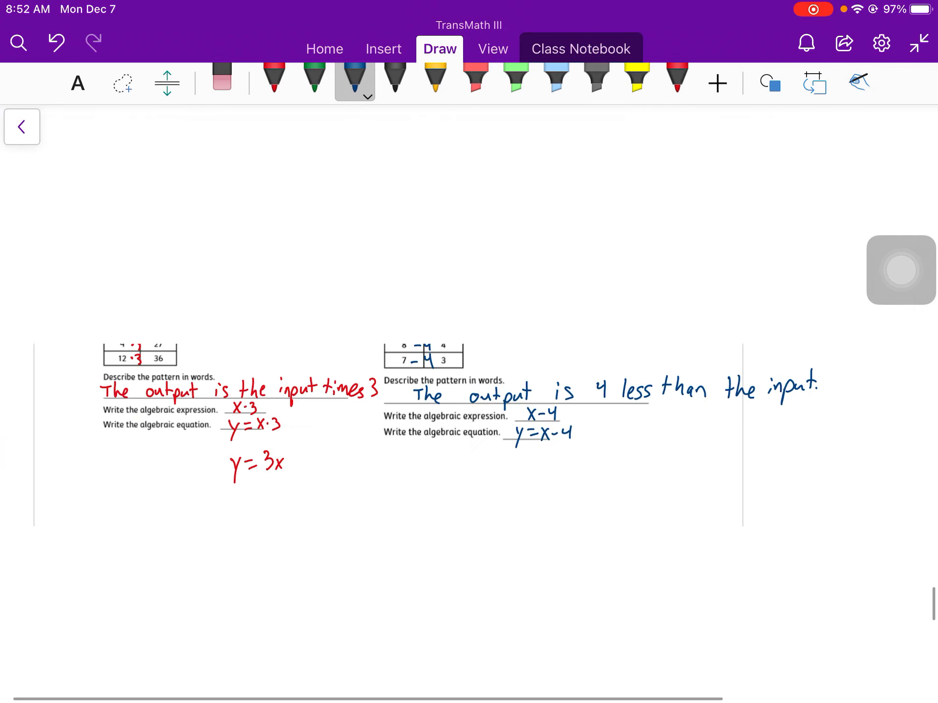
{"action": "scroll", "scroll_direction": "down", "scroll_amount": 3}
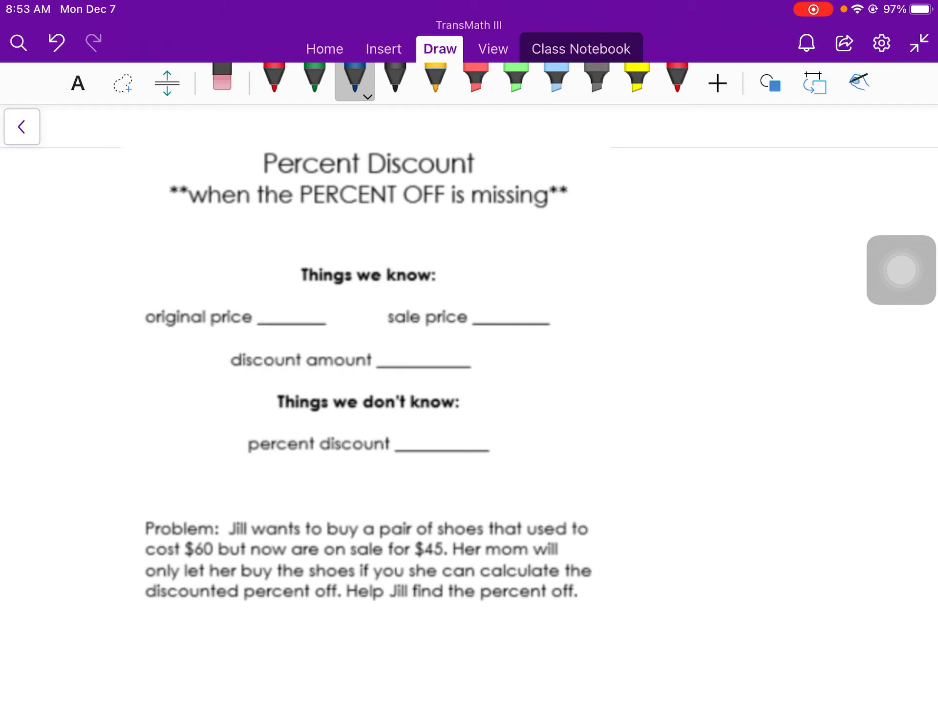
Fill the blanks with original price 60, sale price 45 and discount amount 15
{"action": "left_click_drag", "start_coordinate": [272, 310], "coordinate": [311, 310]}
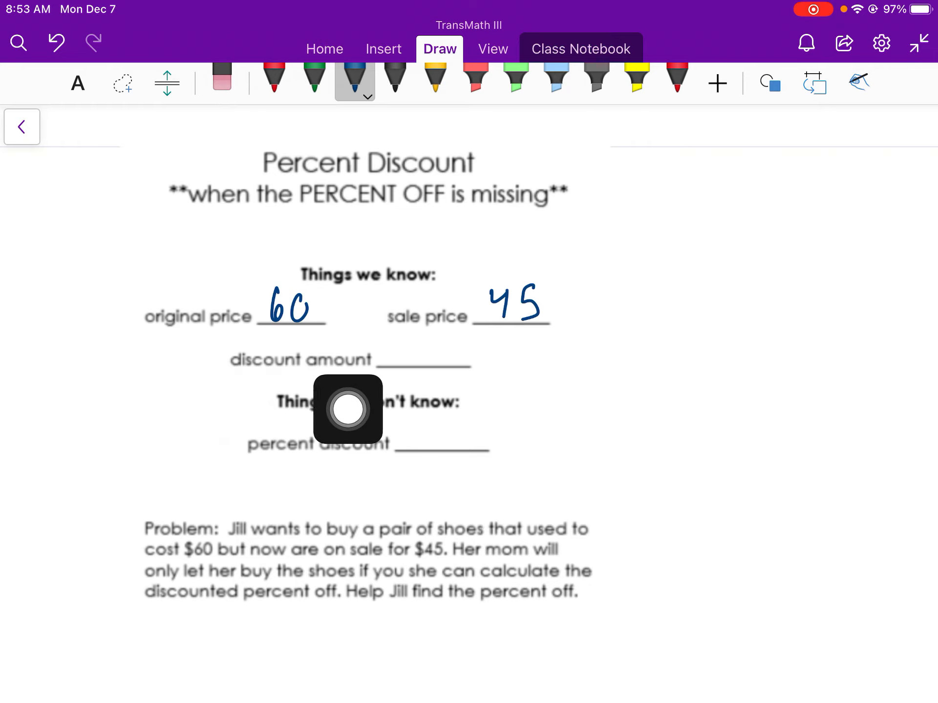
{"action": "left_click_drag", "start_coordinate": [348, 408], "coordinate": [531, 349]}
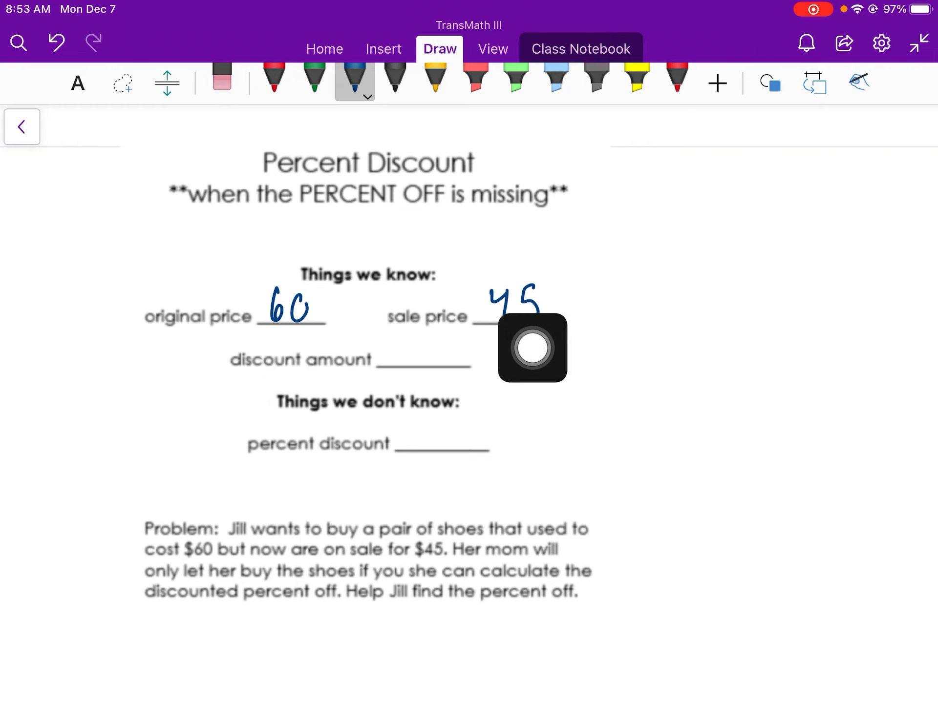
{"action": "left_click_drag", "start_coordinate": [532, 348], "coordinate": [899, 333]}
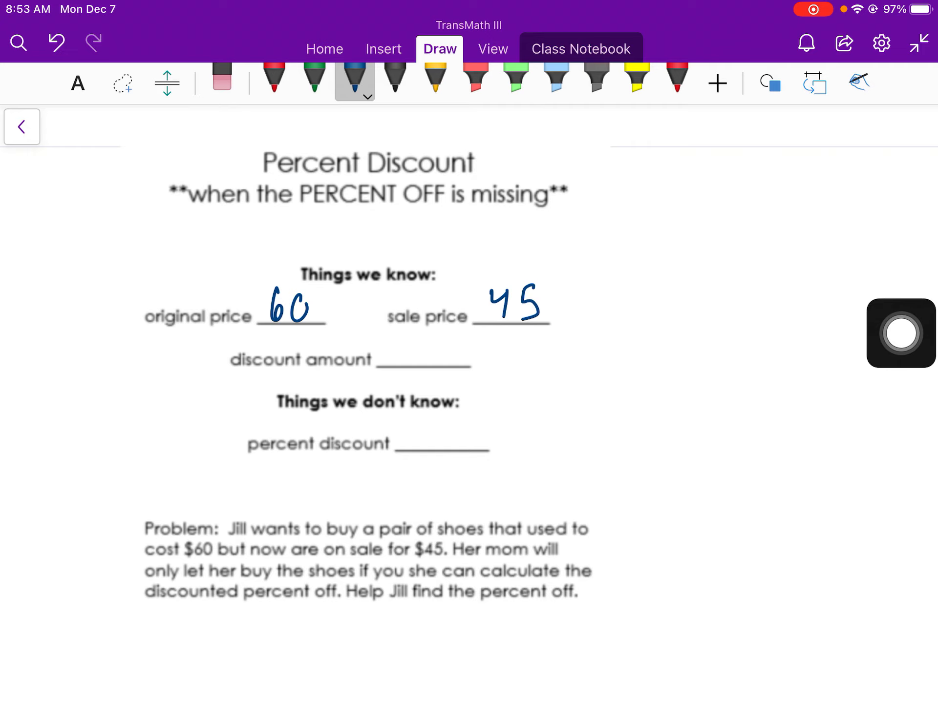
{"action": "left_click_drag", "start_coordinate": [400, 341], "coordinate": [430, 364]}
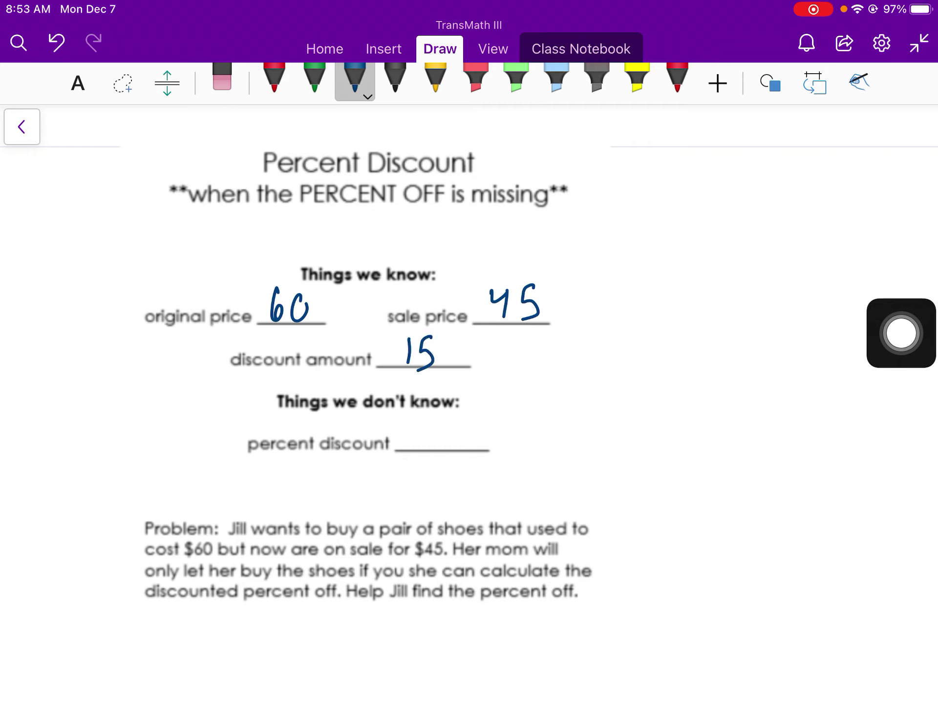
Work the subtraction 60−45=15 beside the blanks
{"action": "left_click_drag", "start_coordinate": [652, 251], "coordinate": [729, 316]}
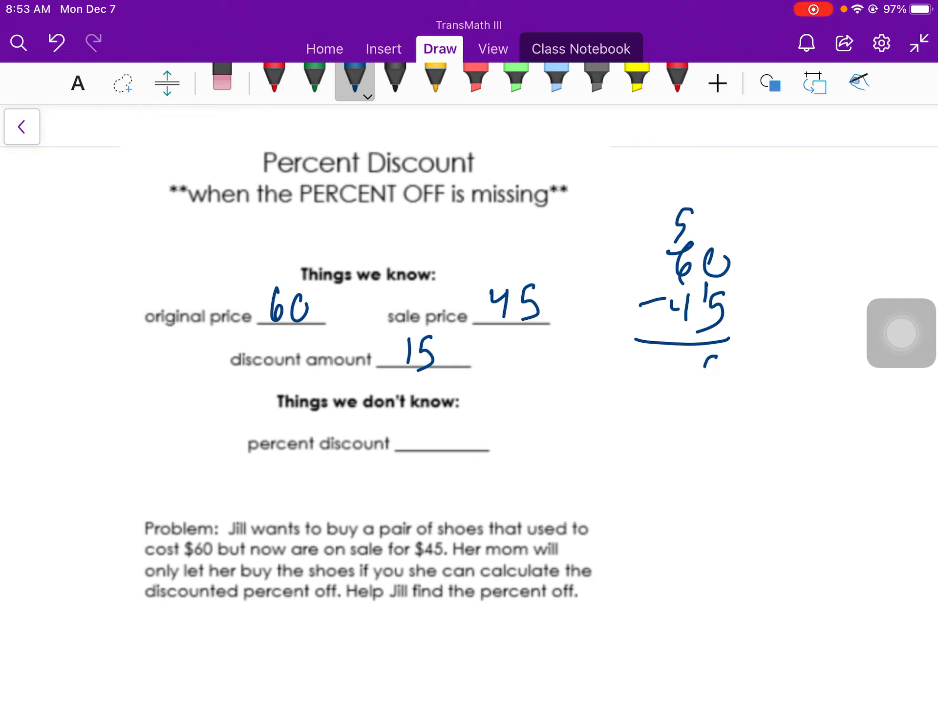
{"action": "left_click_drag", "start_coordinate": [676, 371], "coordinate": [718, 372]}
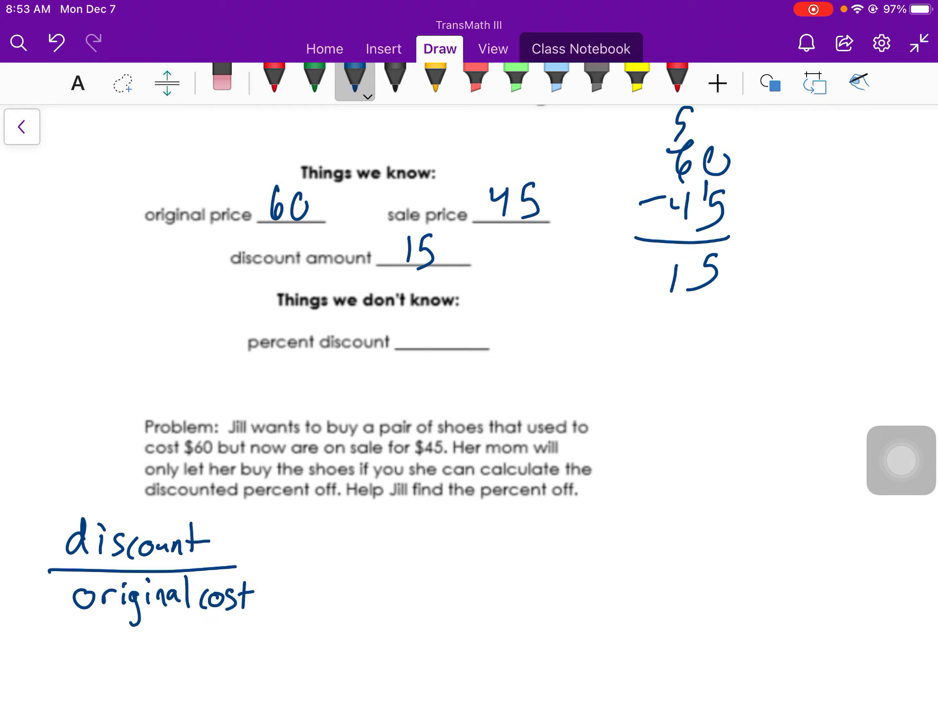
Write discount over original cost and the proportion 15/60 = x/100, then pick red ink
{"action": "left_click_drag", "start_coordinate": [343, 518], "coordinate": [358, 541]}
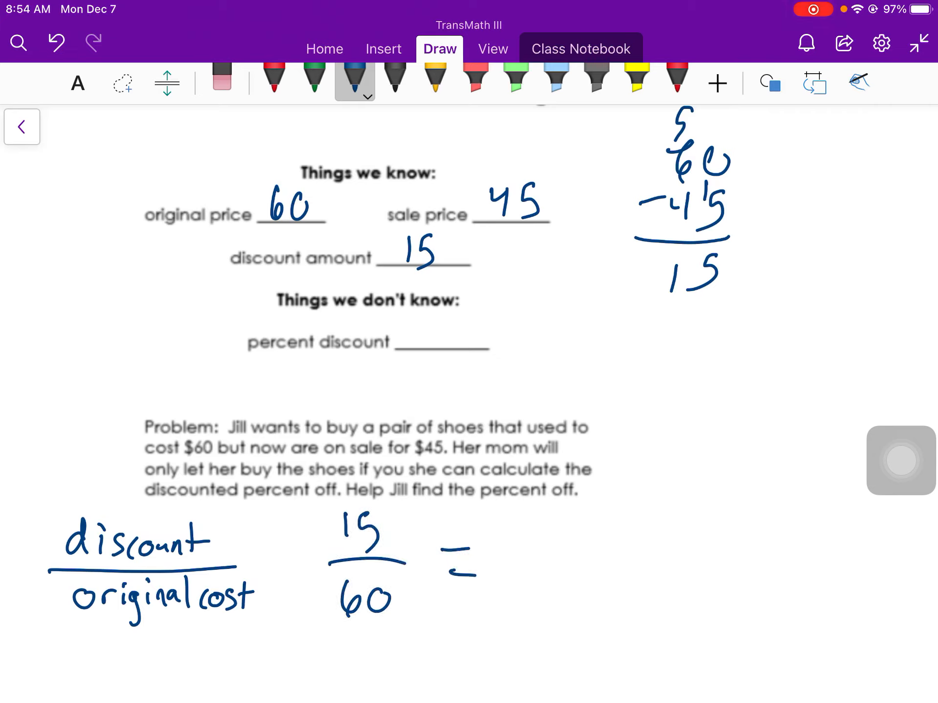
{"action": "type", "text": "X"}
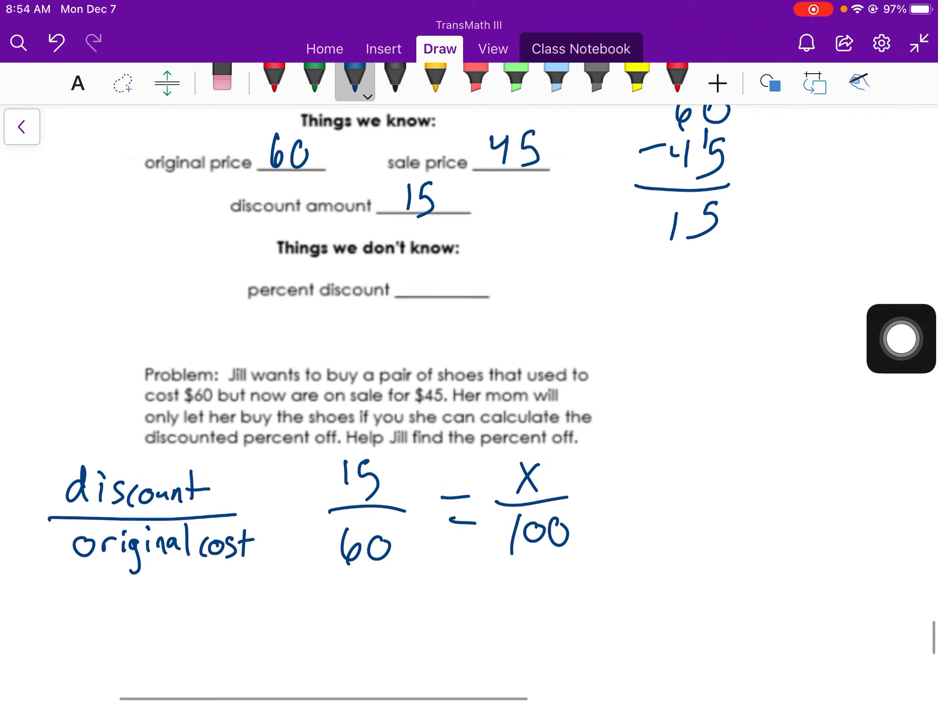
{"action": "scroll", "scroll_direction": "down", "scroll_amount": 3}
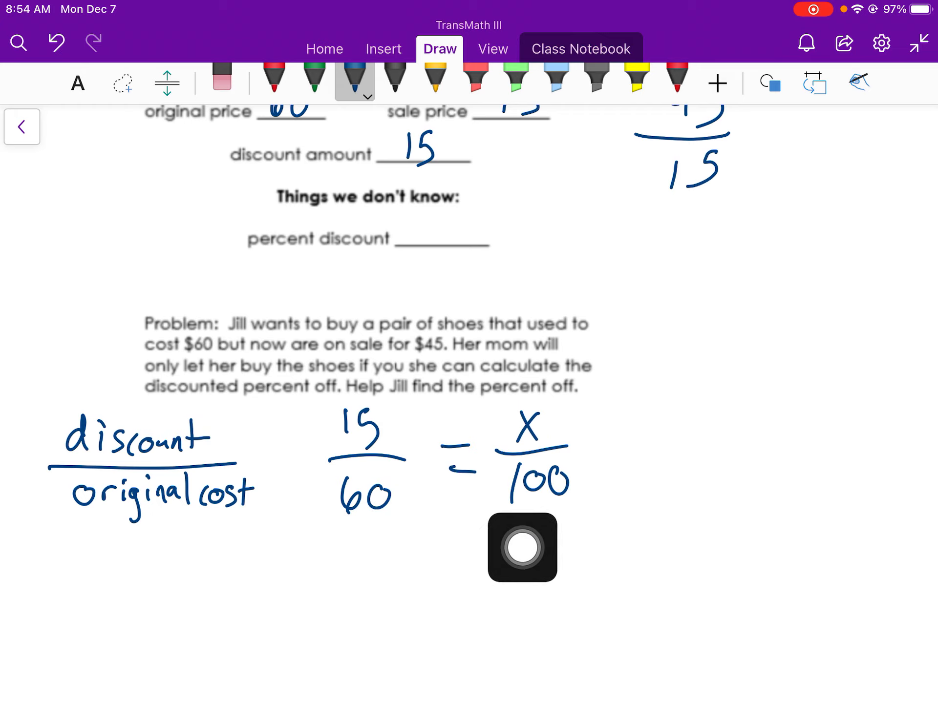
{"action": "left_click_drag", "start_coordinate": [521, 547], "coordinate": [888, 447]}
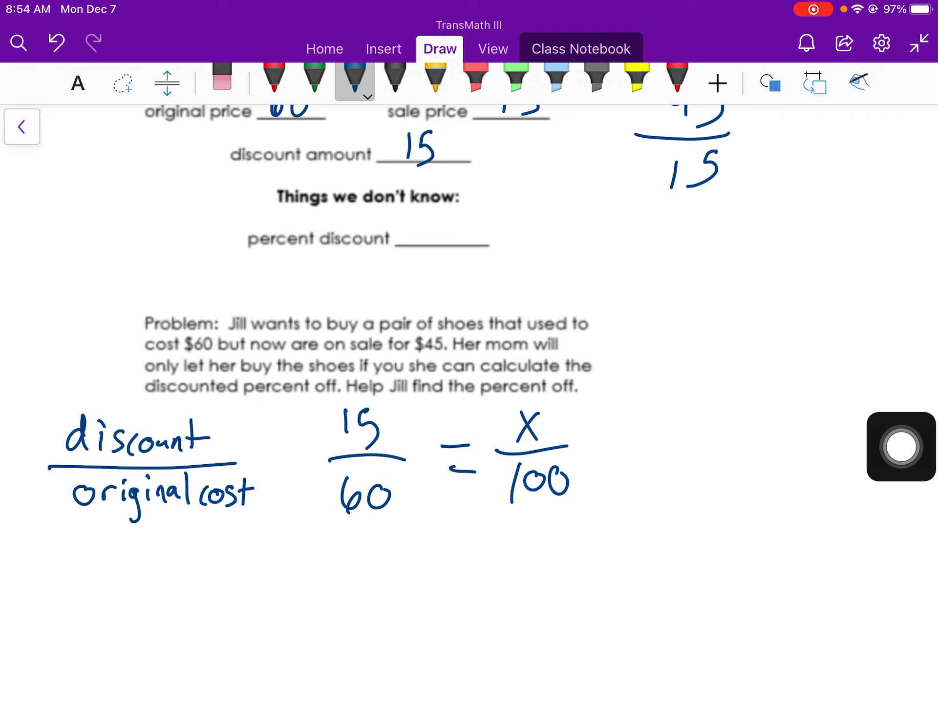
{"action": "left_click", "coordinate": [275, 83]}
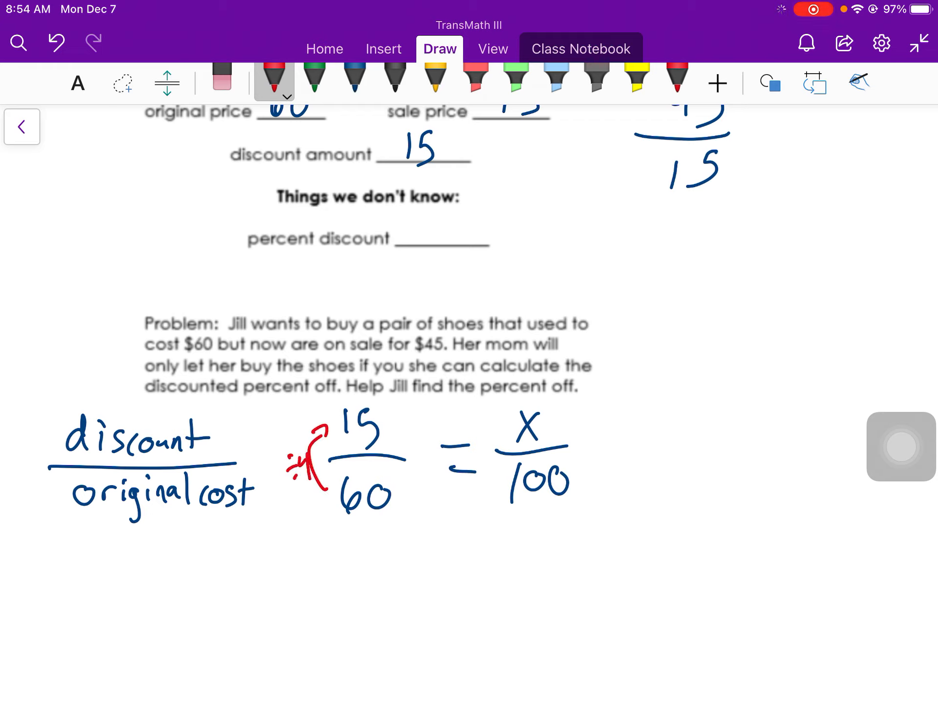
Mark ÷4 beside both fractions in red and undo the unfinished answer sentence
{"action": "left_click_drag", "start_coordinate": [592, 478], "coordinate": [592, 419]}
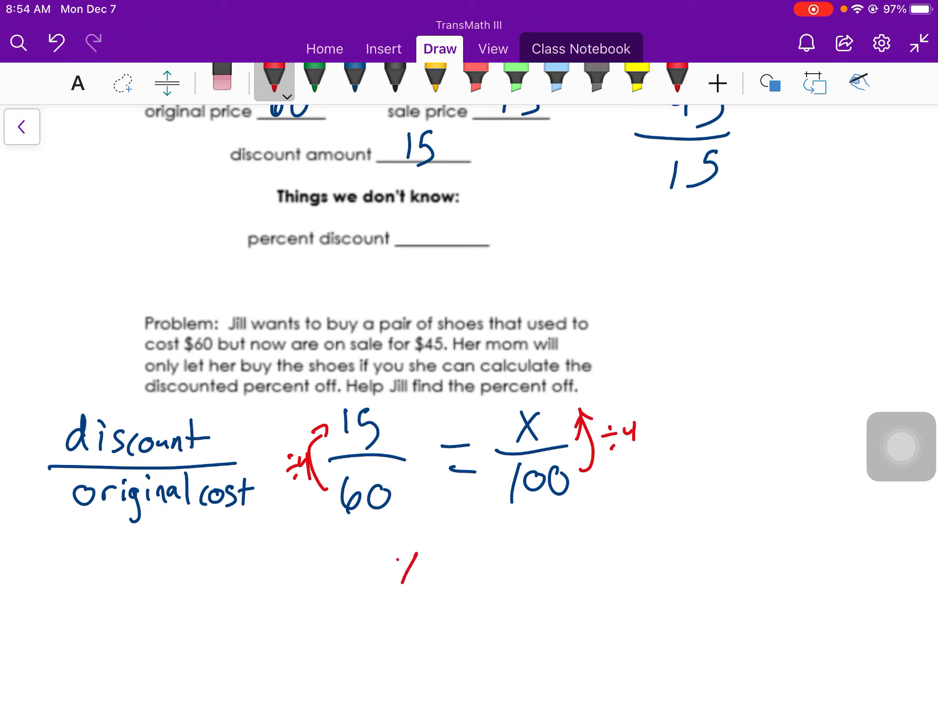
{"action": "left_click_drag", "start_coordinate": [394, 562], "coordinate": [454, 574]}
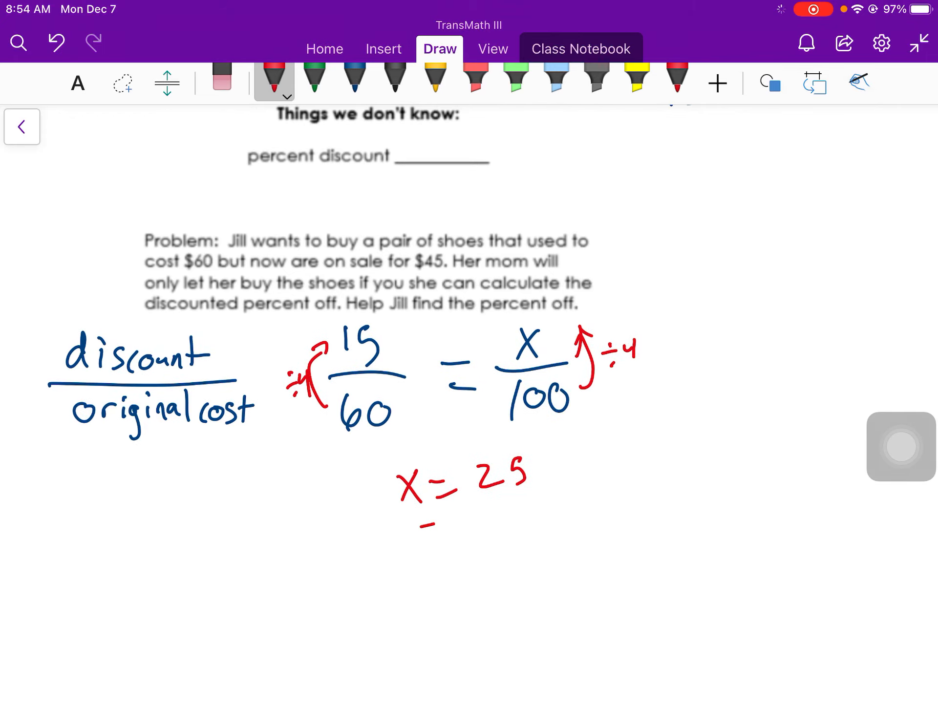
{"action": "left_click_drag", "start_coordinate": [89, 544], "coordinate": [89, 592]}
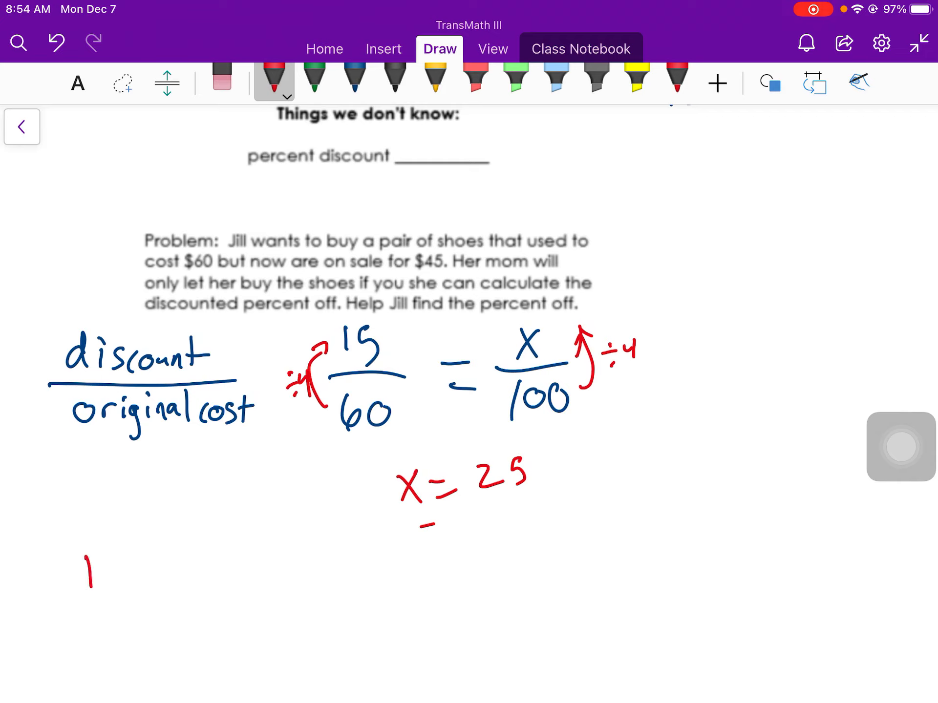
{"action": "left_click_drag", "start_coordinate": [84, 544], "coordinate": [149, 592]}
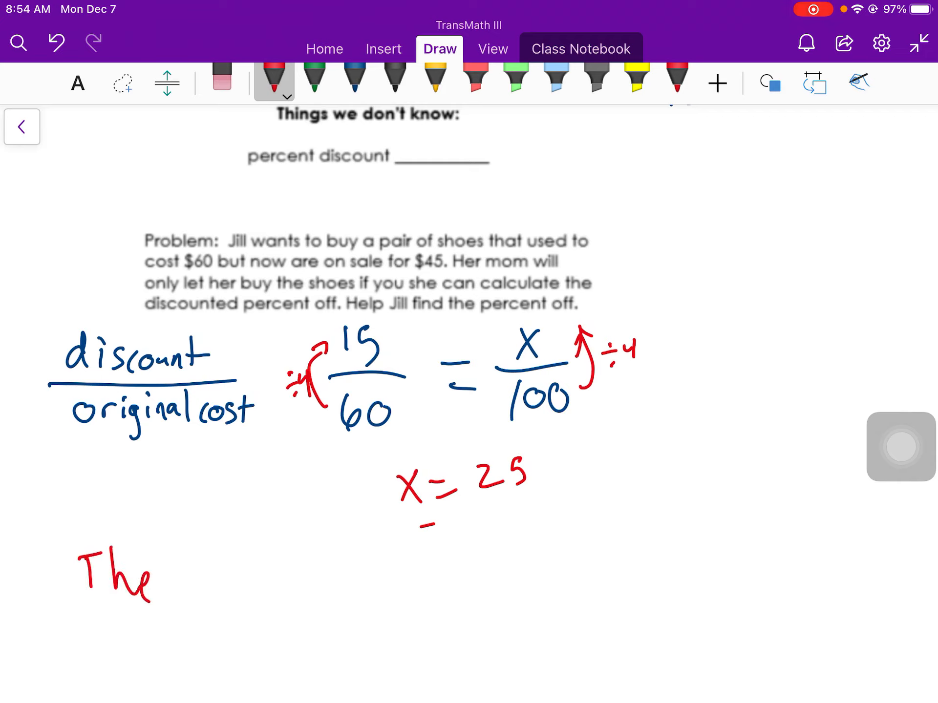
{"action": "left_click", "coordinate": [221, 83]}
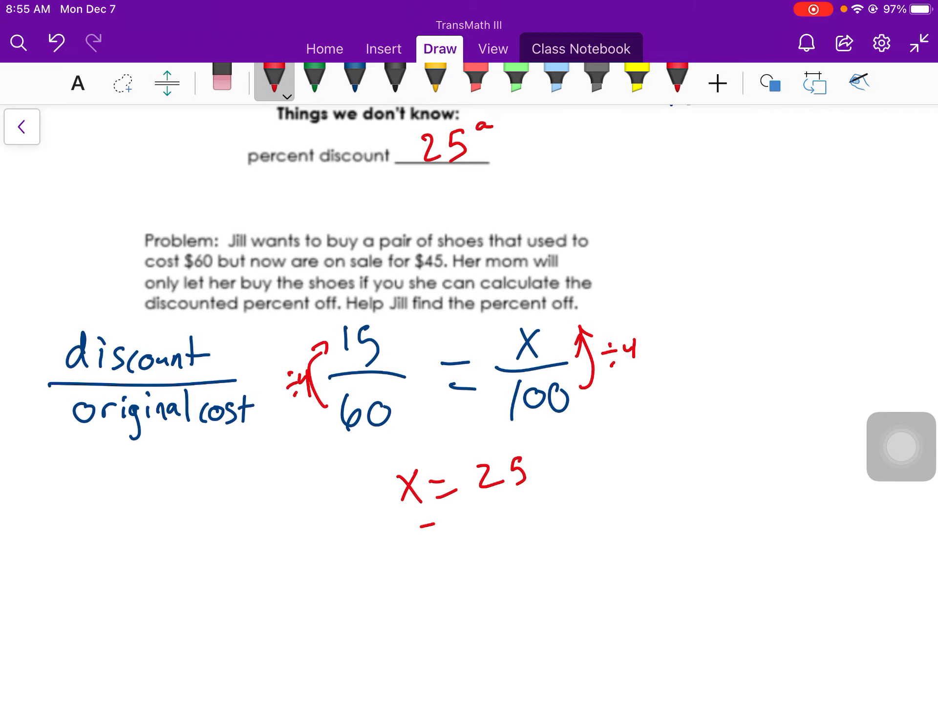
Complete the percent discount blank as 25%
{"action": "left_click_drag", "start_coordinate": [478, 137], "coordinate": [496, 149]}
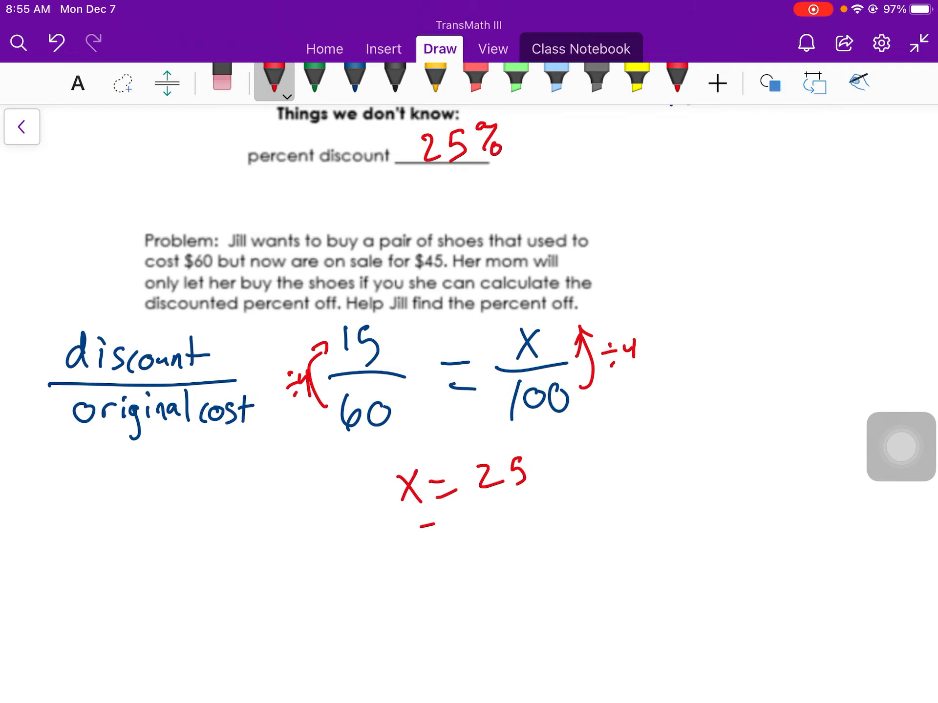
{"action": "scroll", "scroll_direction": "down", "scroll_amount": 3}
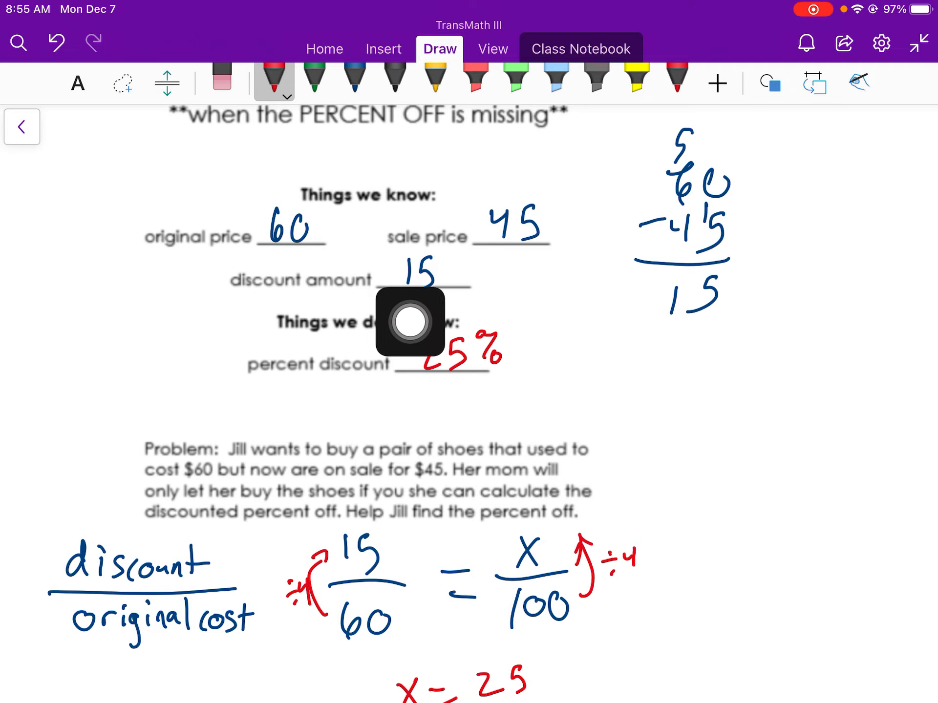
Scroll down to the Arrow Tires problems and note 'orig: 400' beside problem 1
{"action": "scroll", "scroll_direction": "down", "scroll_amount": 3}
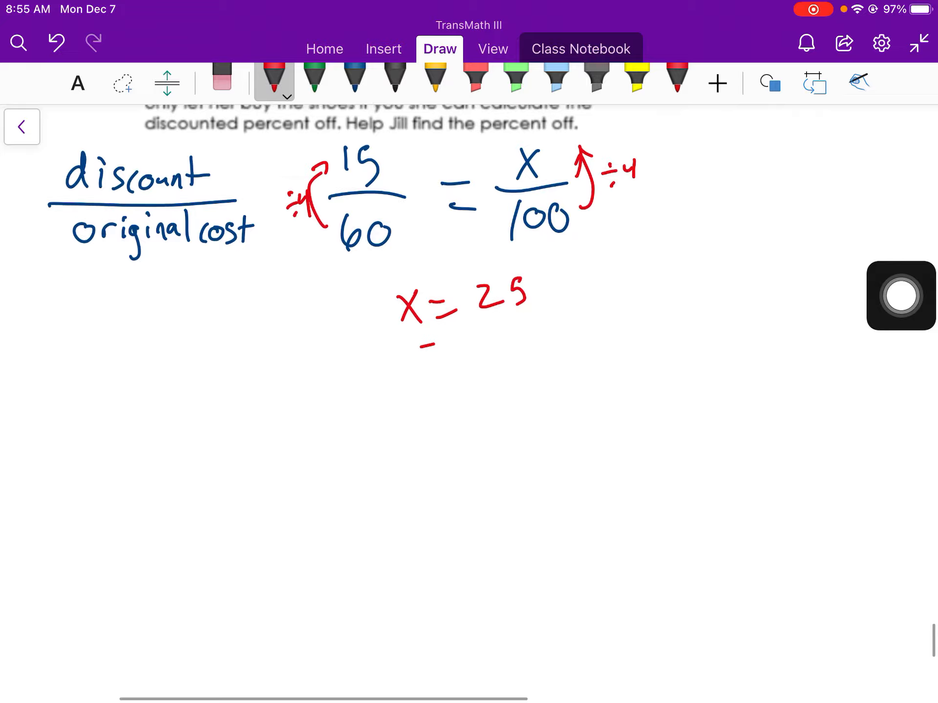
{"action": "scroll", "scroll_direction": "down", "scroll_amount": 3}
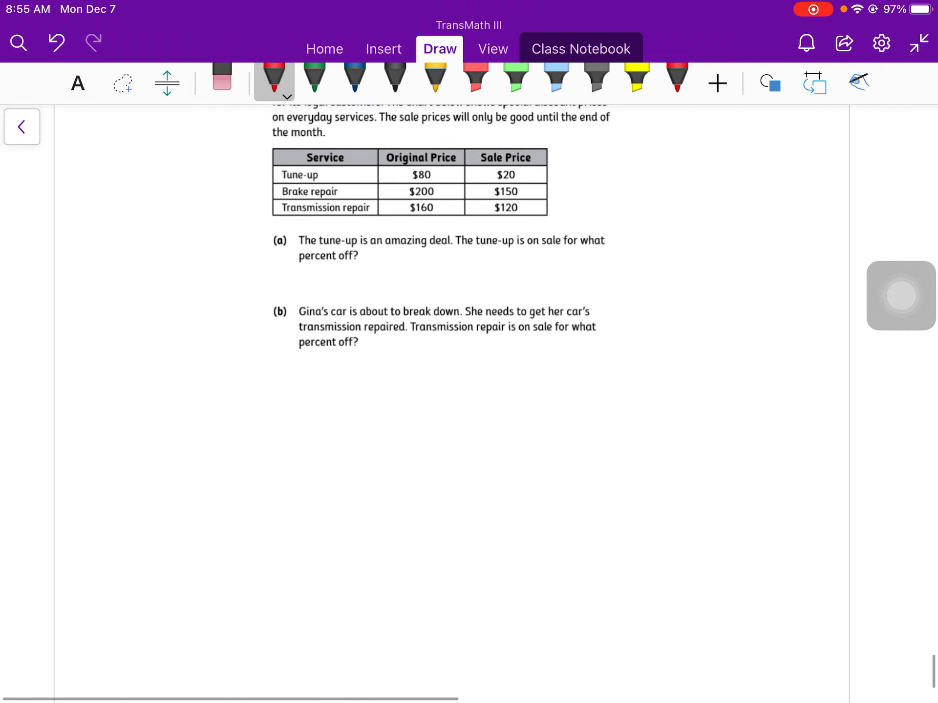
{"action": "scroll", "scroll_direction": "down", "scroll_amount": 3}
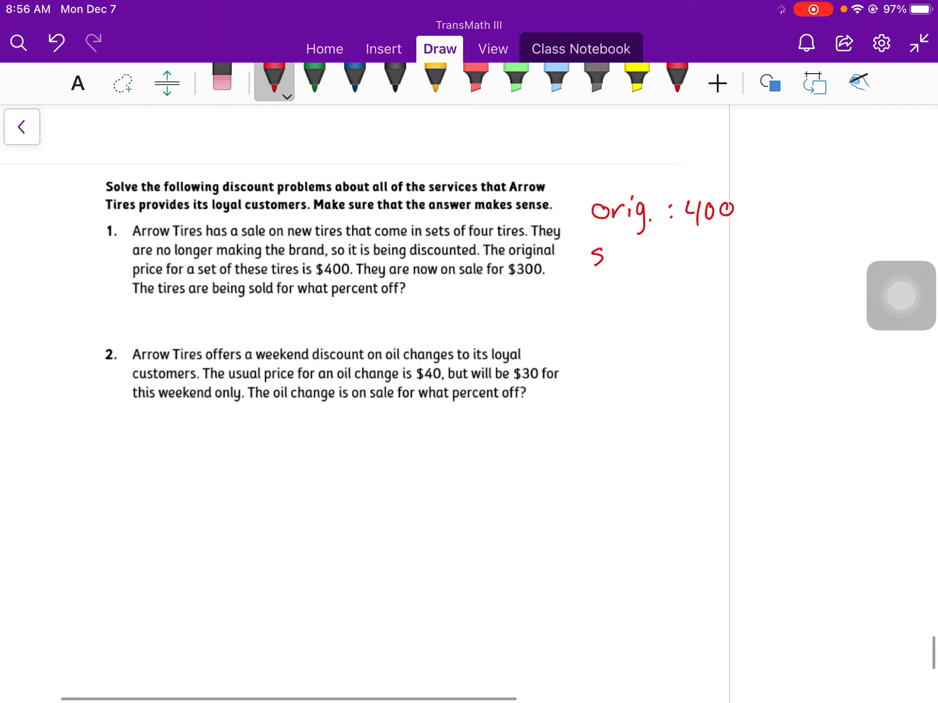
Write the tires' sale price 300 and discount 100 in red
{"action": "left_click_drag", "start_coordinate": [592, 254], "coordinate": [657, 257]}
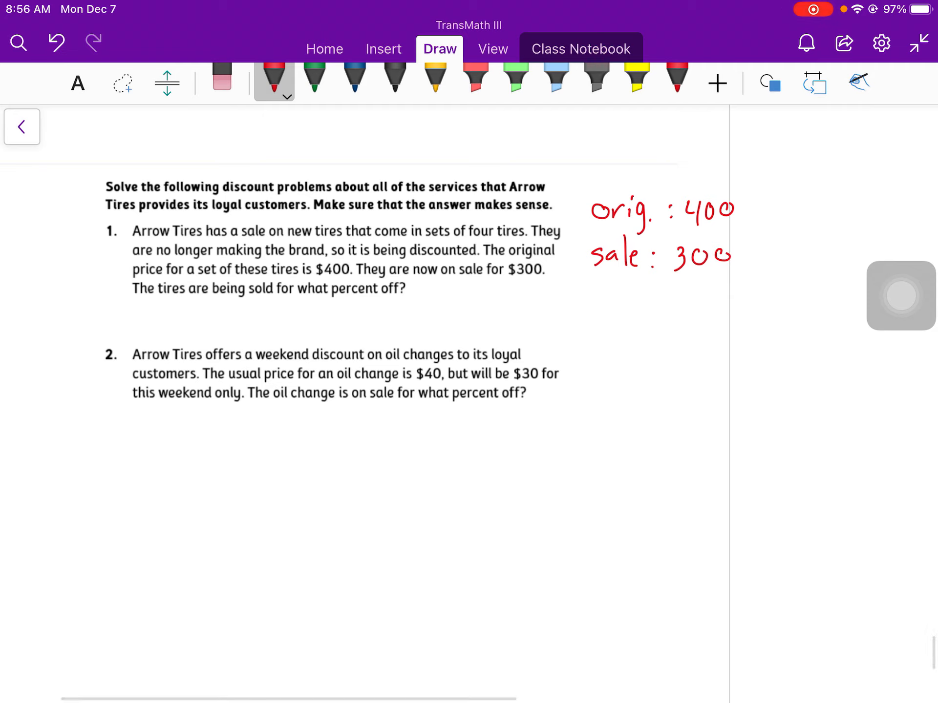
{"action": "left_click_drag", "start_coordinate": [577, 293], "coordinate": [637, 293]}
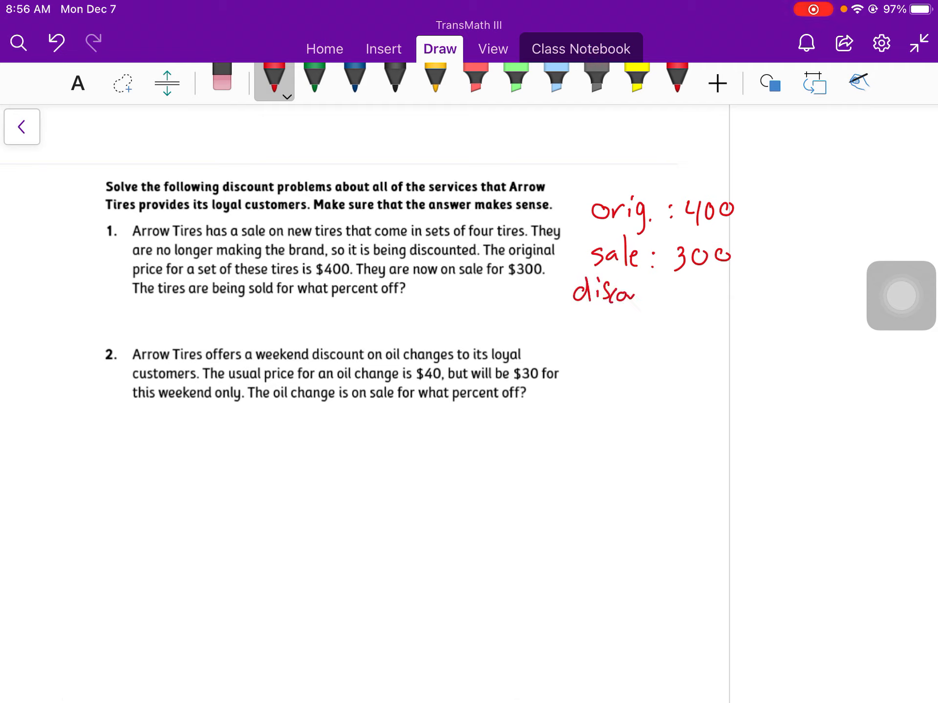
{"action": "left_click_drag", "start_coordinate": [617, 293], "coordinate": [664, 292]}
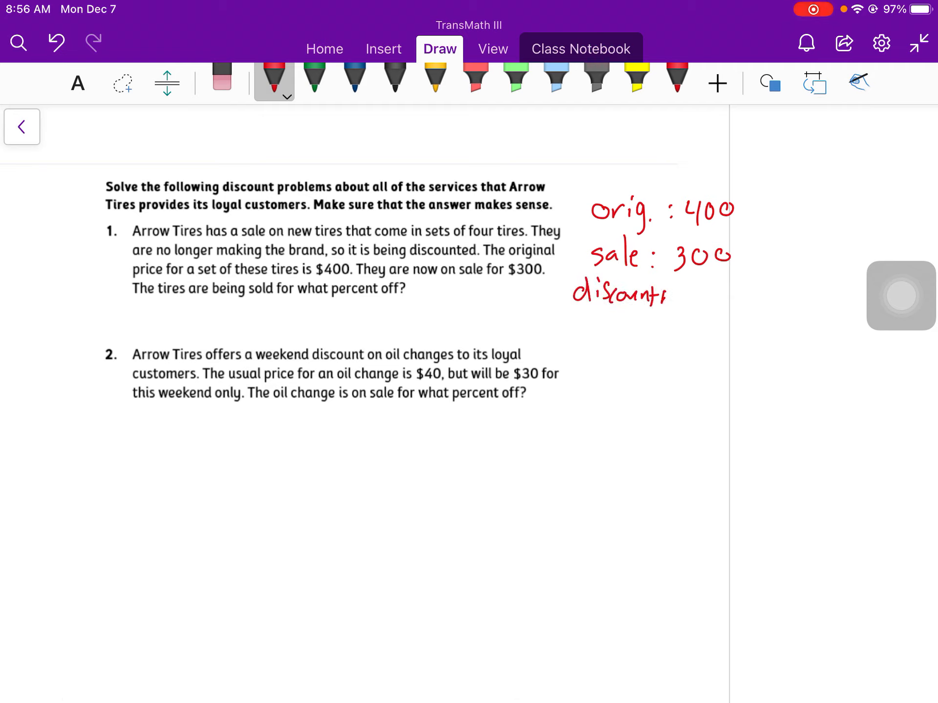
{"action": "left_click_drag", "start_coordinate": [693, 293], "coordinate": [729, 290]}
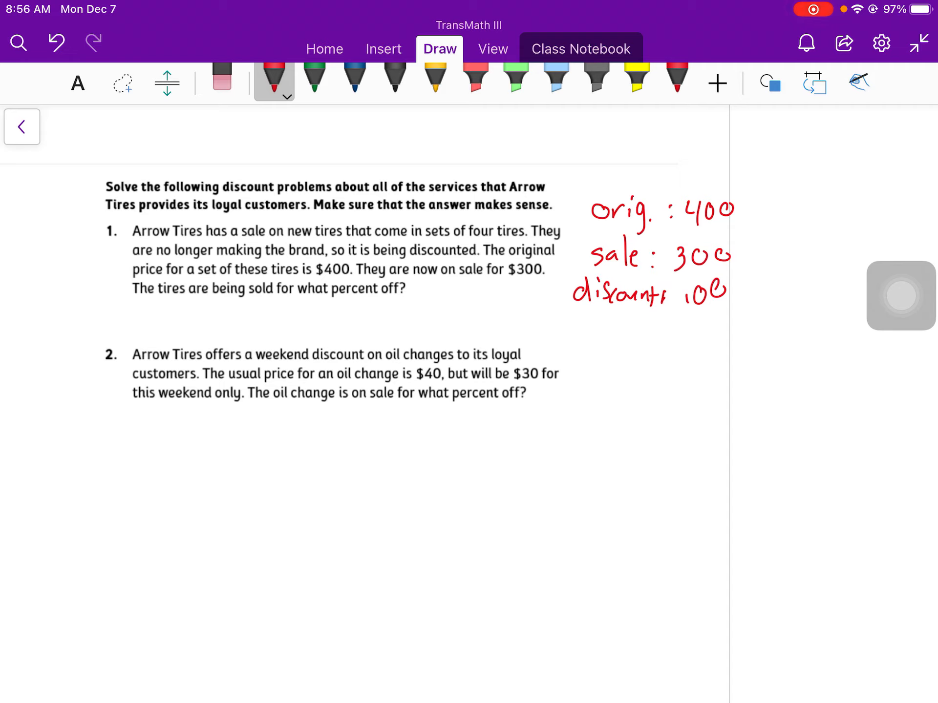
Set up the proportion 100/400 = x/100
{"action": "left_click_drag", "start_coordinate": [158, 307], "coordinate": [197, 310]}
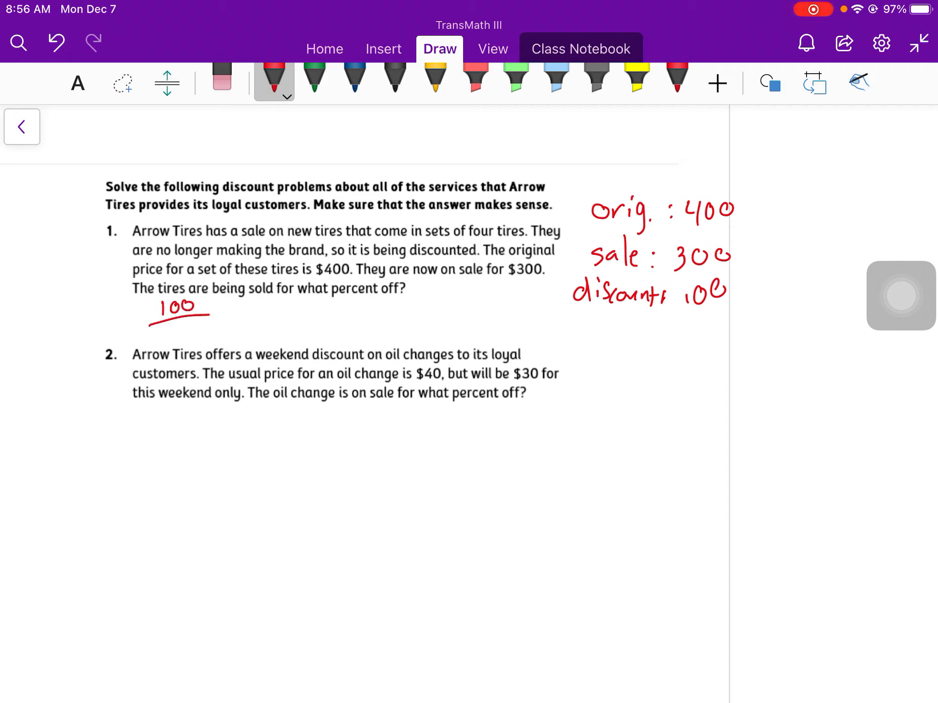
{"action": "left_click_drag", "start_coordinate": [167, 329], "coordinate": [183, 329]}
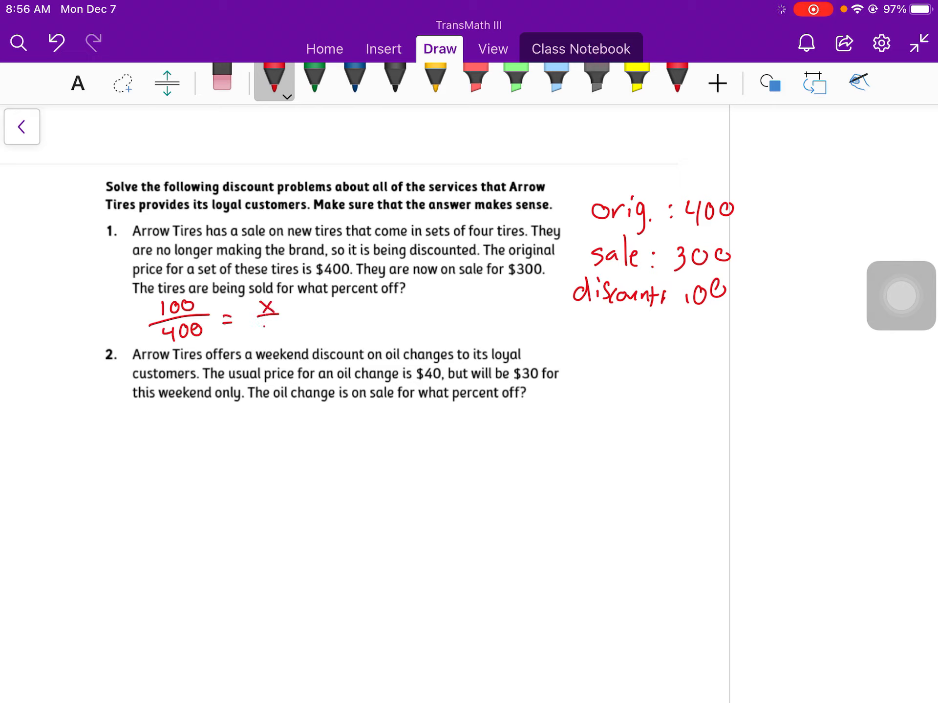
{"action": "left_click_drag", "start_coordinate": [269, 326], "coordinate": [273, 352]}
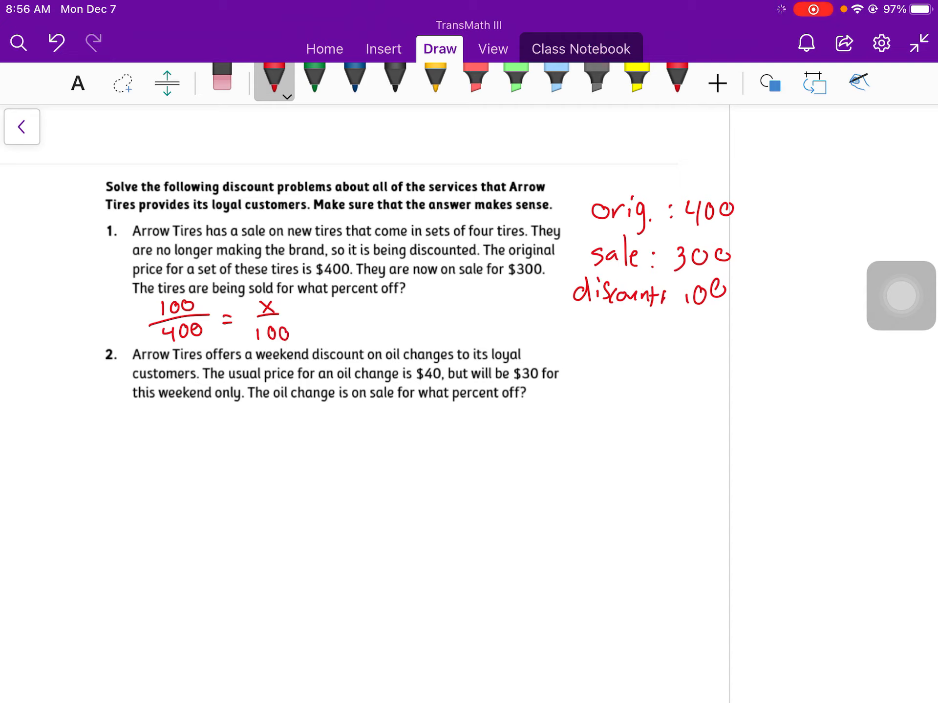
In green, mark ÷4 on both fractions, solve x = 25 and begin the answer sentence
{"action": "left_click", "coordinate": [315, 78]}
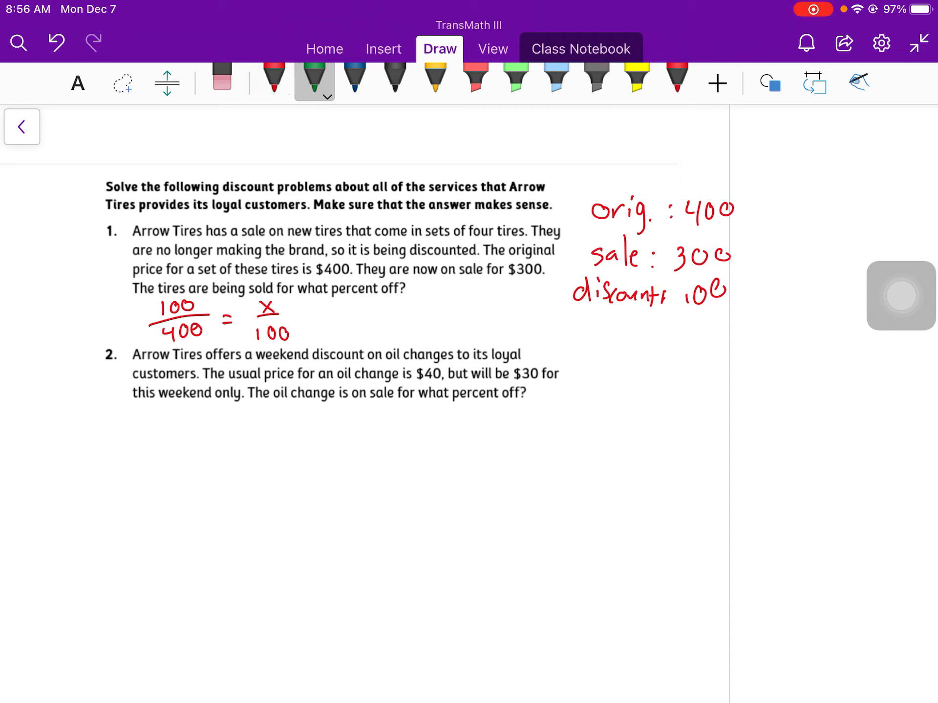
{"action": "left_click_drag", "start_coordinate": [116, 323], "coordinate": [138, 314]}
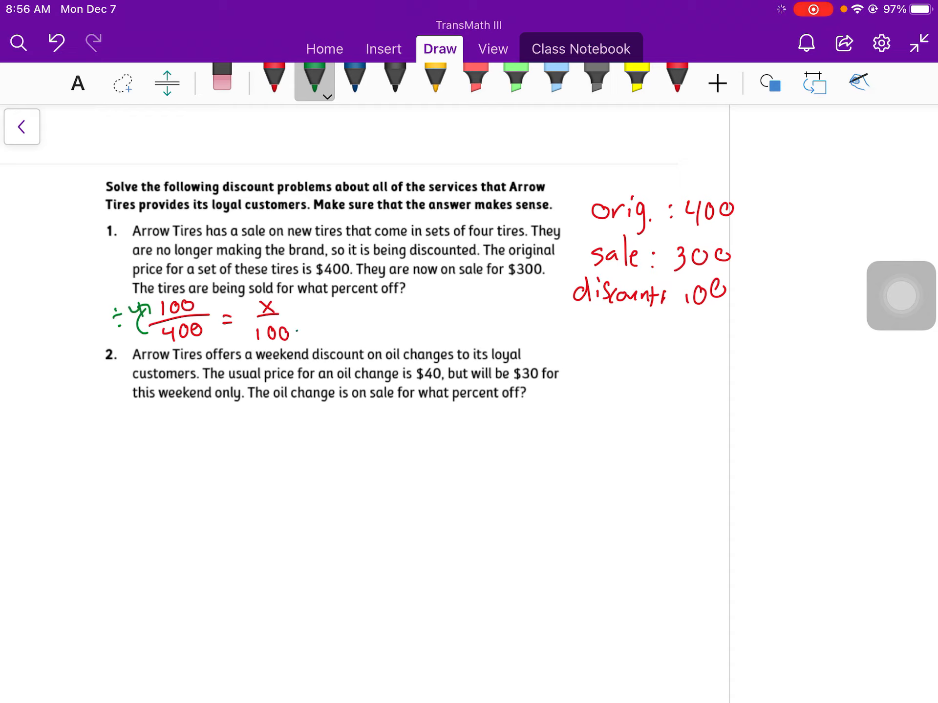
{"action": "left_click_drag", "start_coordinate": [293, 316], "coordinate": [338, 316]}
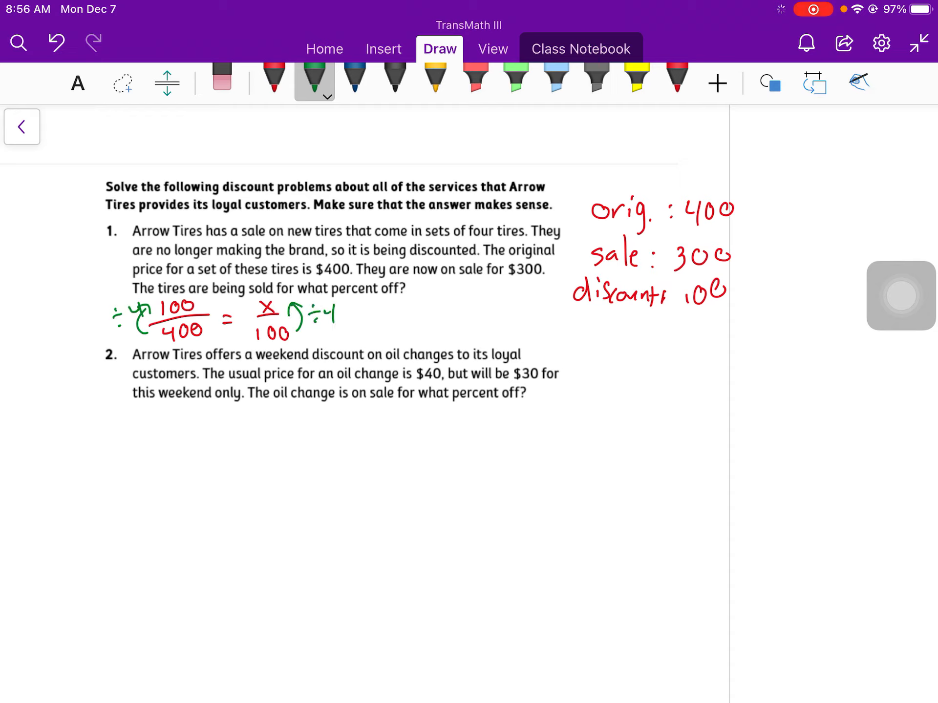
{"action": "left_click_drag", "start_coordinate": [406, 299], "coordinate": [455, 299]}
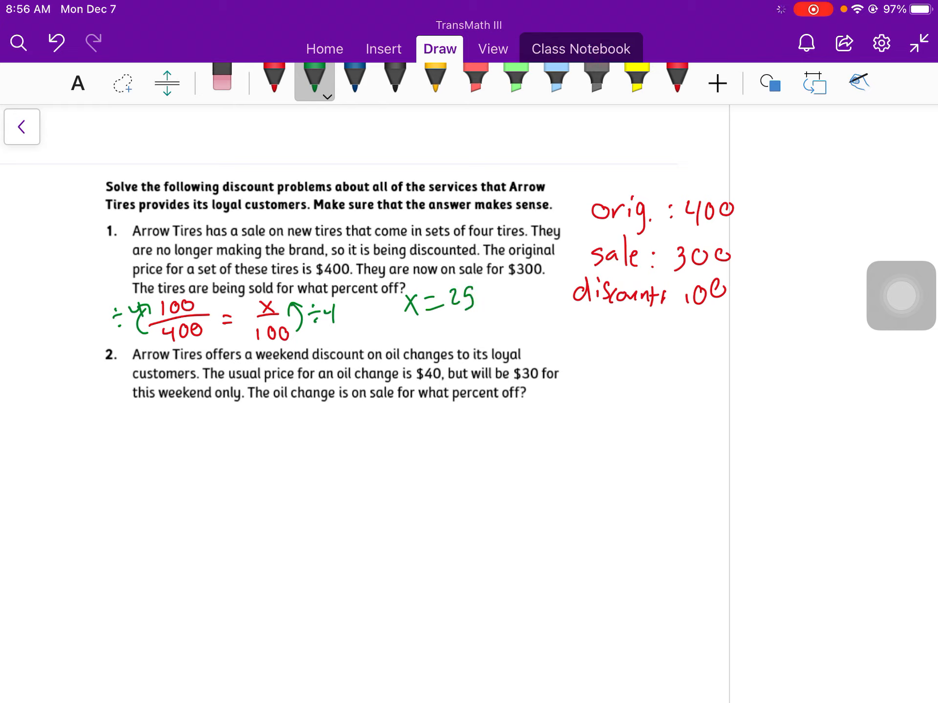
{"action": "left_click_drag", "start_coordinate": [437, 323], "coordinate": [544, 332]}
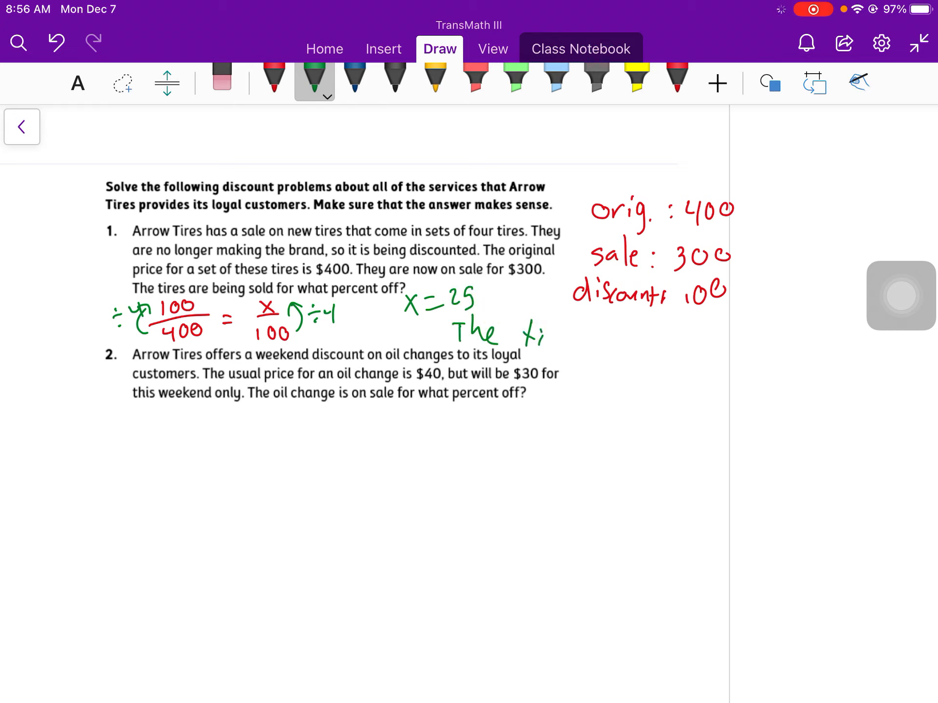
{"action": "left_click_drag", "start_coordinate": [508, 335], "coordinate": [657, 341]}
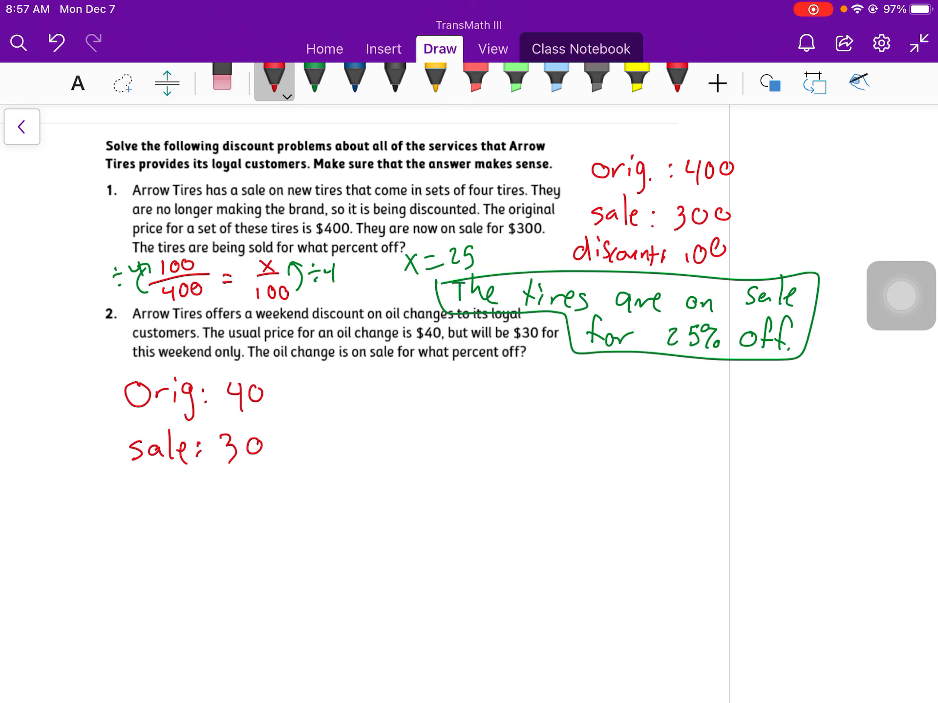
Write the oil change discount of 10
{"action": "type", "text": "disc"}
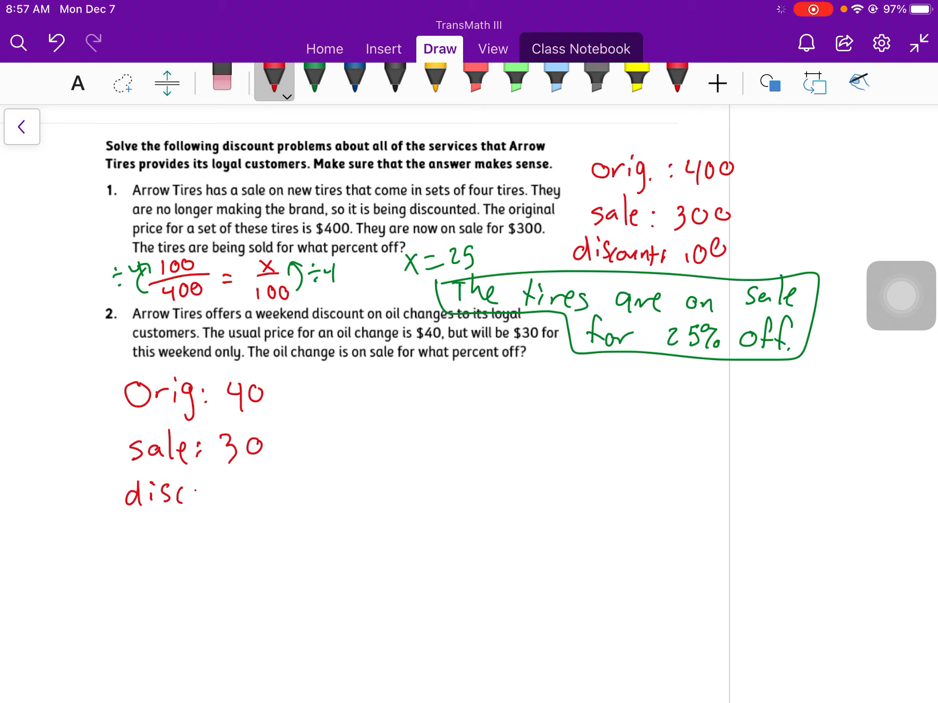
{"action": "left_click_drag", "start_coordinate": [198, 490], "coordinate": [269, 484]}
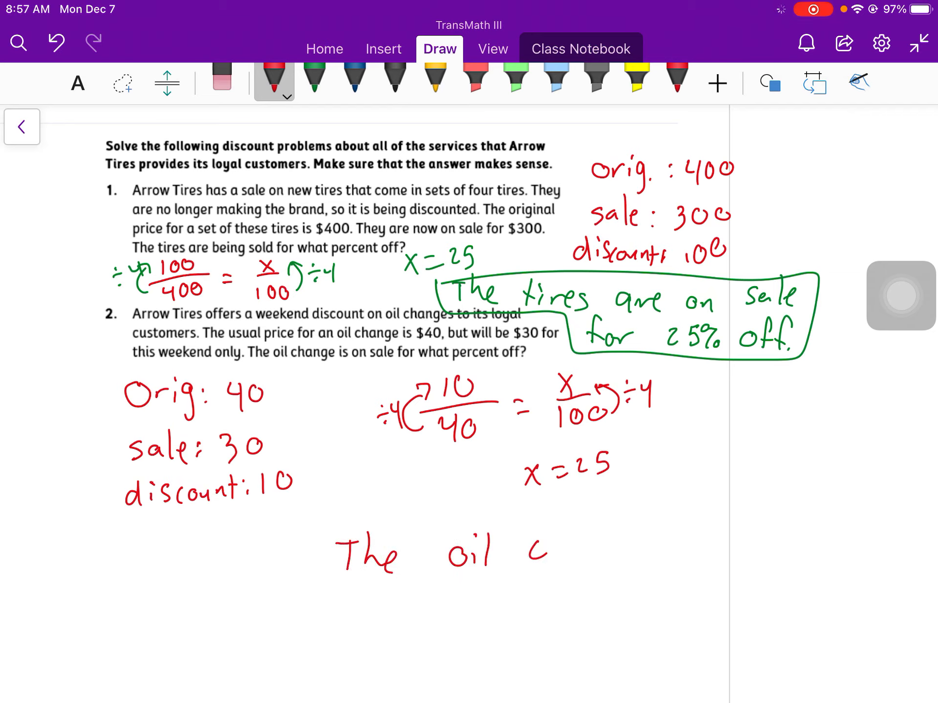
Finish the oil change answer sentence stating 25% off
{"action": "left_click_drag", "start_coordinate": [544, 544], "coordinate": [610, 544]}
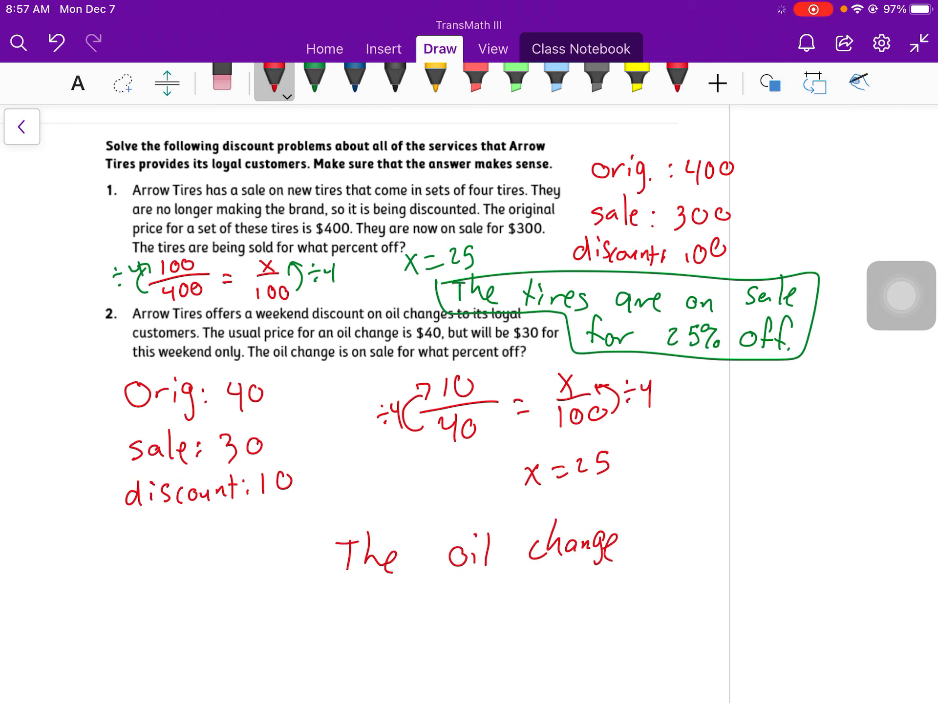
{"action": "left_click_drag", "start_coordinate": [645, 544], "coordinate": [741, 544]}
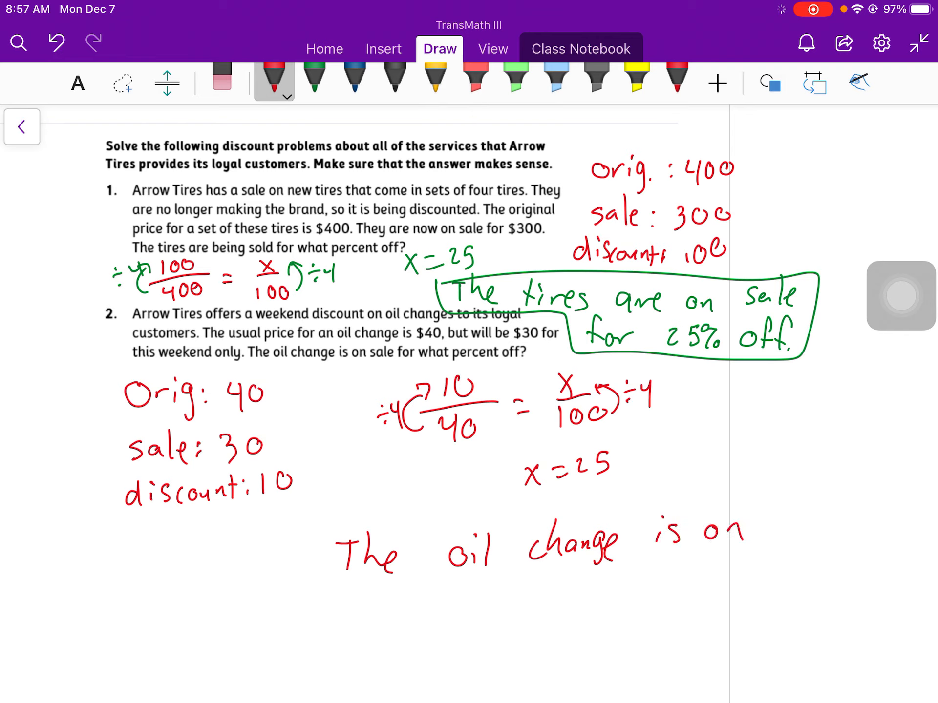
{"action": "left_click_drag", "start_coordinate": [359, 586], "coordinate": [490, 585]}
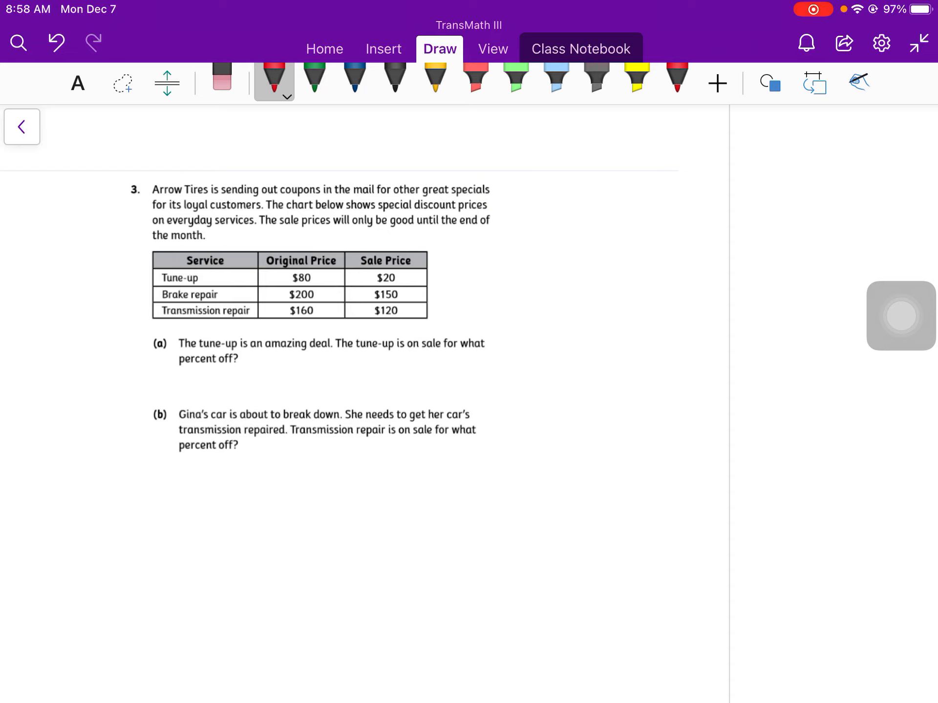
Highlight the Tune-up price row in yellow and return to red ink
{"action": "left_click", "coordinate": [637, 79]}
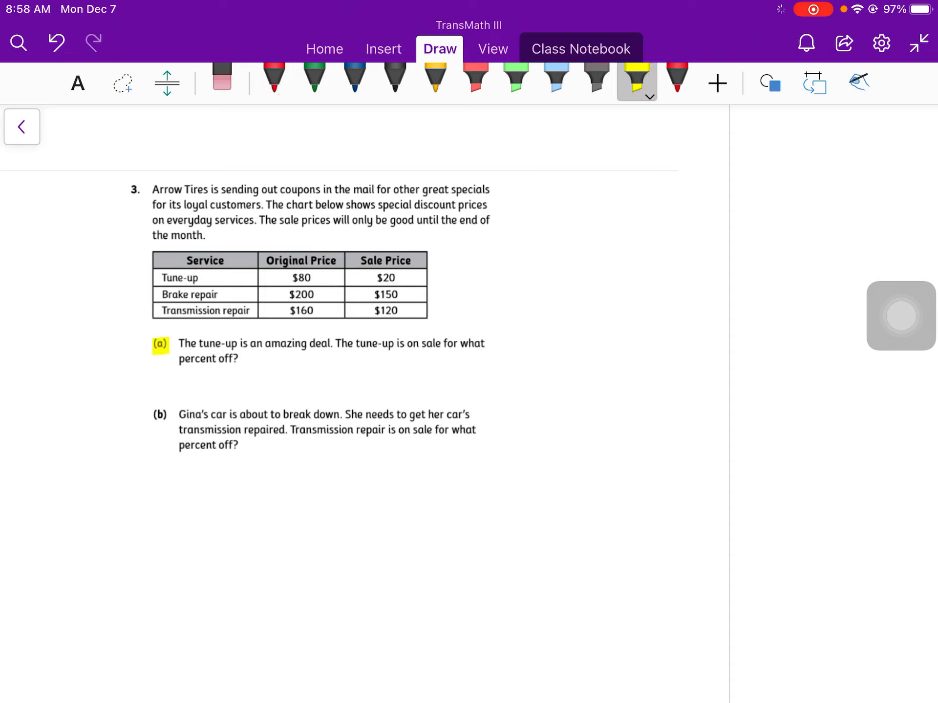
{"action": "left_click_drag", "start_coordinate": [158, 278], "coordinate": [200, 278]}
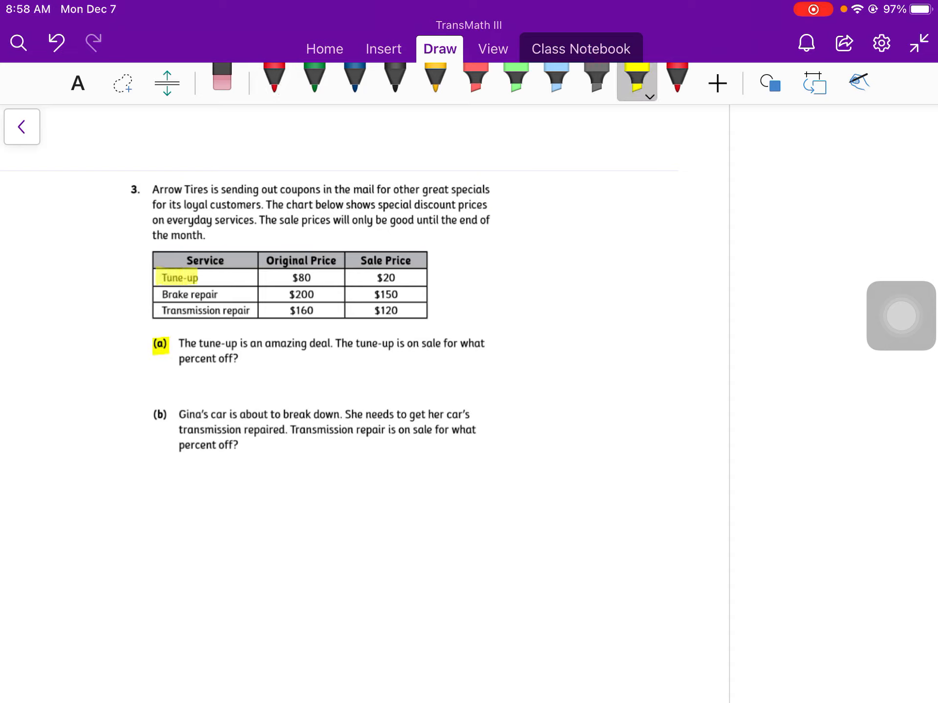
{"action": "left_click_drag", "start_coordinate": [161, 276], "coordinate": [451, 277]}
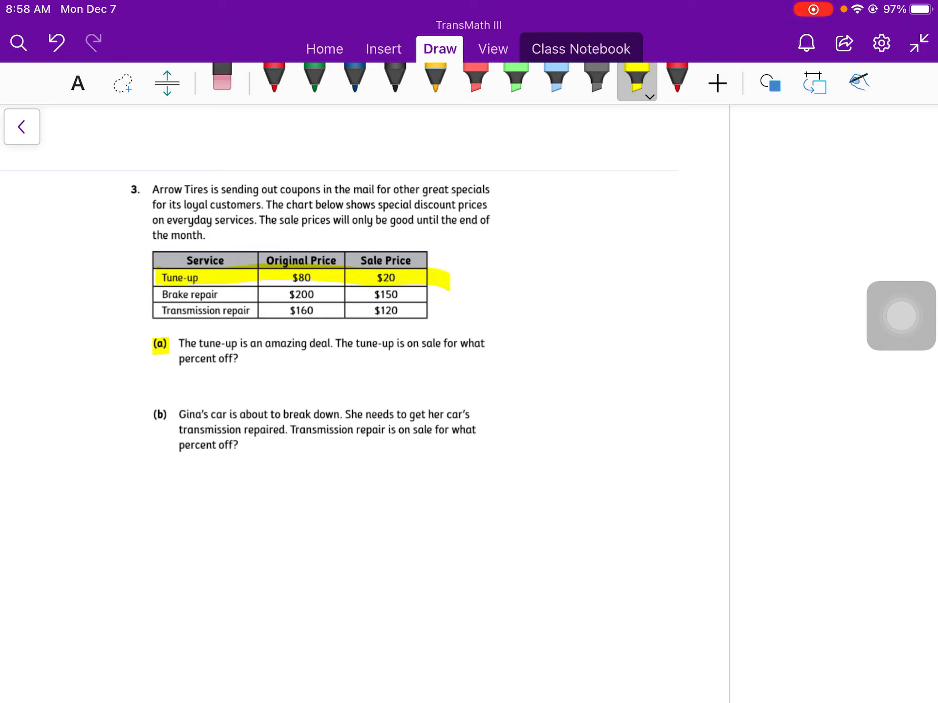
{"action": "left_click", "coordinate": [273, 80]}
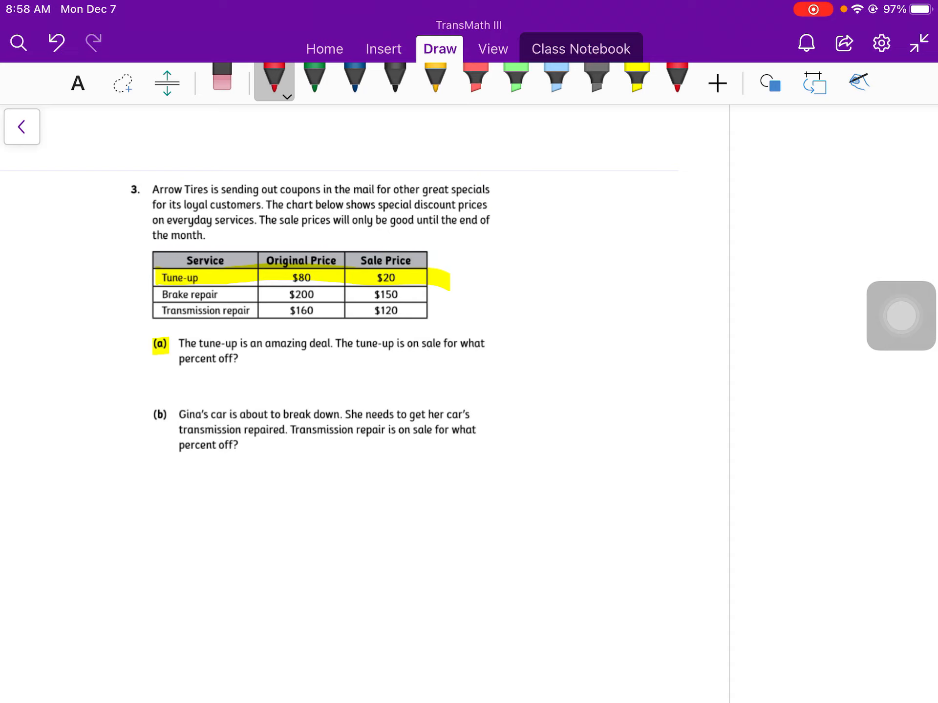
Record the tune-up values with discount 60 under sale
{"action": "left_click_drag", "start_coordinate": [256, 359], "coordinate": [296, 377]}
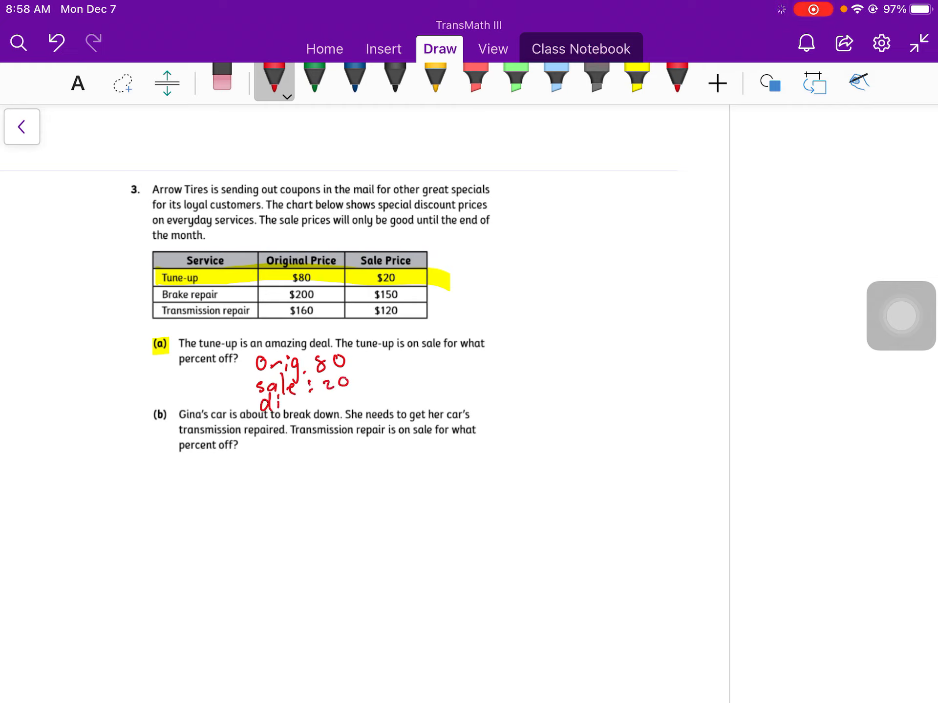
{"action": "left_click_drag", "start_coordinate": [269, 401], "coordinate": [341, 401]}
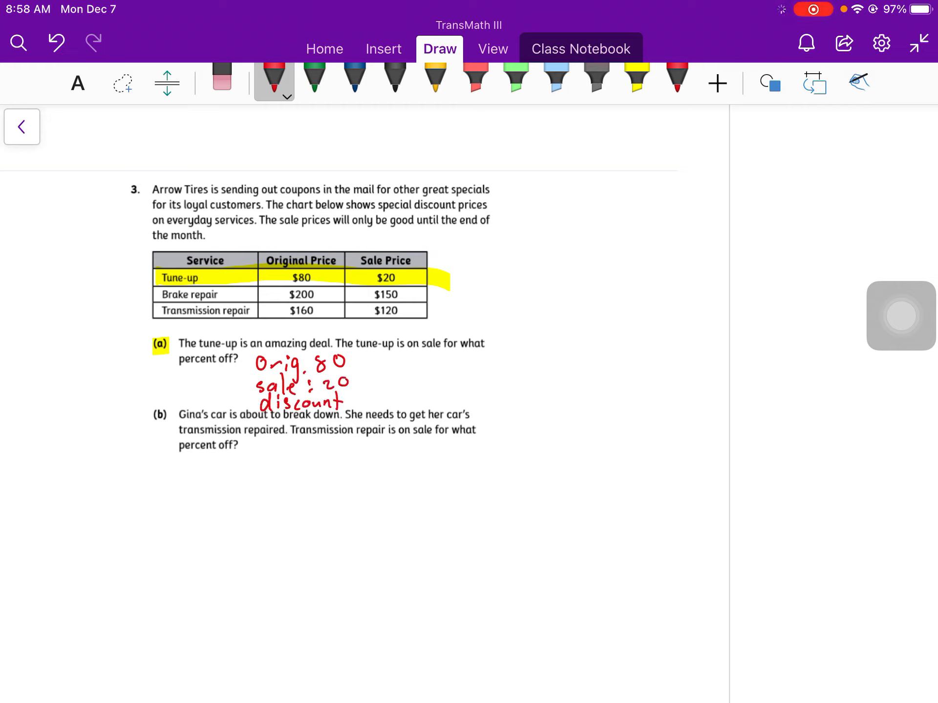
{"action": "left_click_drag", "start_coordinate": [344, 397], "coordinate": [386, 398]}
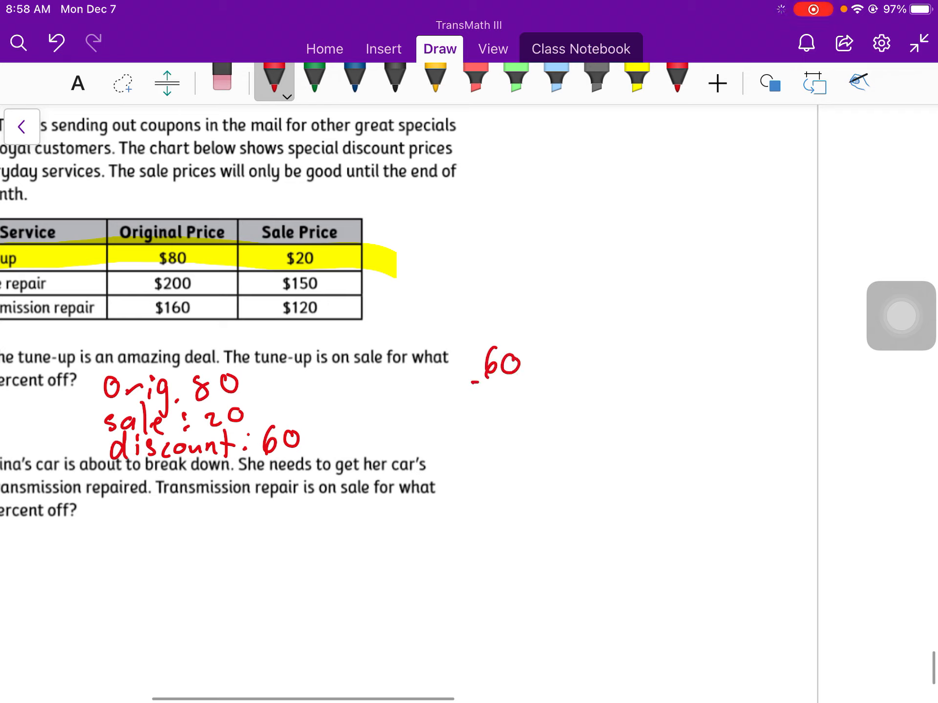
Set up the proportion 60/80 = x/100
{"action": "left_click_drag", "start_coordinate": [472, 383], "coordinate": [526, 383]}
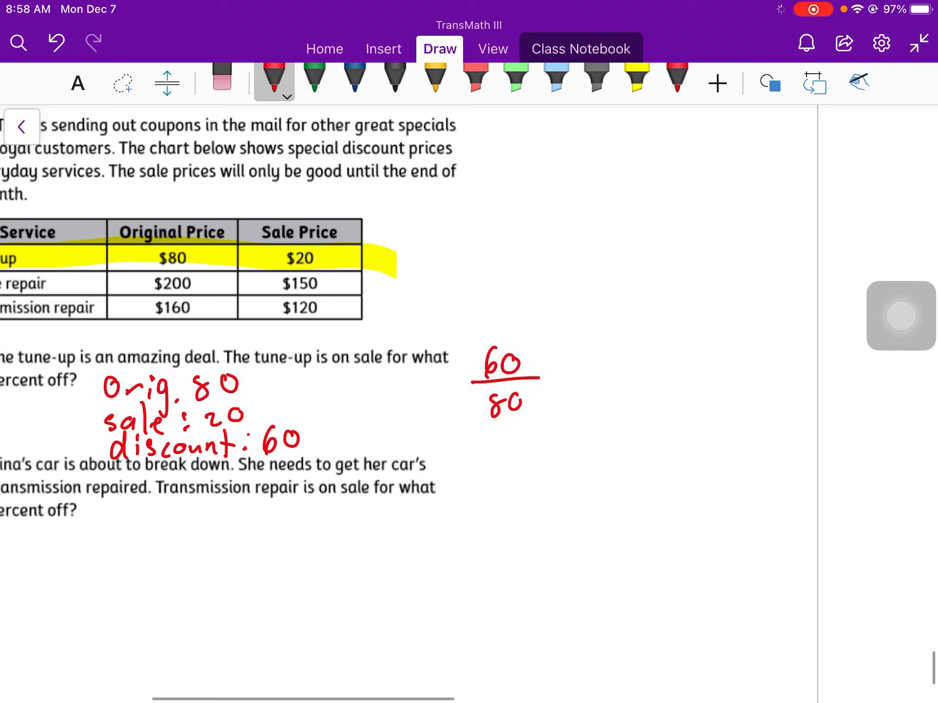
{"action": "left_click_drag", "start_coordinate": [562, 358], "coordinate": [617, 364]}
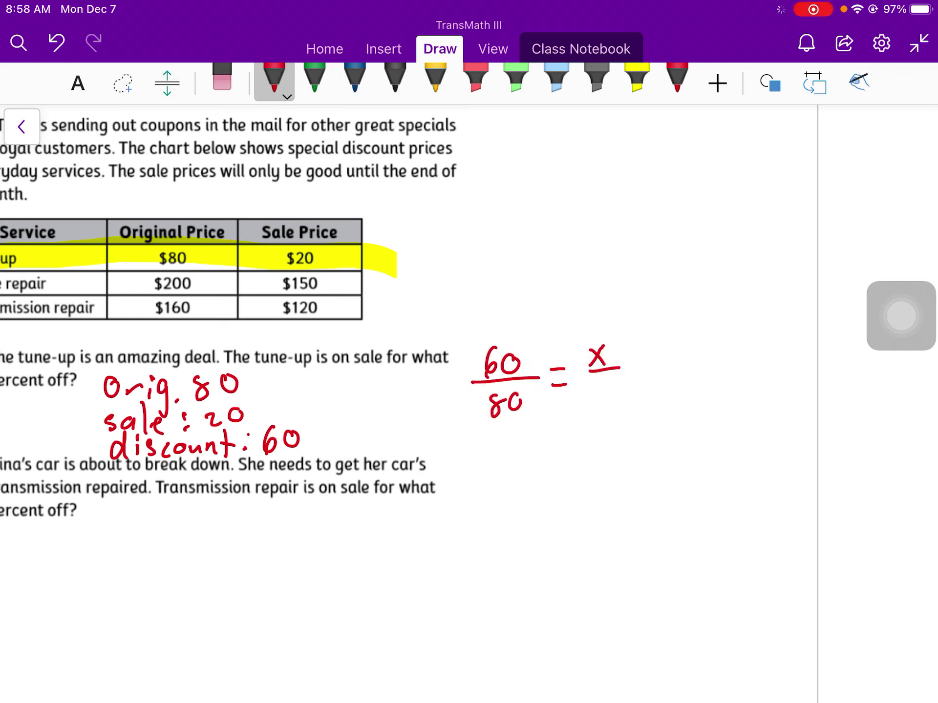
{"action": "type", "text": "100"}
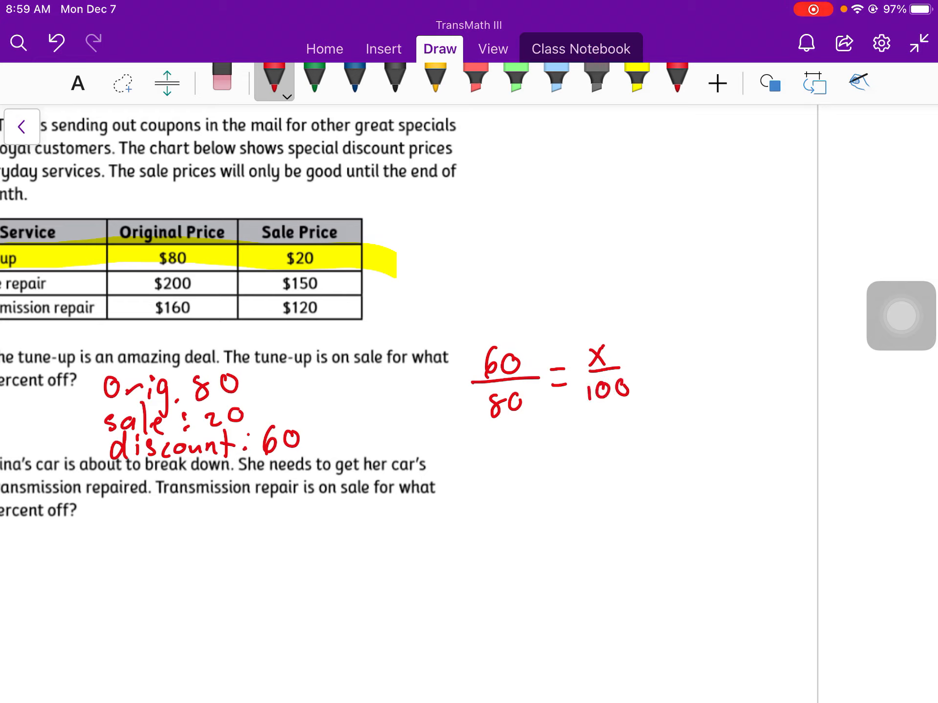
In green, simplify to 3/4, draw ×25 scaling arrows and solve x = 75
{"action": "left_click", "coordinate": [314, 78]}
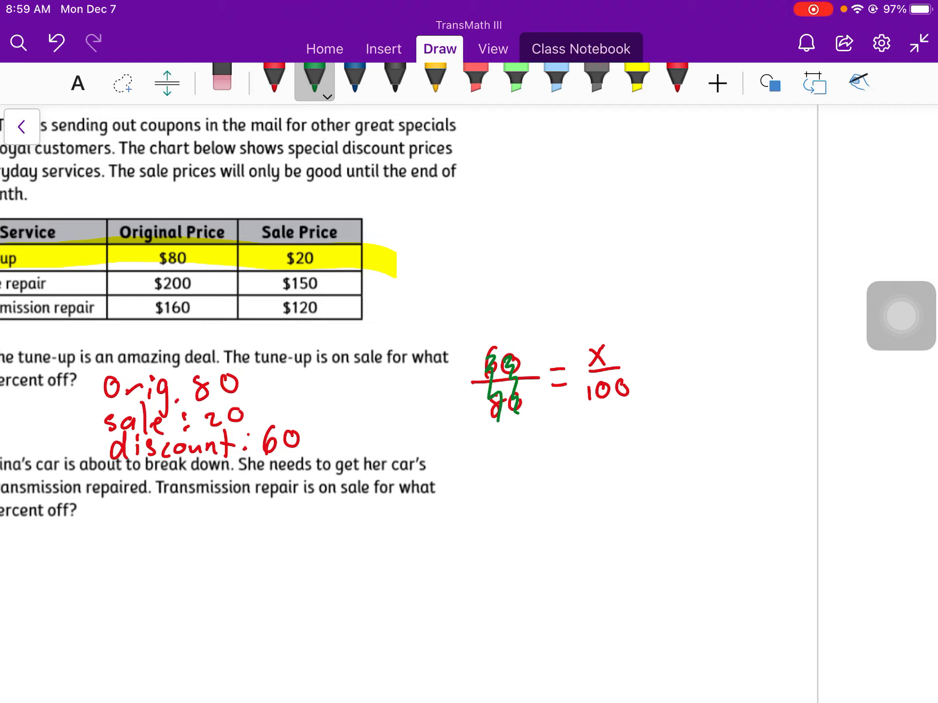
{"action": "left_click_drag", "start_coordinate": [454, 364], "coordinate": [473, 407]}
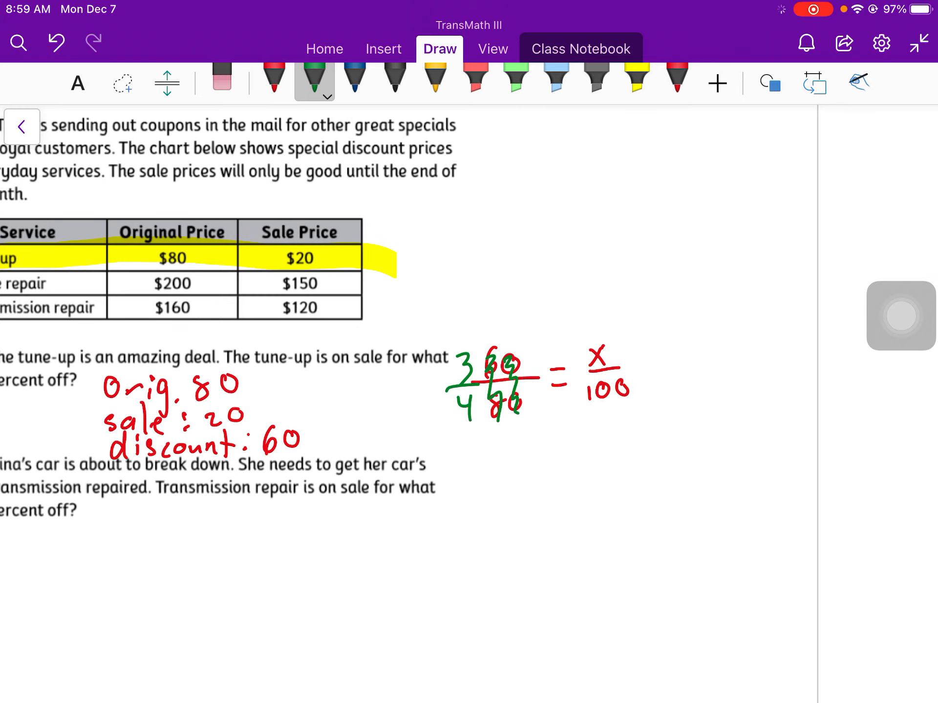
{"action": "left_click_drag", "start_coordinate": [473, 425], "coordinate": [580, 406]}
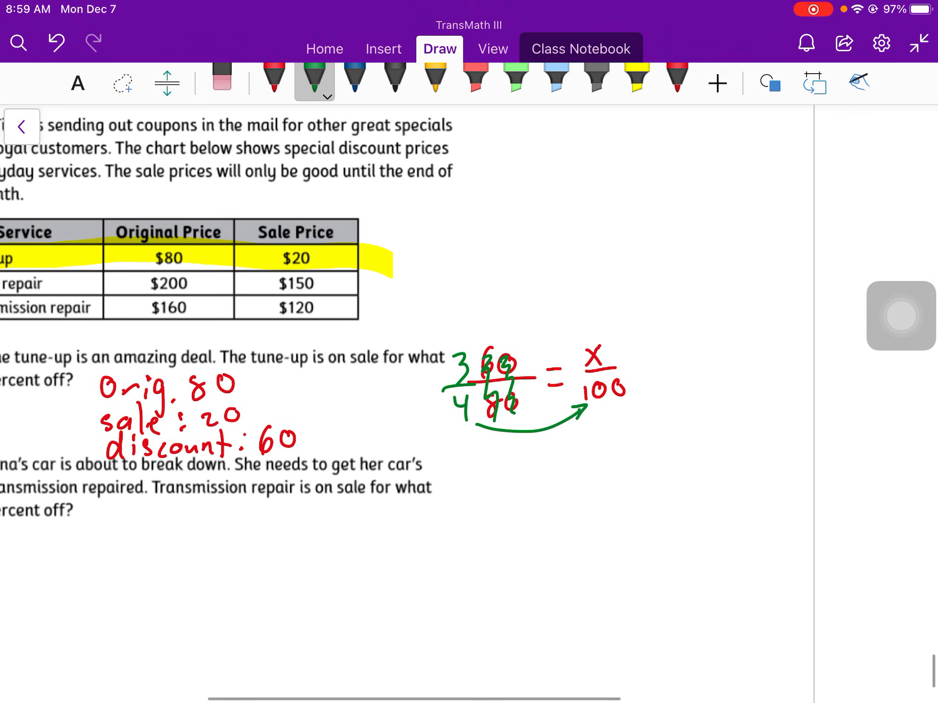
{"action": "left_click_drag", "start_coordinate": [479, 344], "coordinate": [538, 448]}
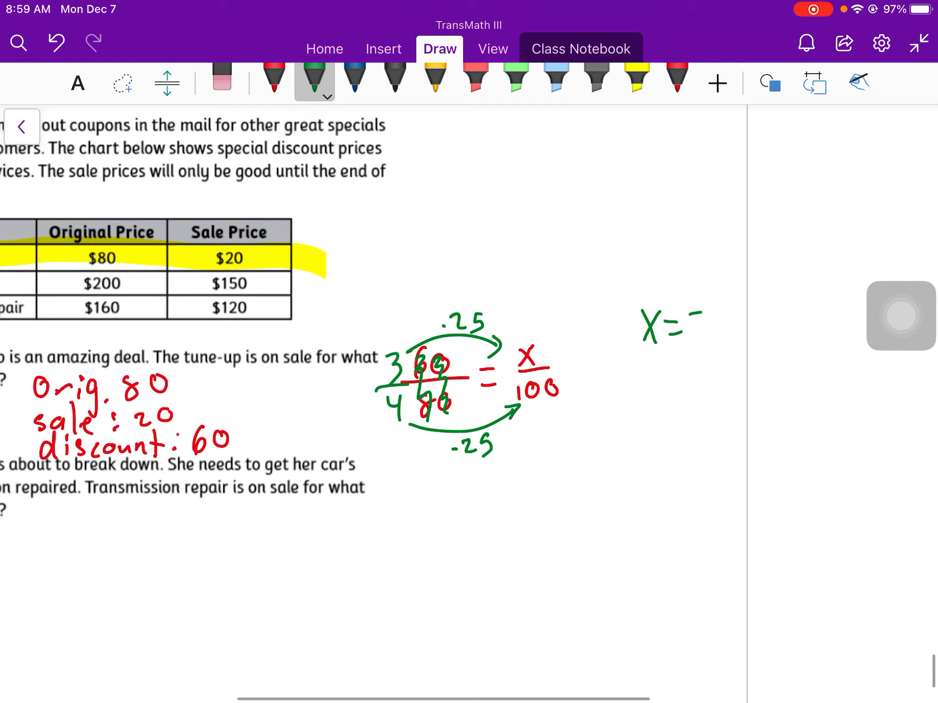
{"action": "type", "text": "75"}
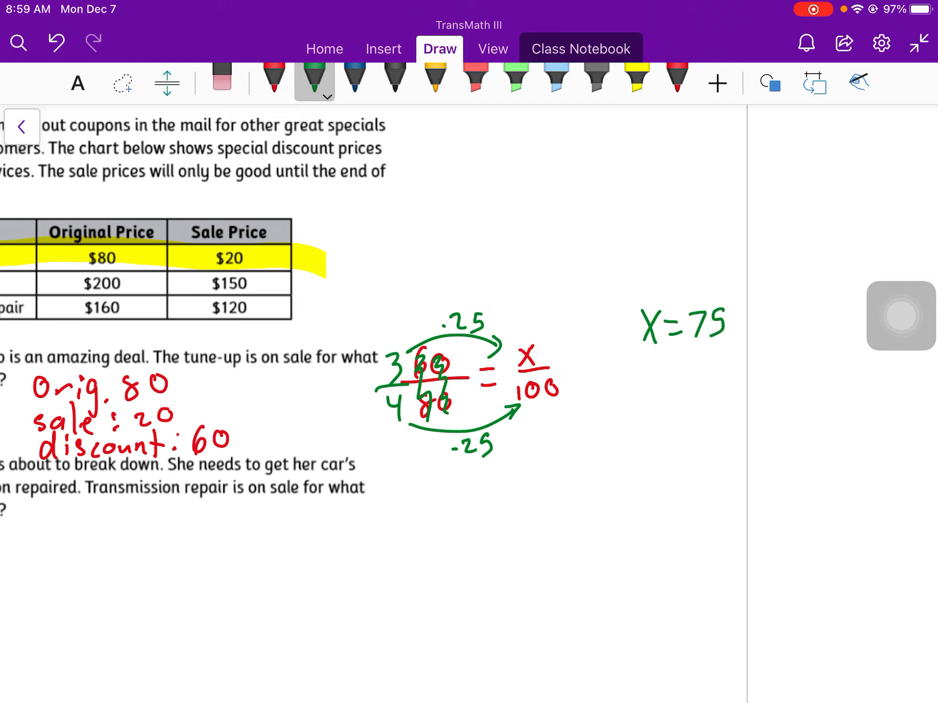
Write and box the tune-up answer sentence
{"action": "left_click_drag", "start_coordinate": [640, 389], "coordinate": [753, 395]}
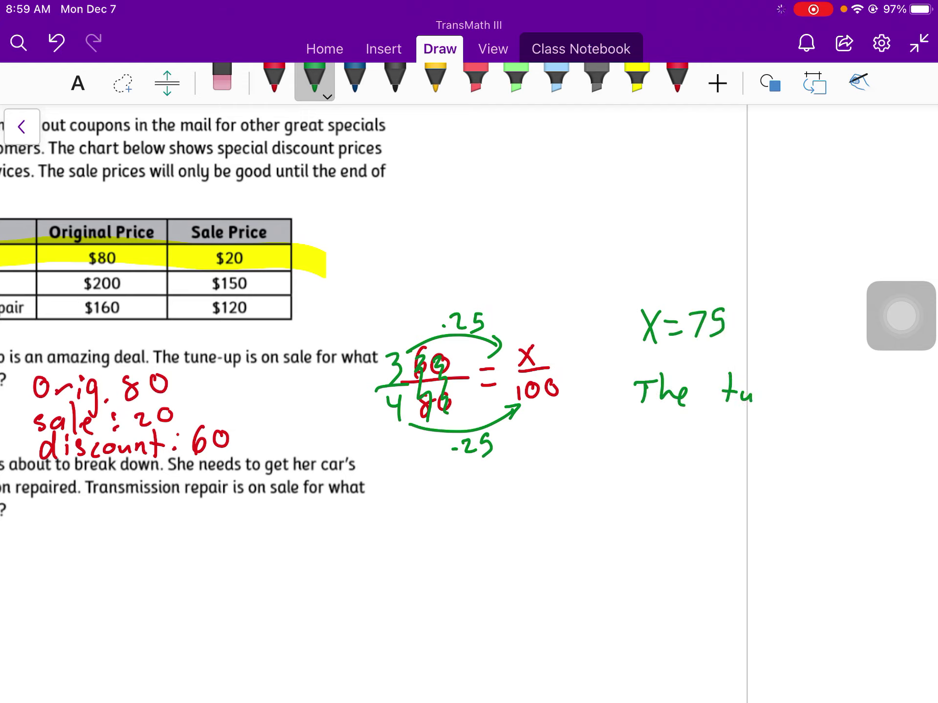
{"action": "left_click_drag", "start_coordinate": [747, 391], "coordinate": [842, 392]}
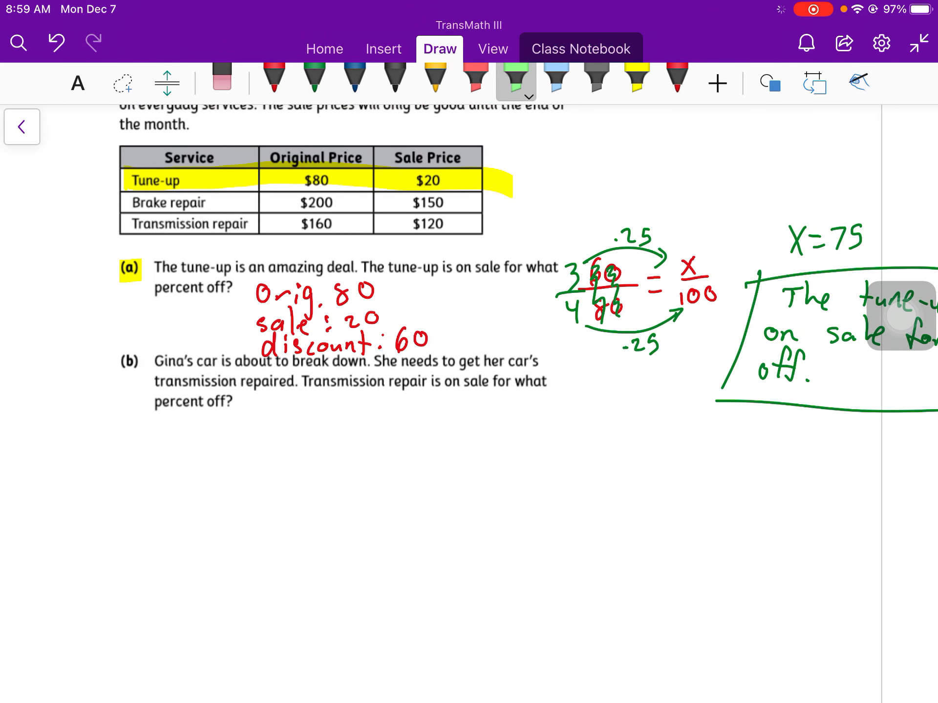
In dark blue, note orig 160, sale 120, discount 40 for part (b), then exit to home
{"action": "left_click", "coordinate": [556, 78]}
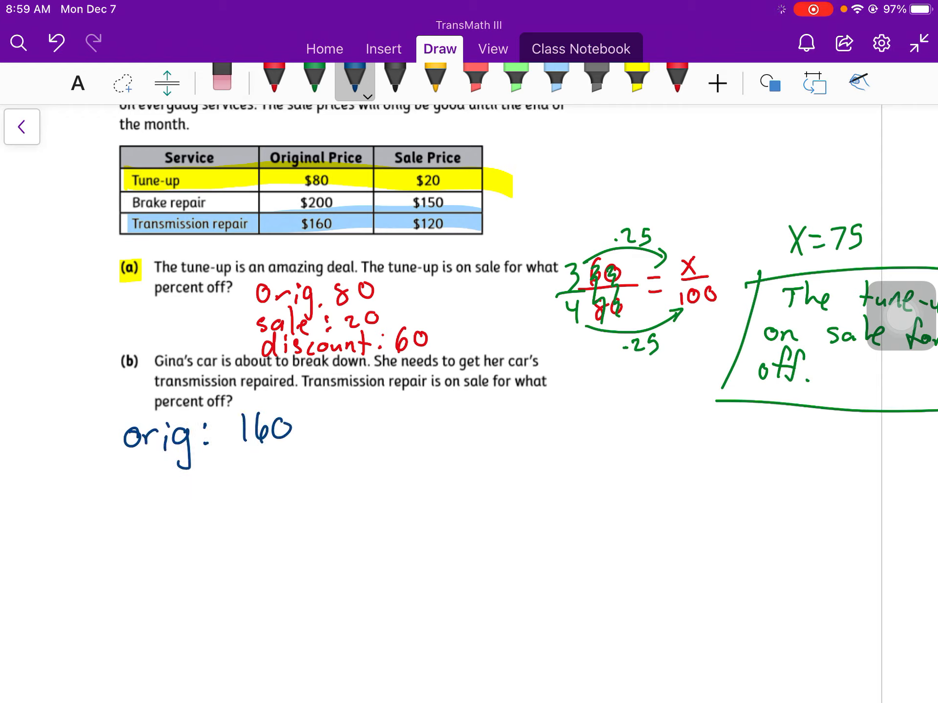
{"action": "type", "text": "sale :"}
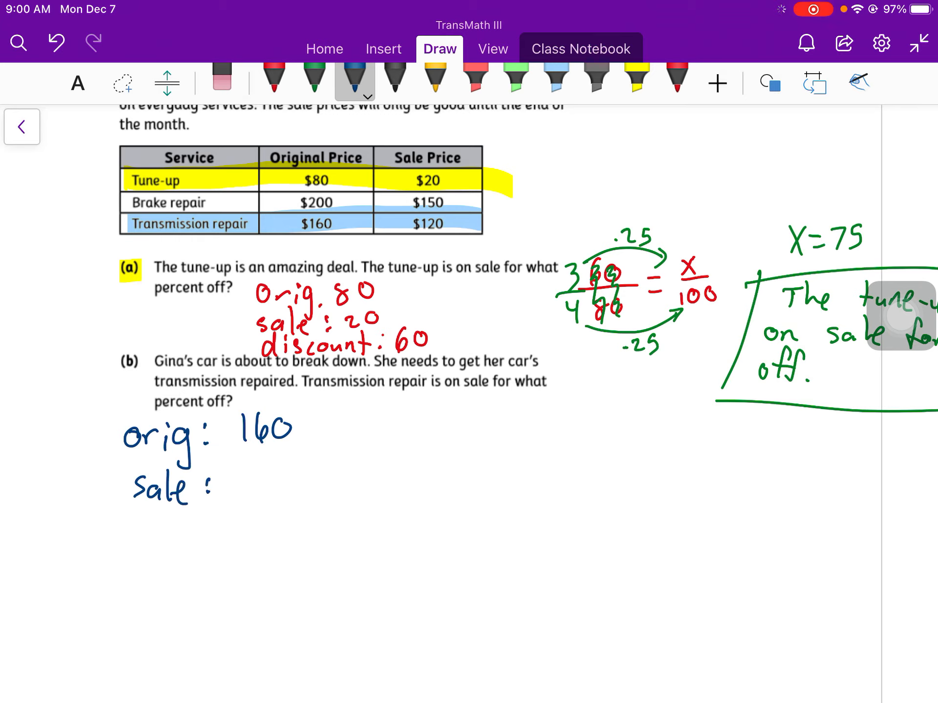
{"action": "type", "text": "120"}
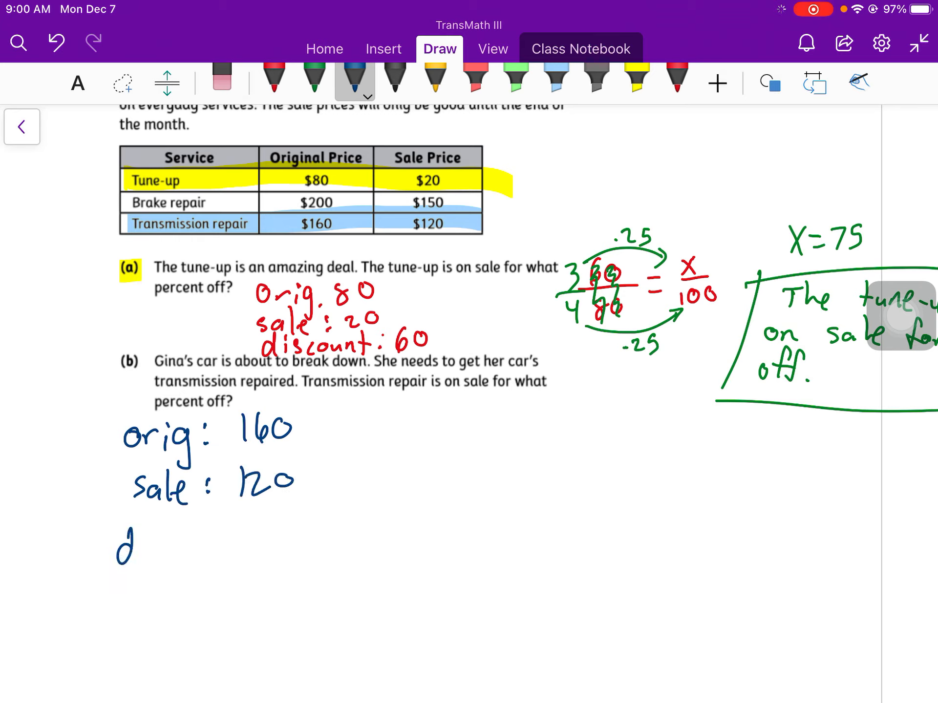
{"action": "type", "text": "discount:"}
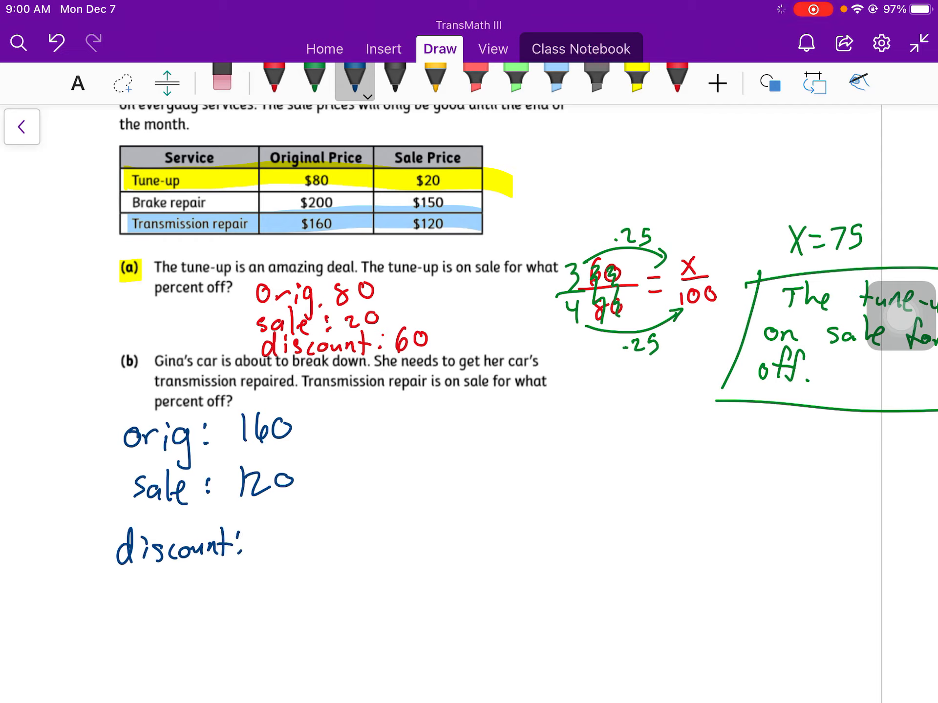
{"action": "type", "text": "40"}
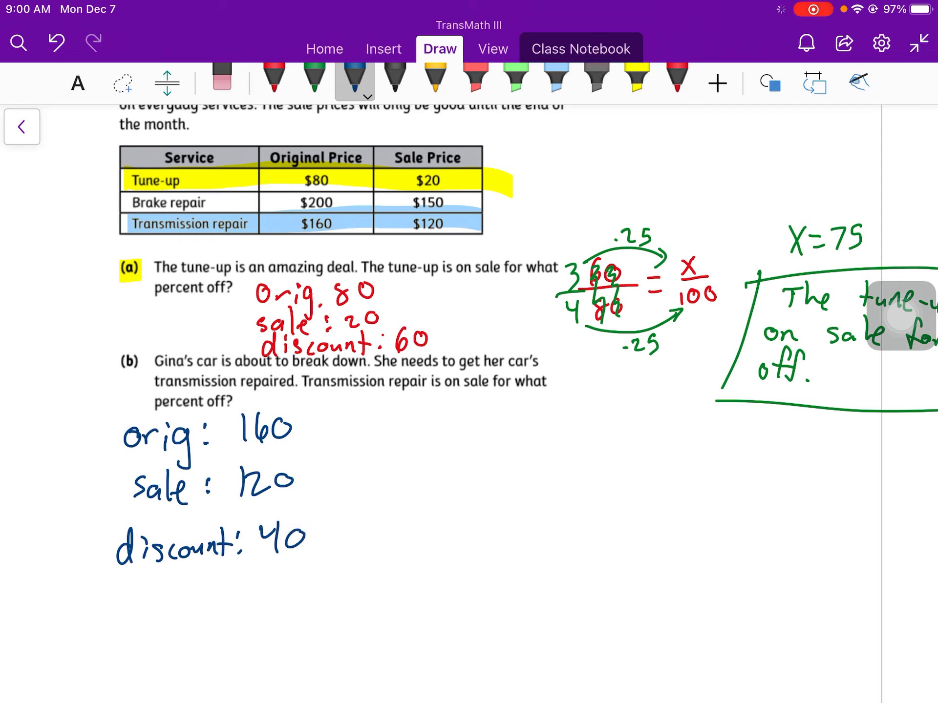
{"action": "key", "text": "home"}
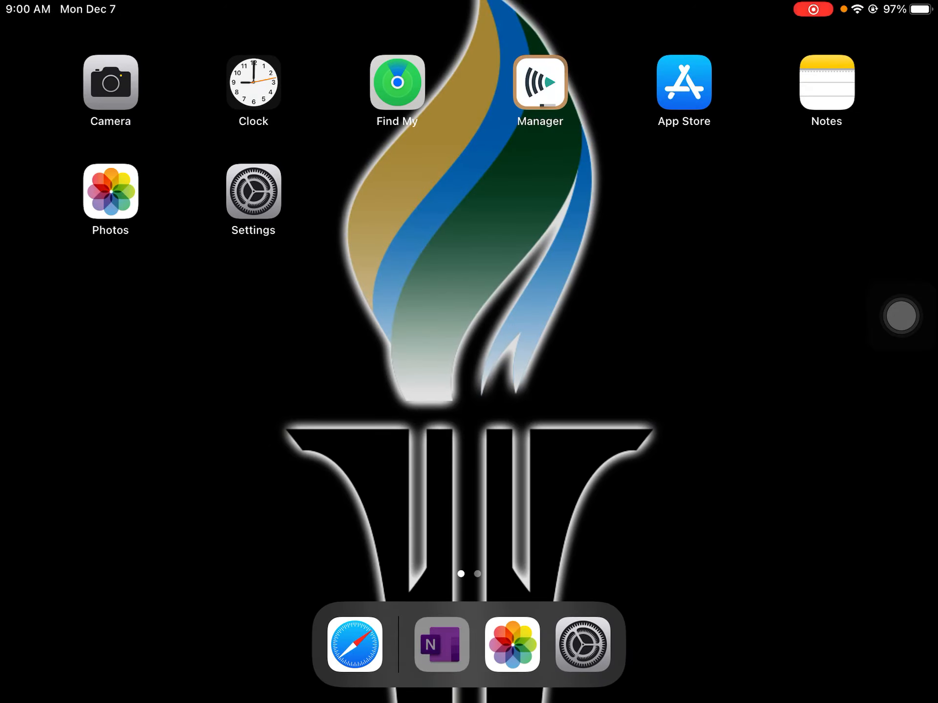
Reopen OneNote from the dock to the U4L6 tire problems page
{"action": "left_click", "coordinate": [440, 646]}
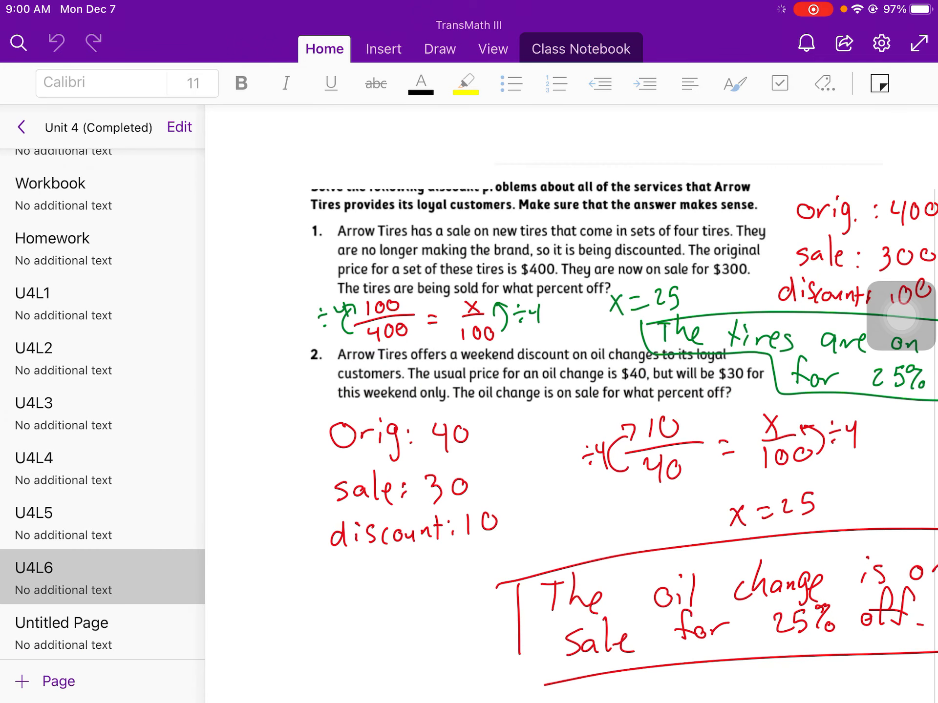
Collapse the page list and write 'discount: 40' with 40/160 = x/100 in blue ink
{"action": "left_click", "coordinate": [439, 48]}
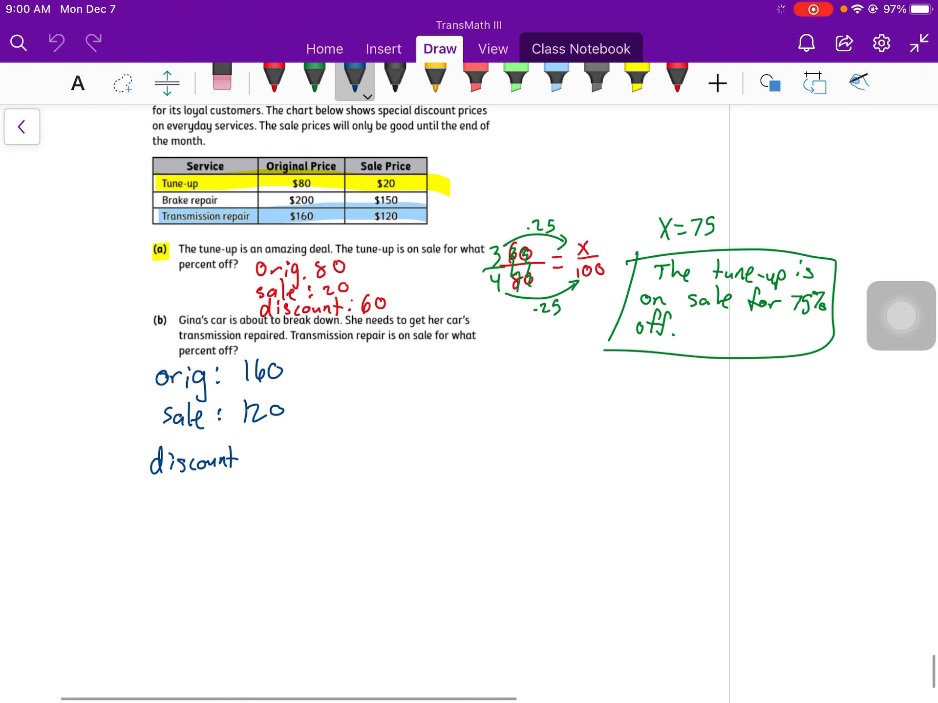
{"action": "left_click", "coordinate": [355, 79]}
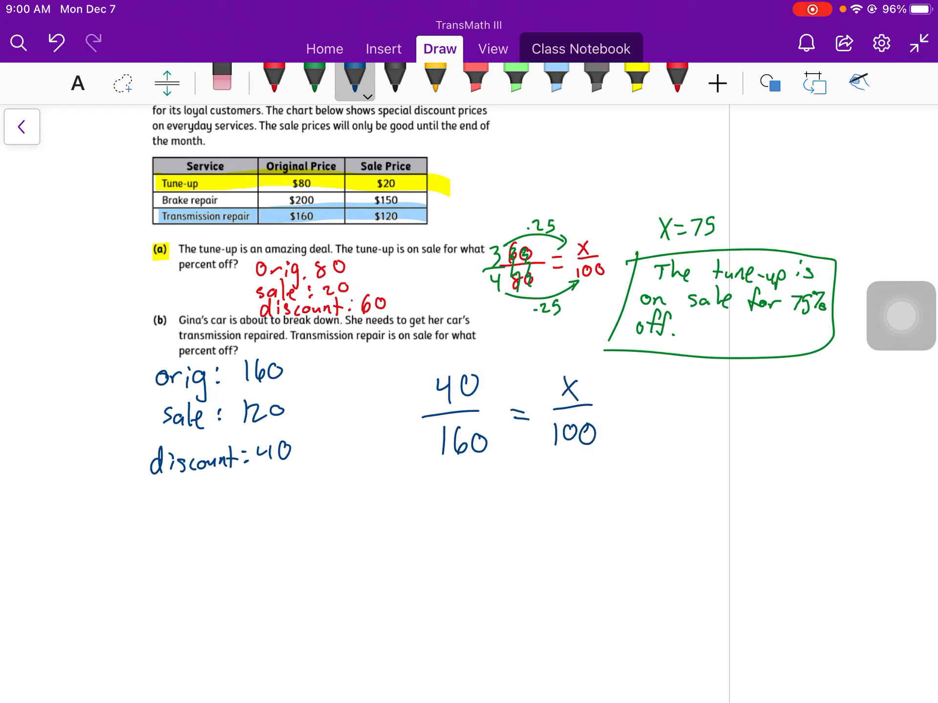
{"action": "left_click", "coordinate": [313, 78]}
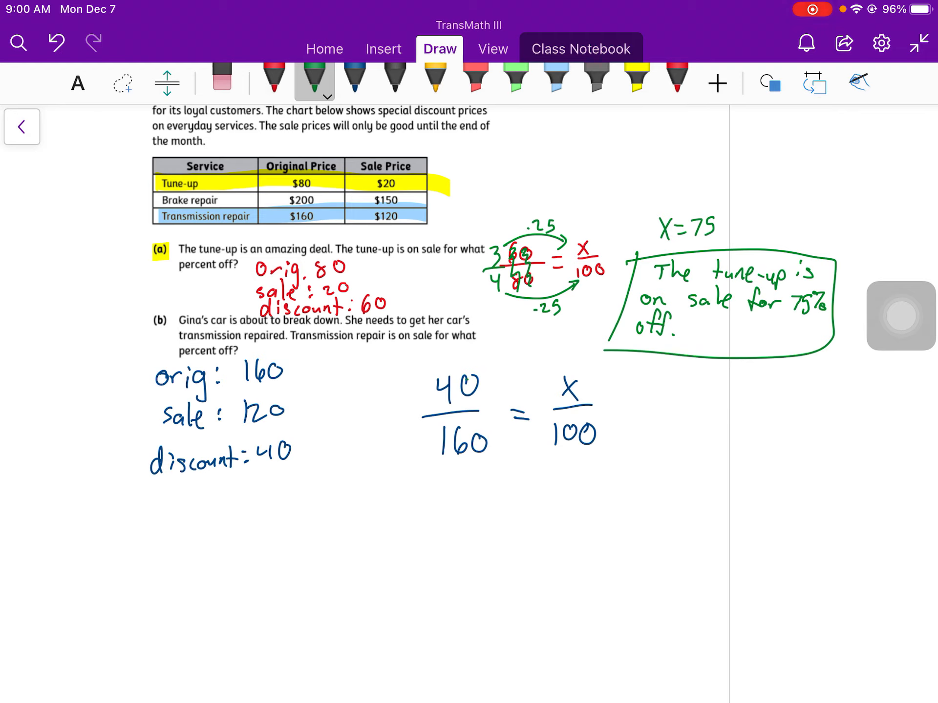
Mark dividing both fractions by 4 and solve x = 25 in green ink
{"action": "left_click_drag", "start_coordinate": [472, 383], "coordinate": [479, 442]}
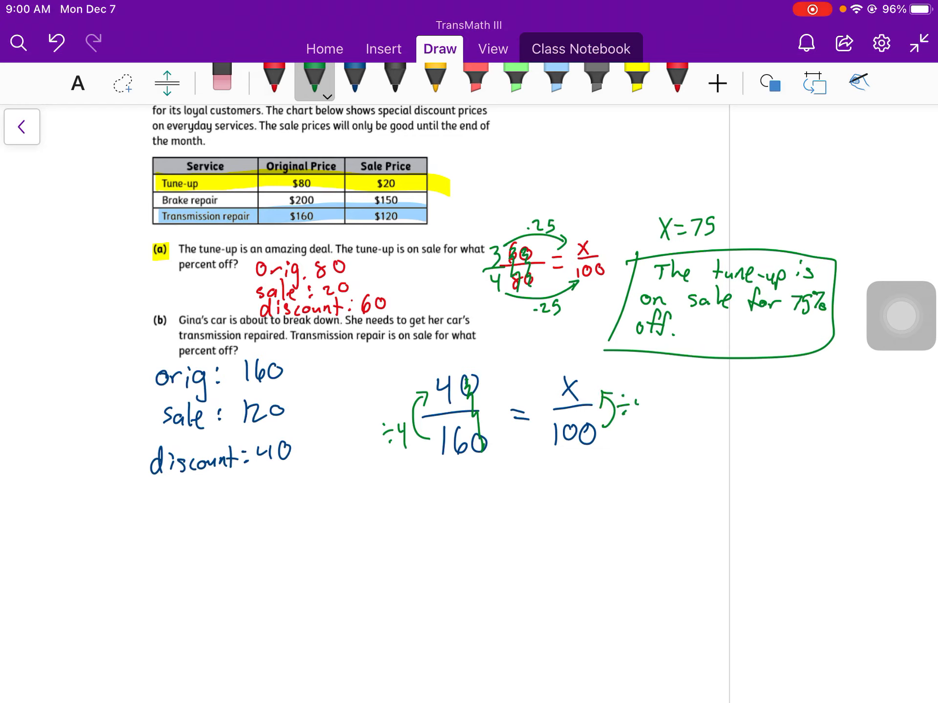
{"action": "type", "text": "x=25"}
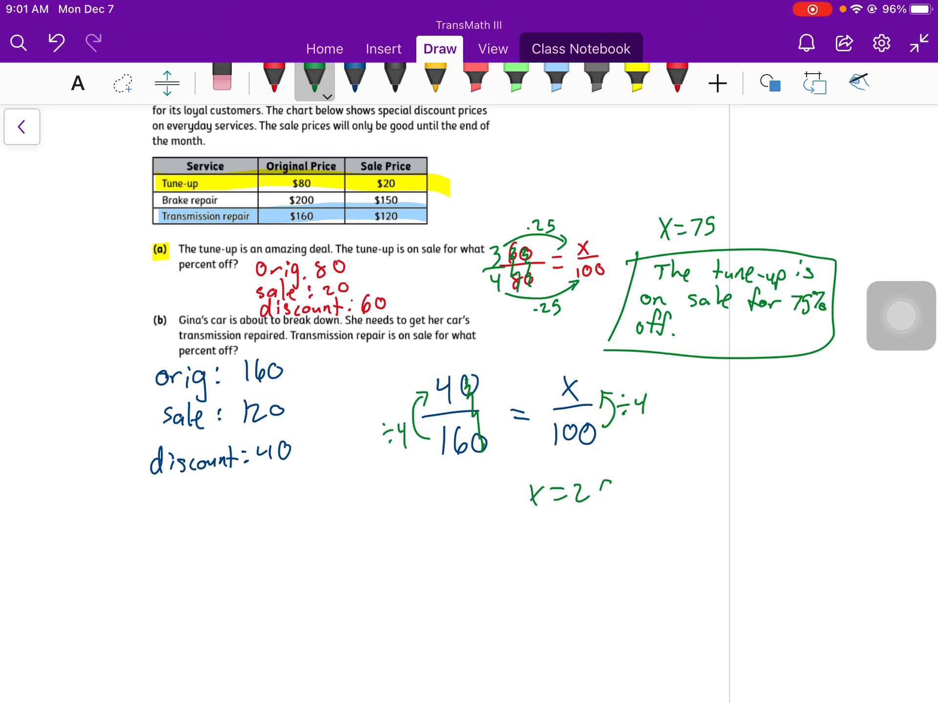
{"action": "type", "text": "5"}
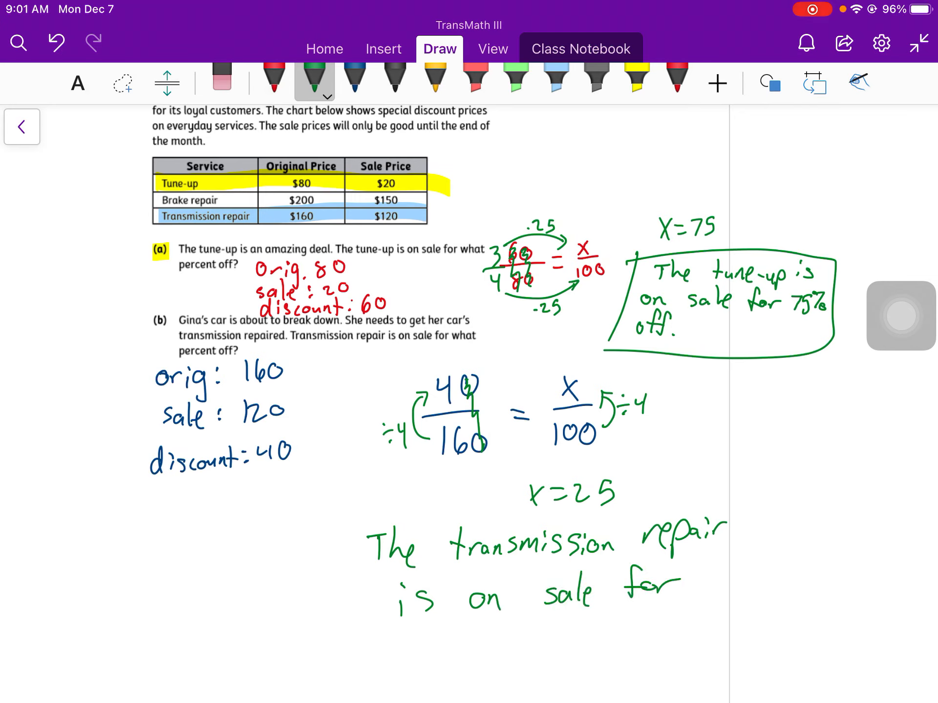
Write and box 'The transmission repair is on sale for 25% off.'
{"action": "type", "text": "25% off."}
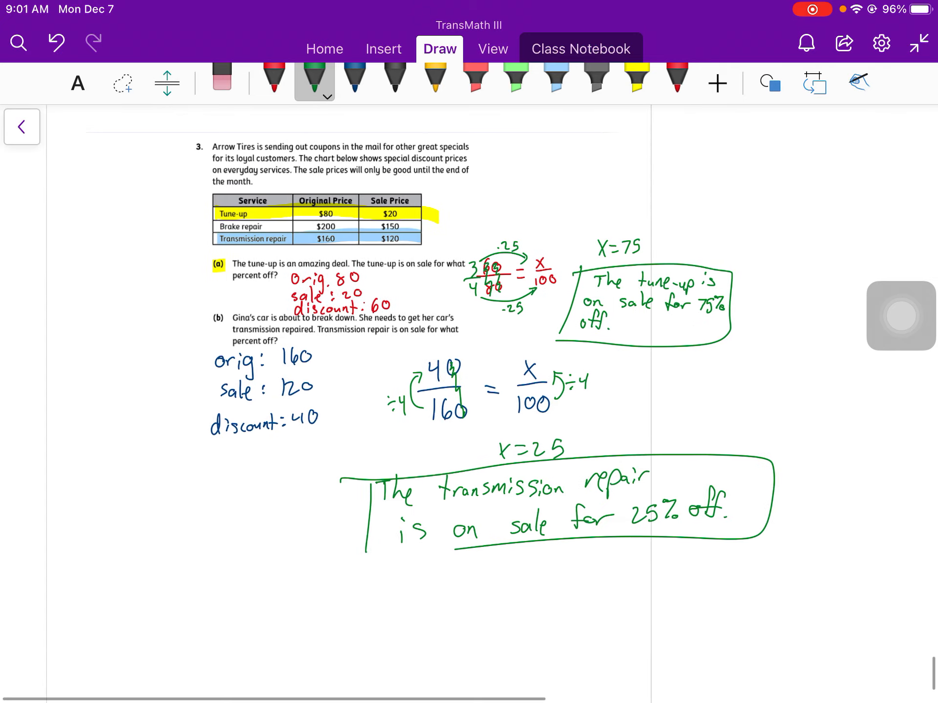
{"action": "scroll", "scroll_direction": "down", "scroll_amount": 3}
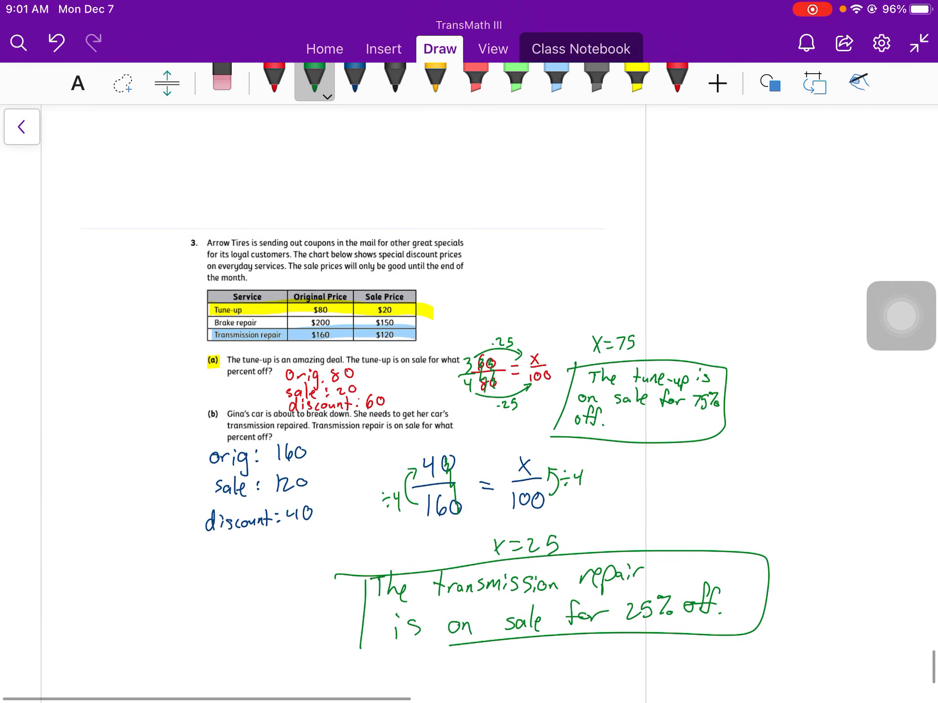
{"action": "scroll", "scroll_direction": "up", "scroll_amount": 3}
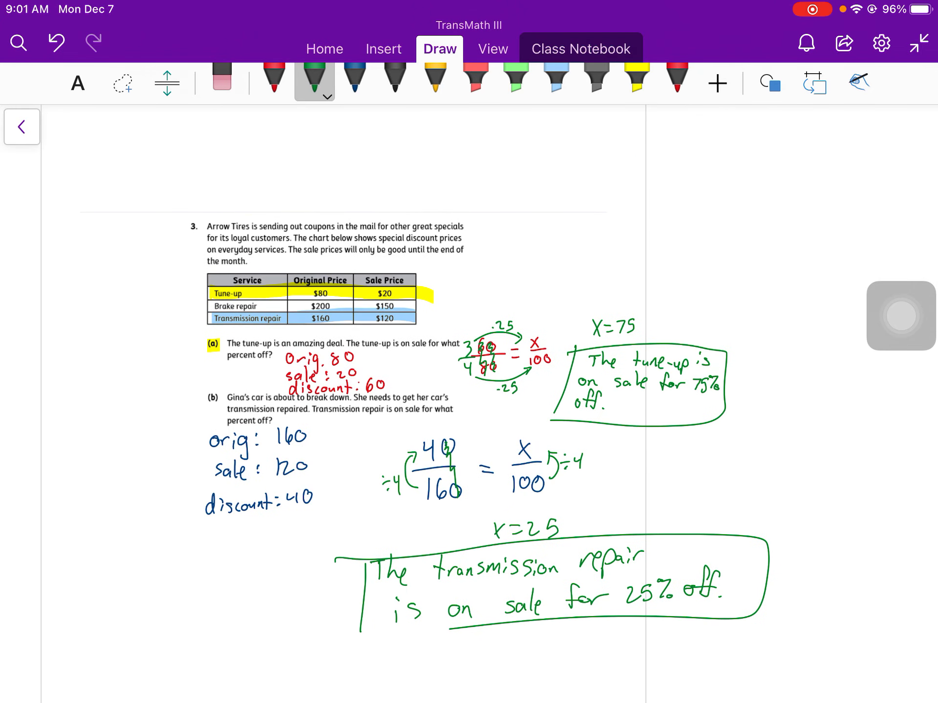